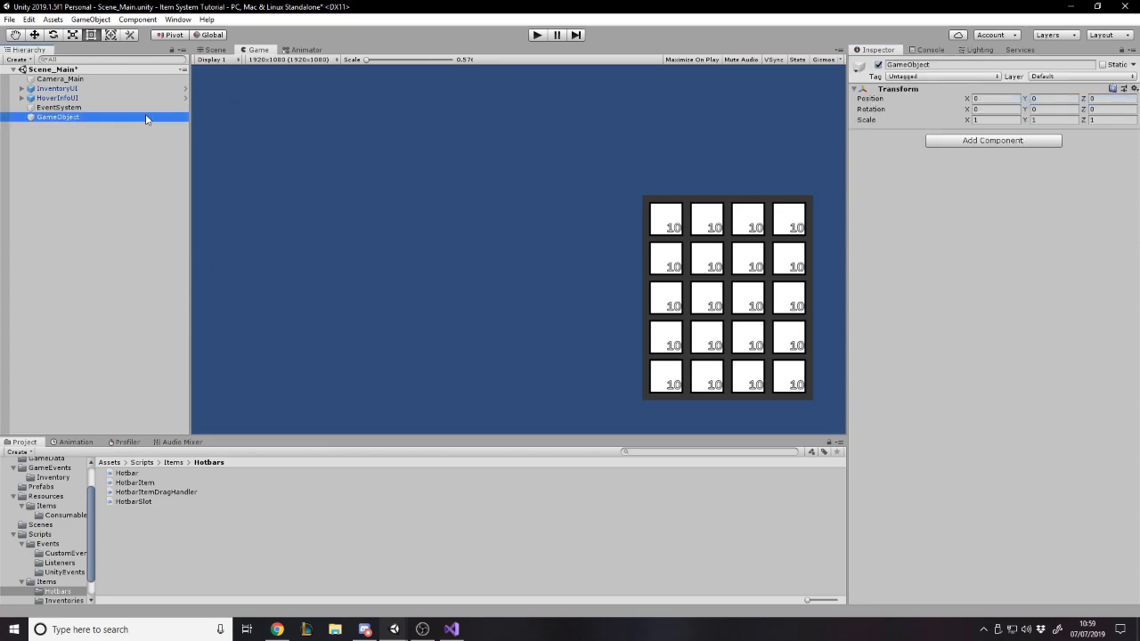
Rename the new empty GameObject to HotbarUI
double_click(58, 117)
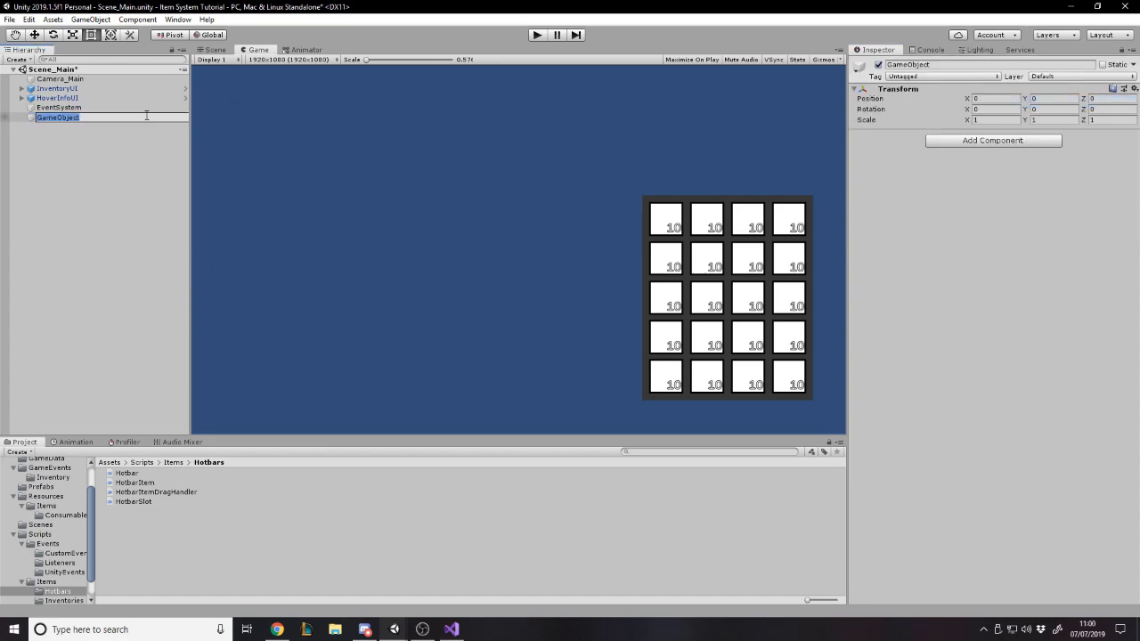
text(HotbarUI)
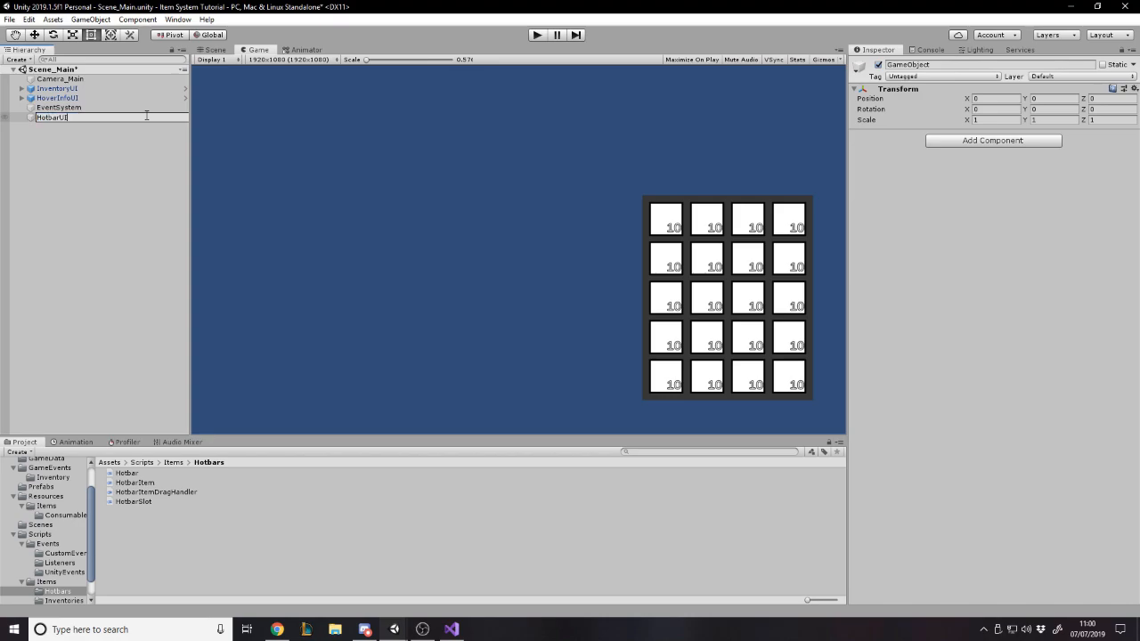
click(52, 117)
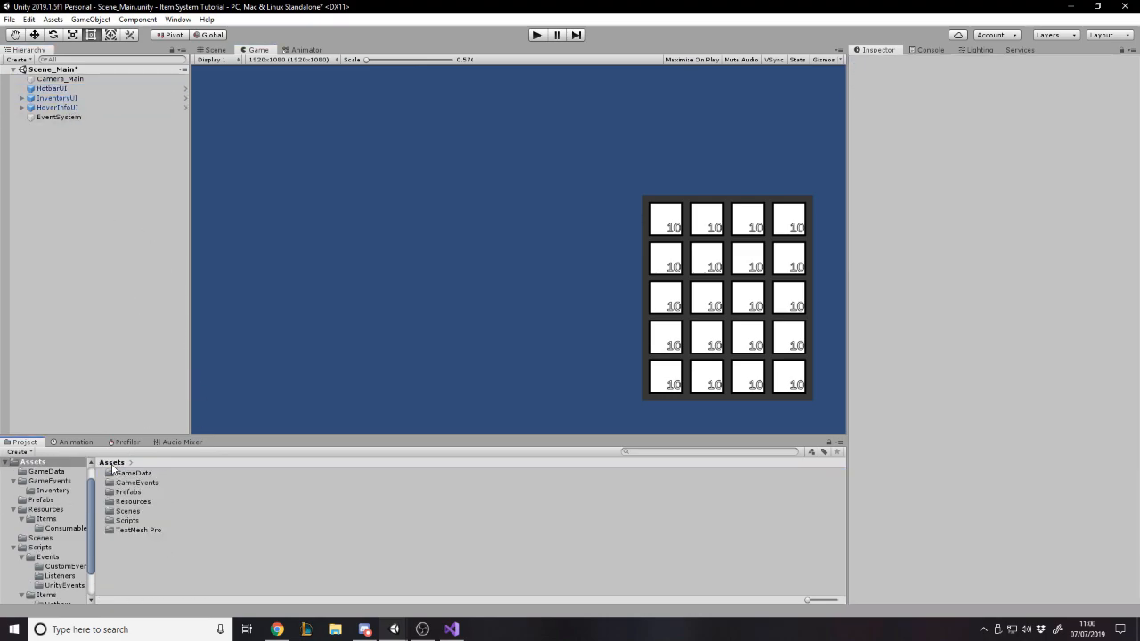
Create a Canvas child under HotbarUI named Canvas_Hotbar
click(51, 88)
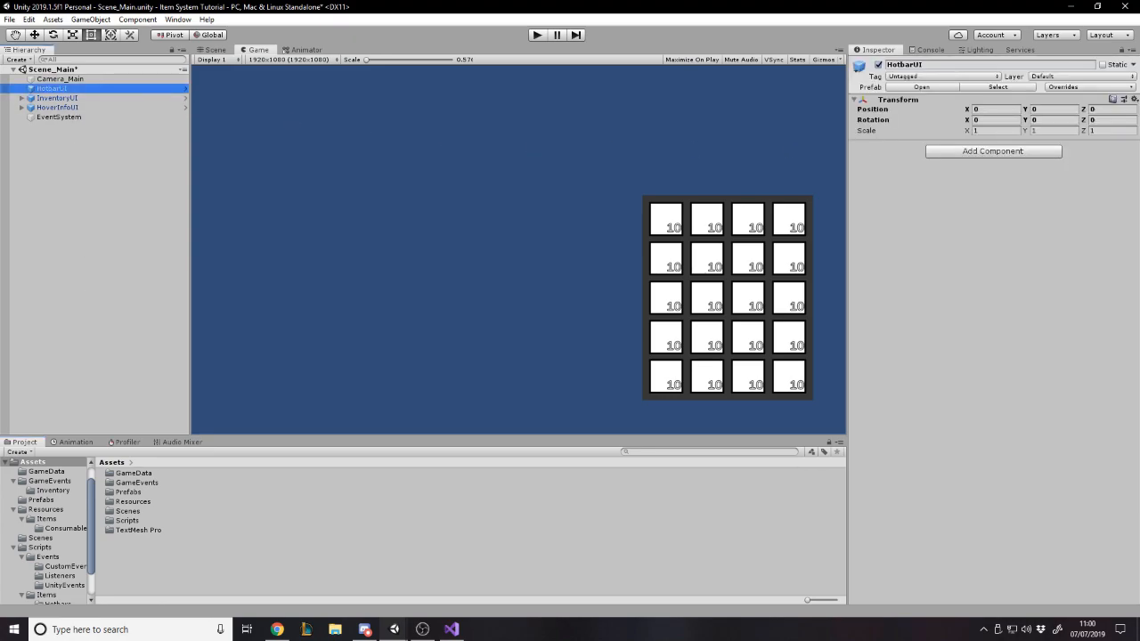
right_click(51, 88)
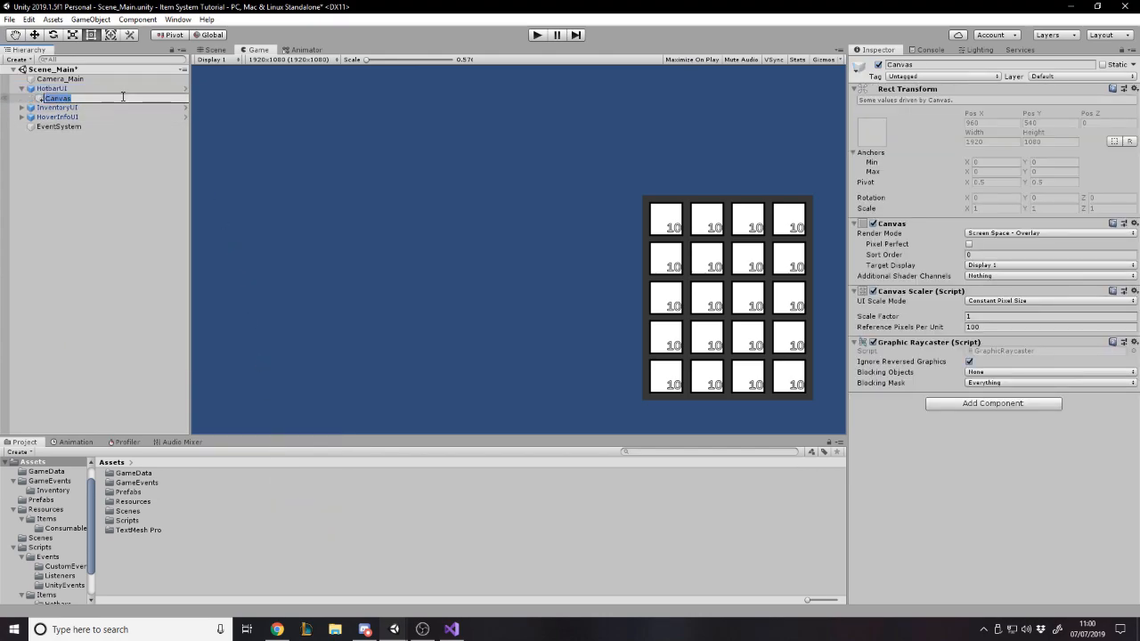
text(Canvas_Ho)
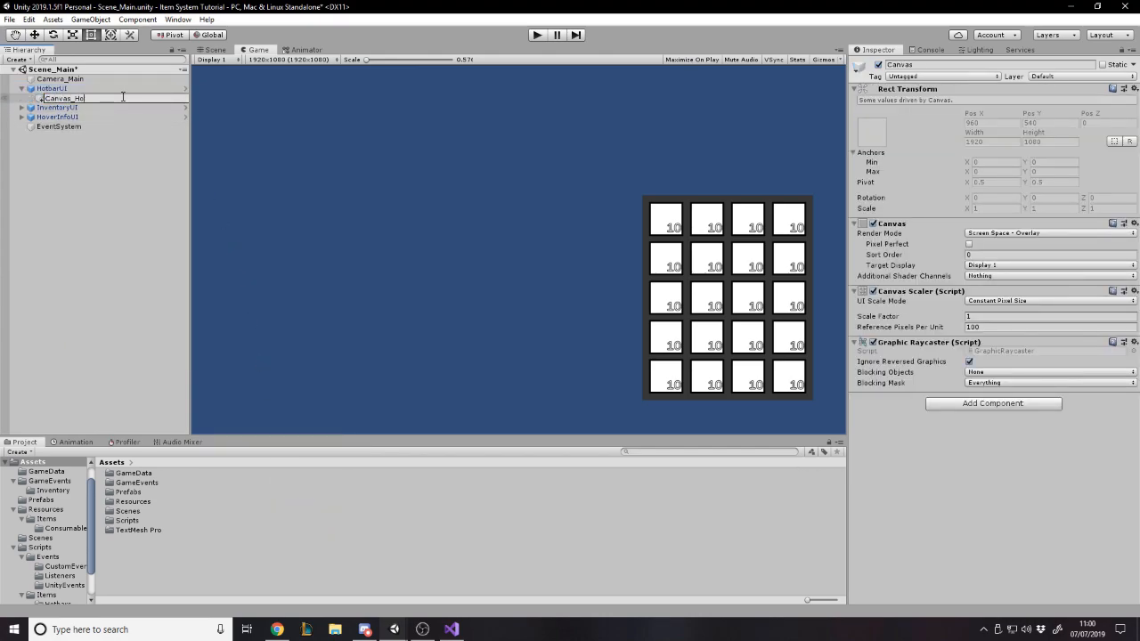
click(73, 98)
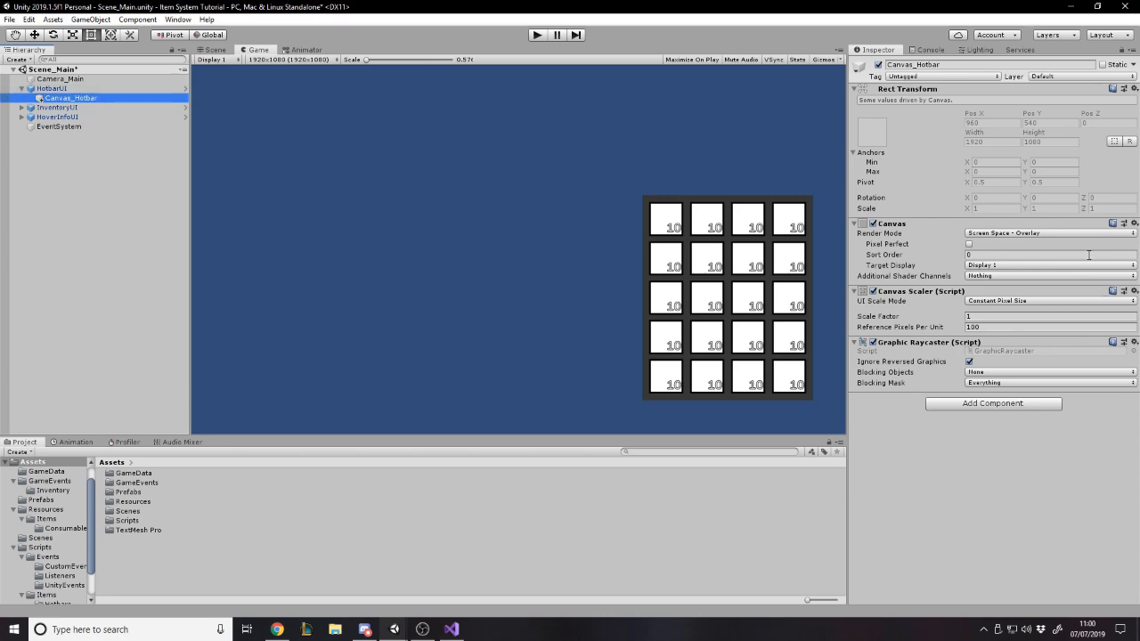
Make Canvas_Hotbar scale with a 1920×1080 screen and use sort order 100
click(1049, 300)
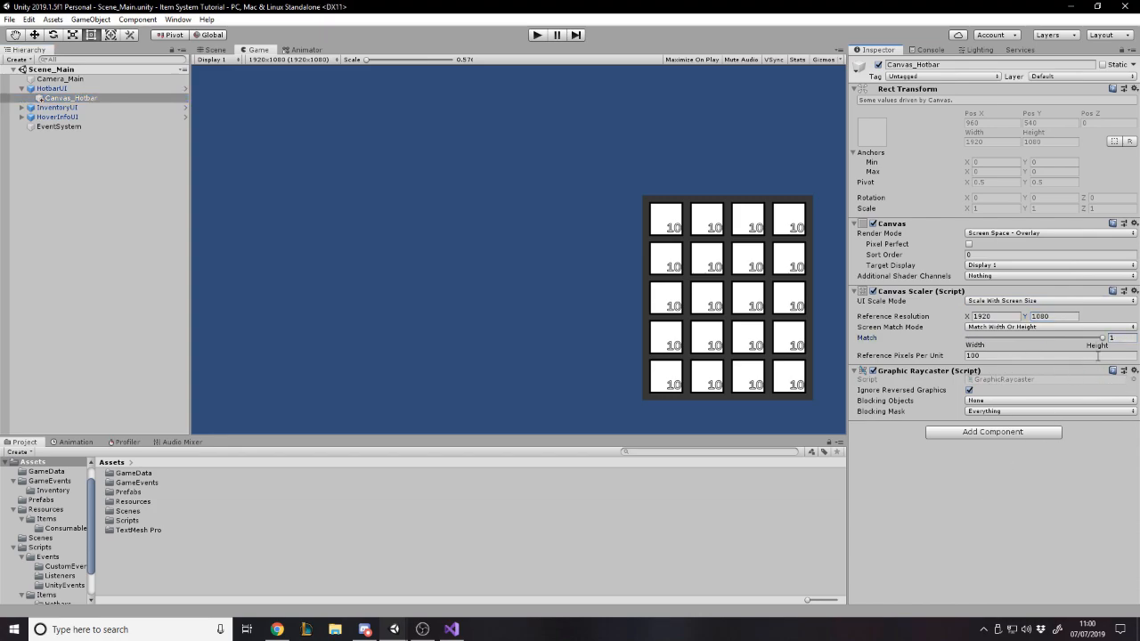
click(1049, 255)
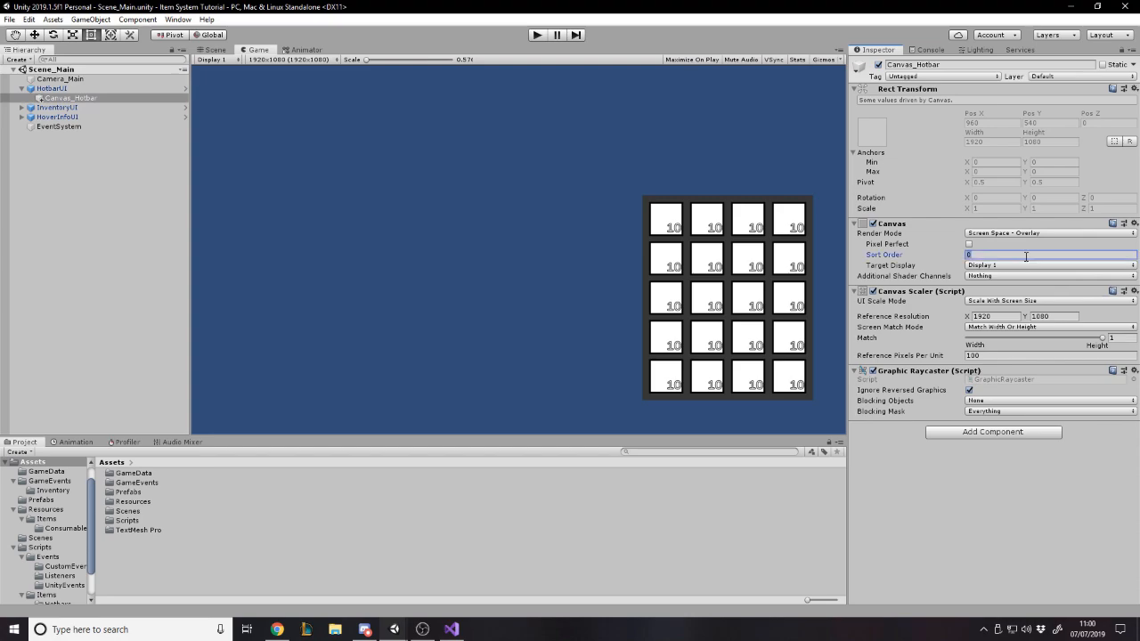
text(100)
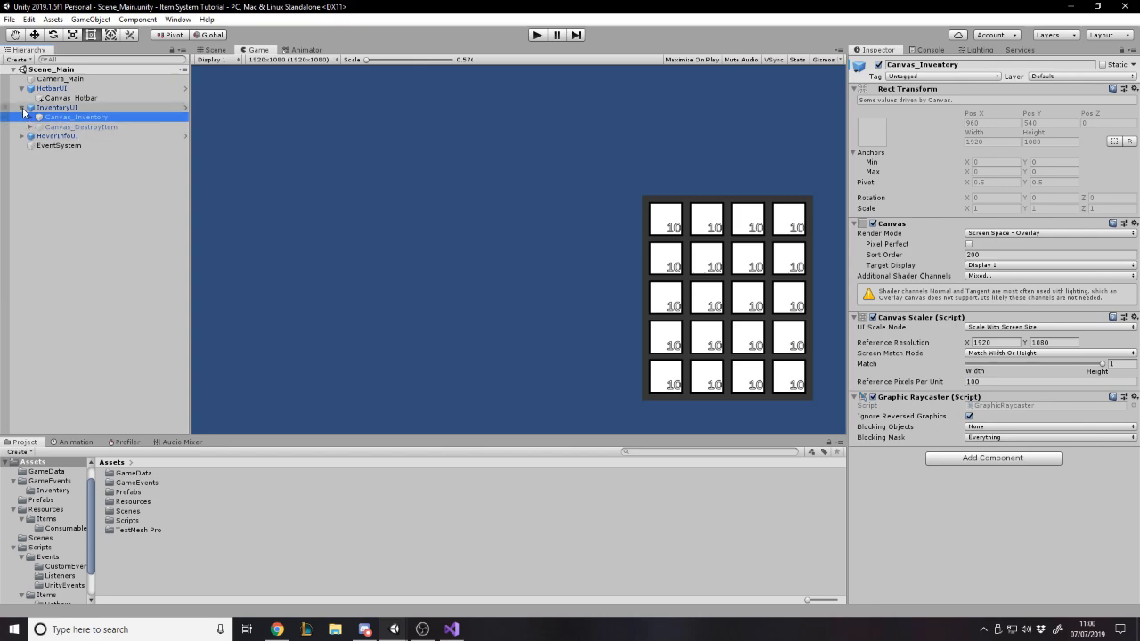
click(10, 19)
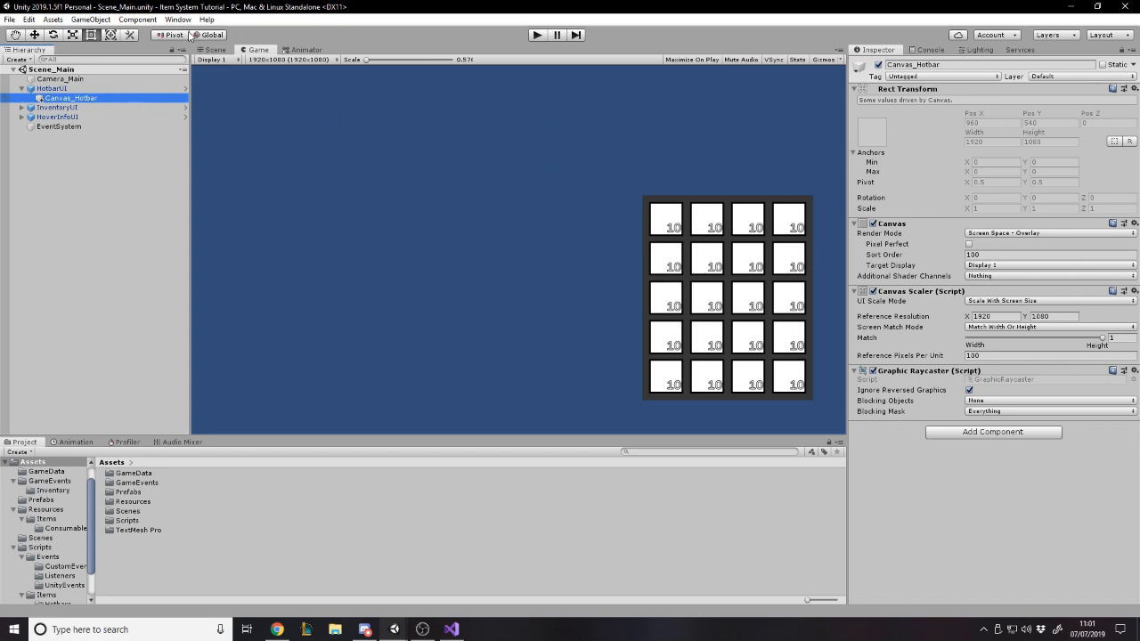
mouse_move(1007, 256)
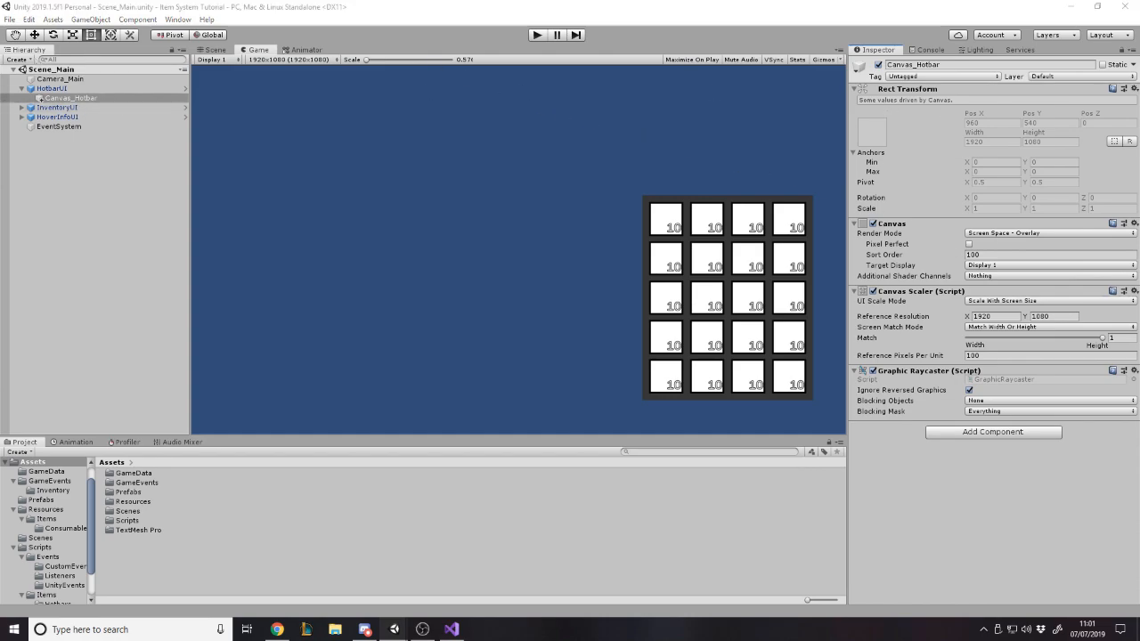
Add an empty child under Canvas_Hotbar anchored bottom-centre with Pos Y 50
right_click(69, 98)
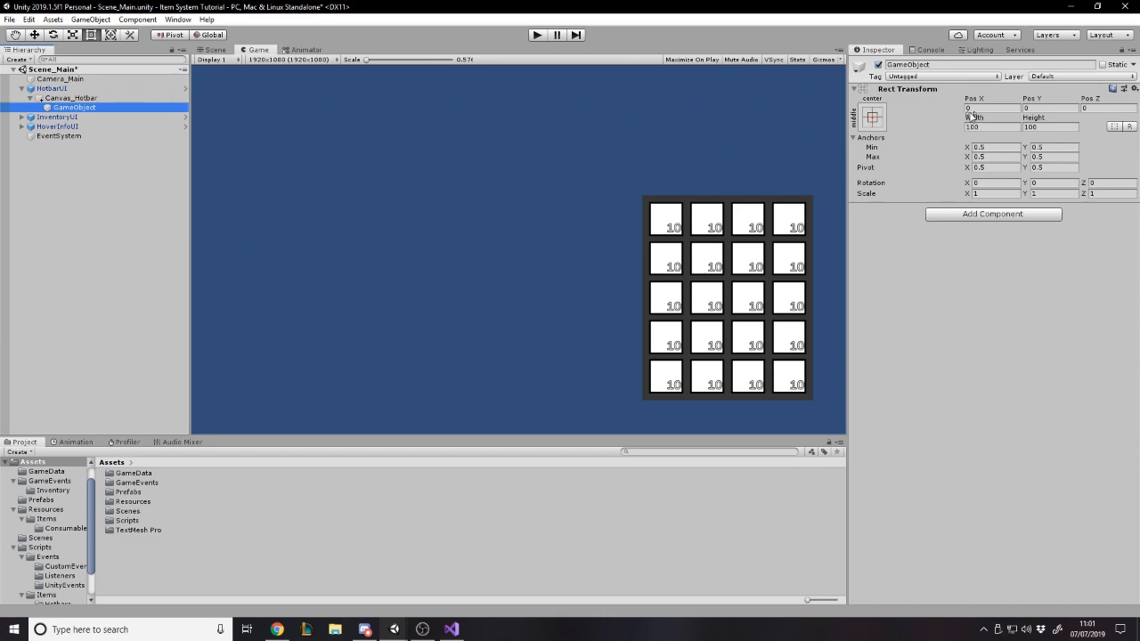
click(873, 116)
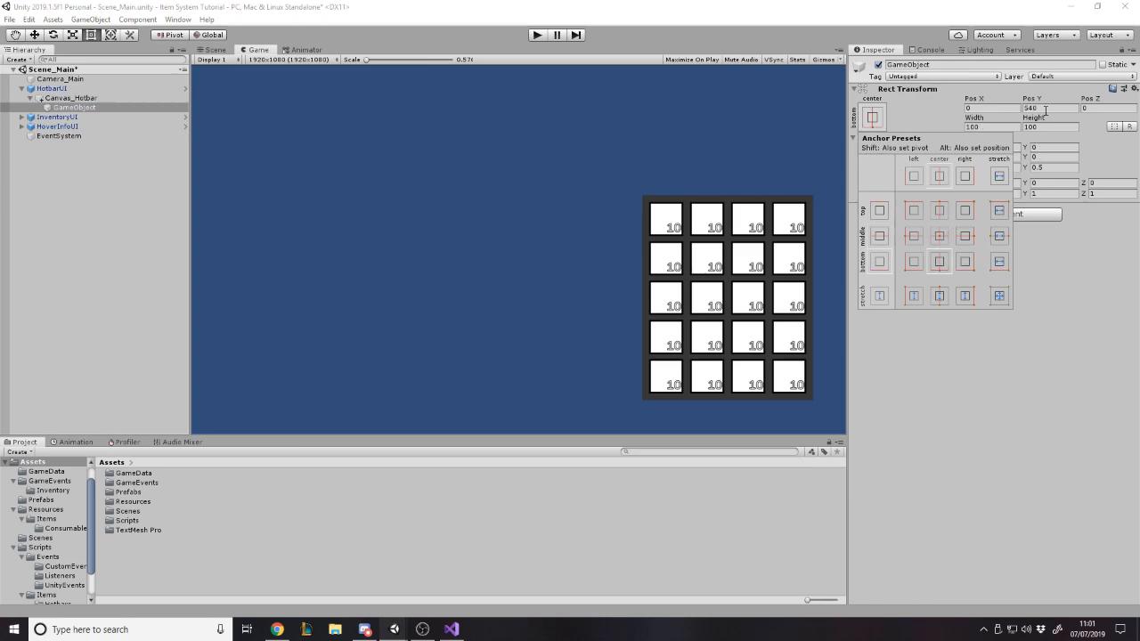
click(1051, 108)
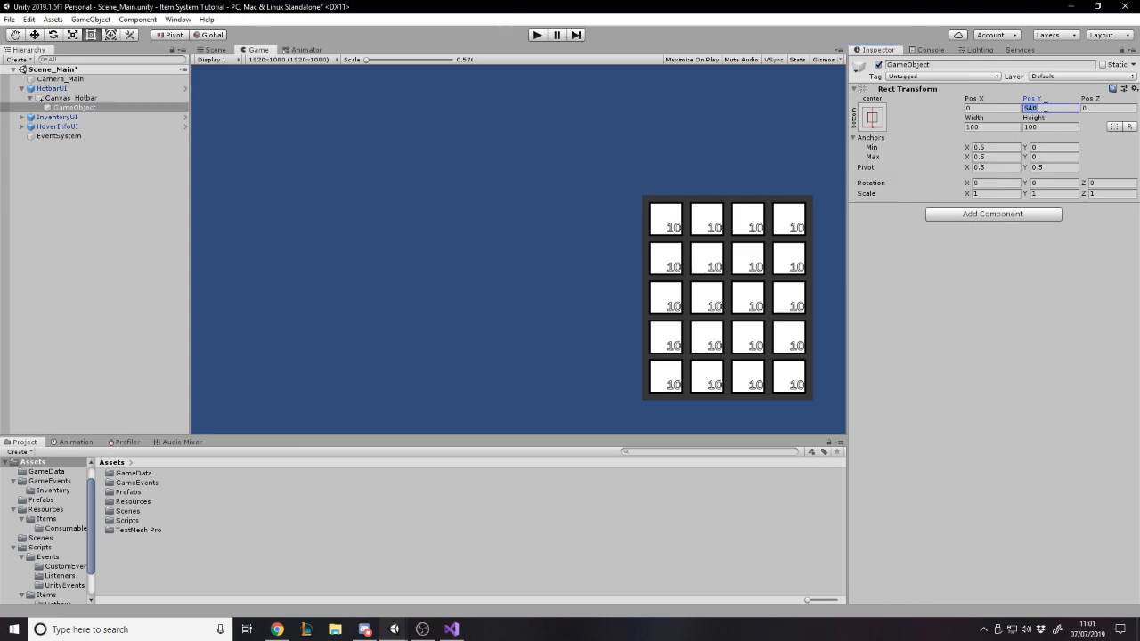
text(50)
click(992, 126)
text(900)
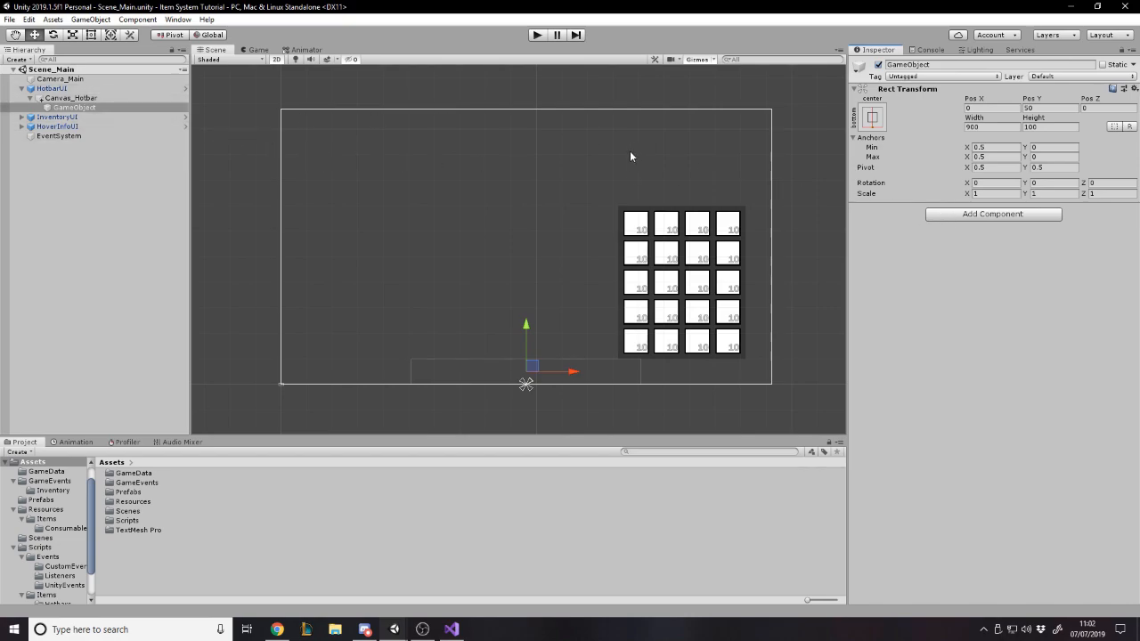
mouse_move(788, 191)
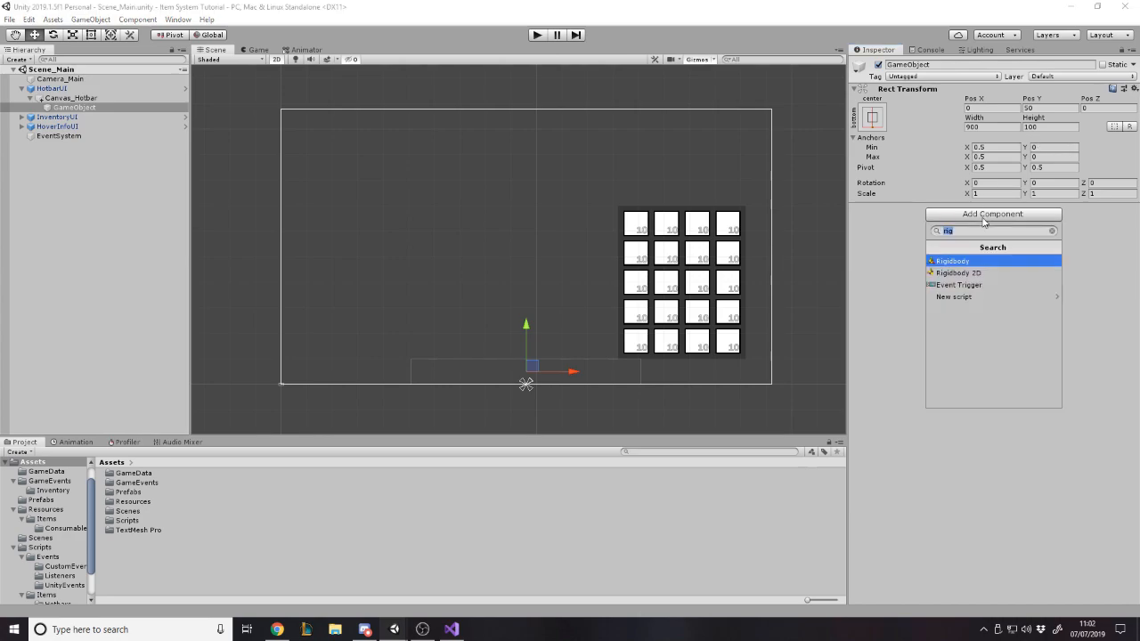
Give the hotbar object an Image component coloured dark grey (4F4F4F)
click(953, 243)
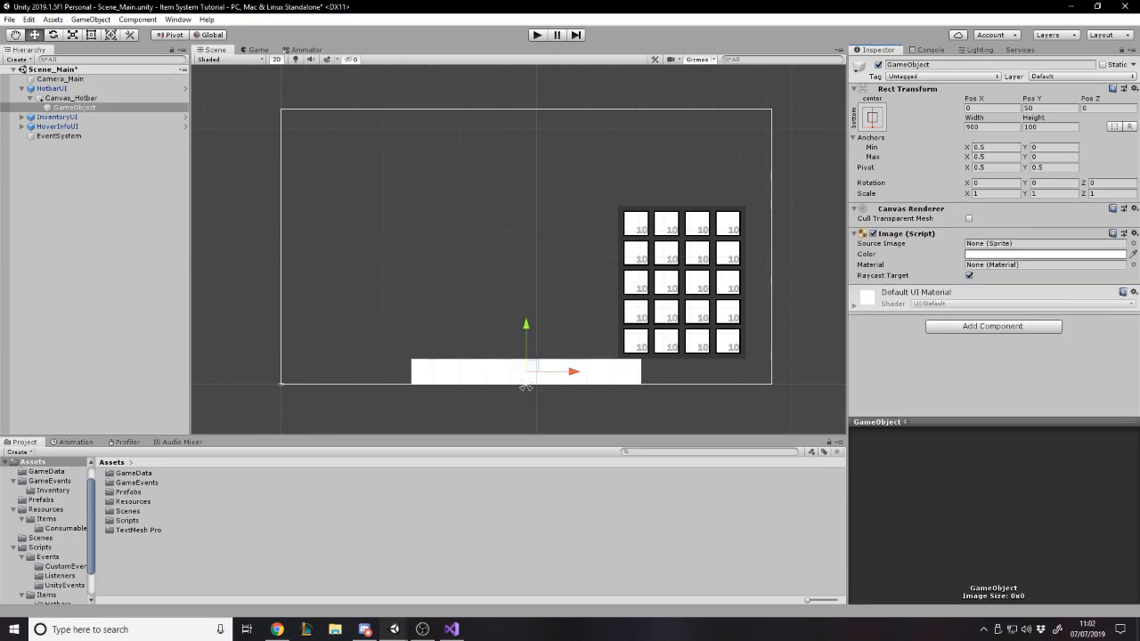
click(1044, 254)
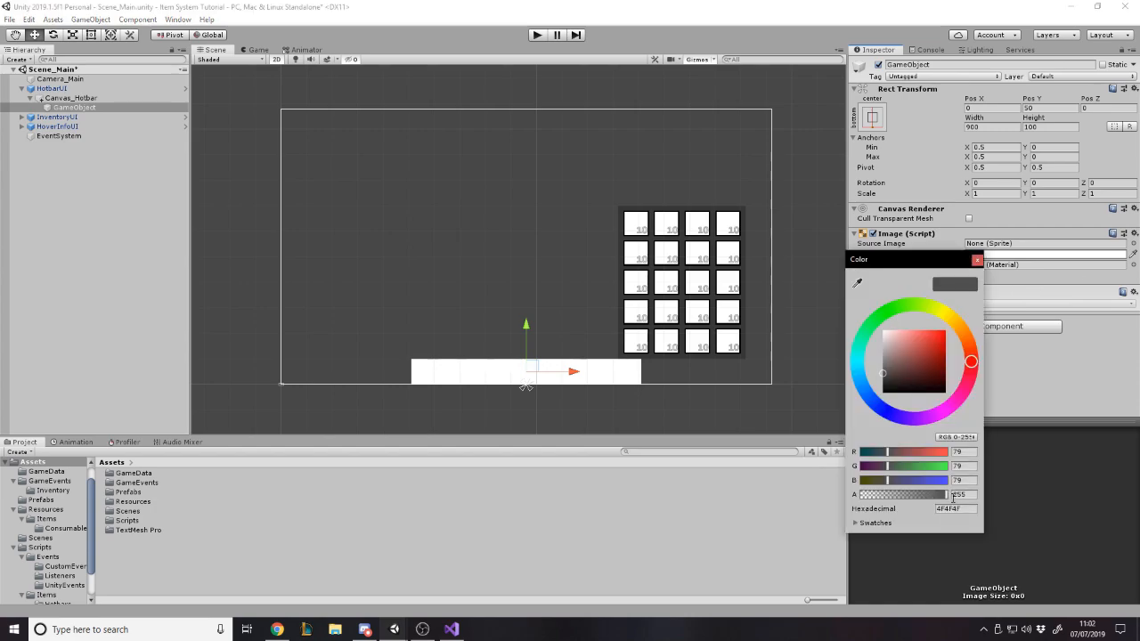
click(977, 259)
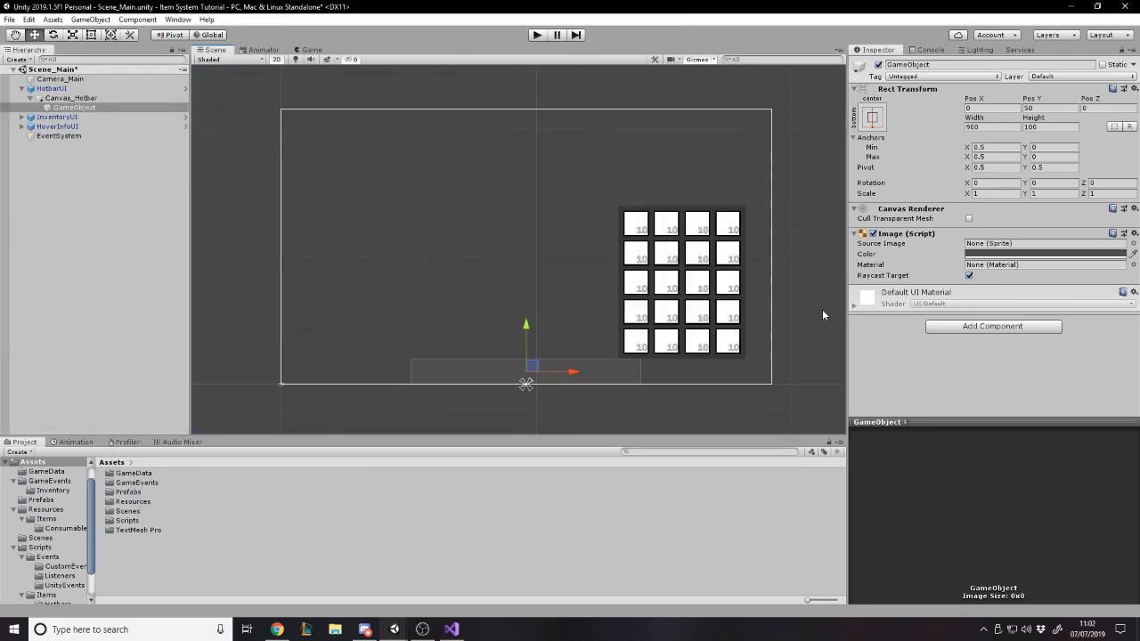
click(74, 107)
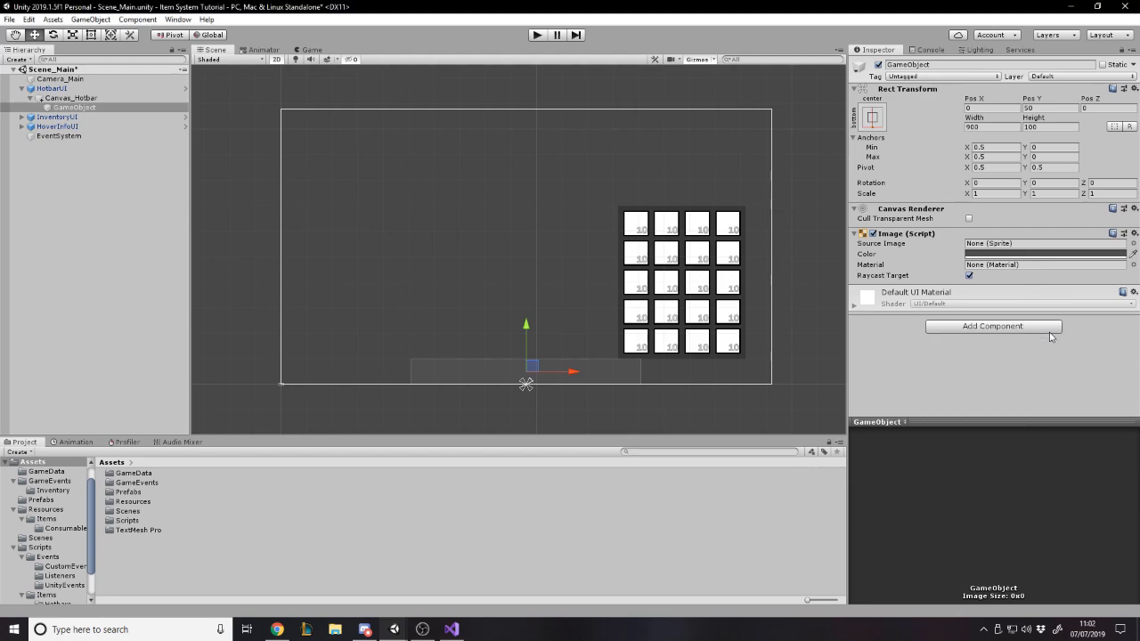
Add a Horizontal Layout Group with middle-centre alignment controlling child width and height
click(992, 326)
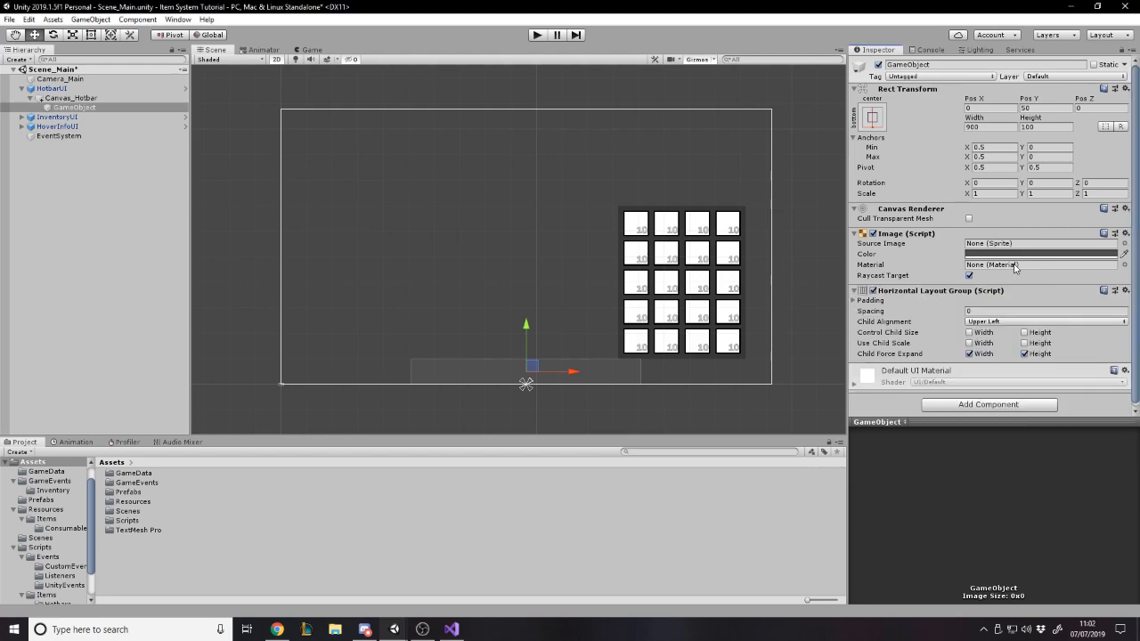
mouse_move(853, 307)
text(10)
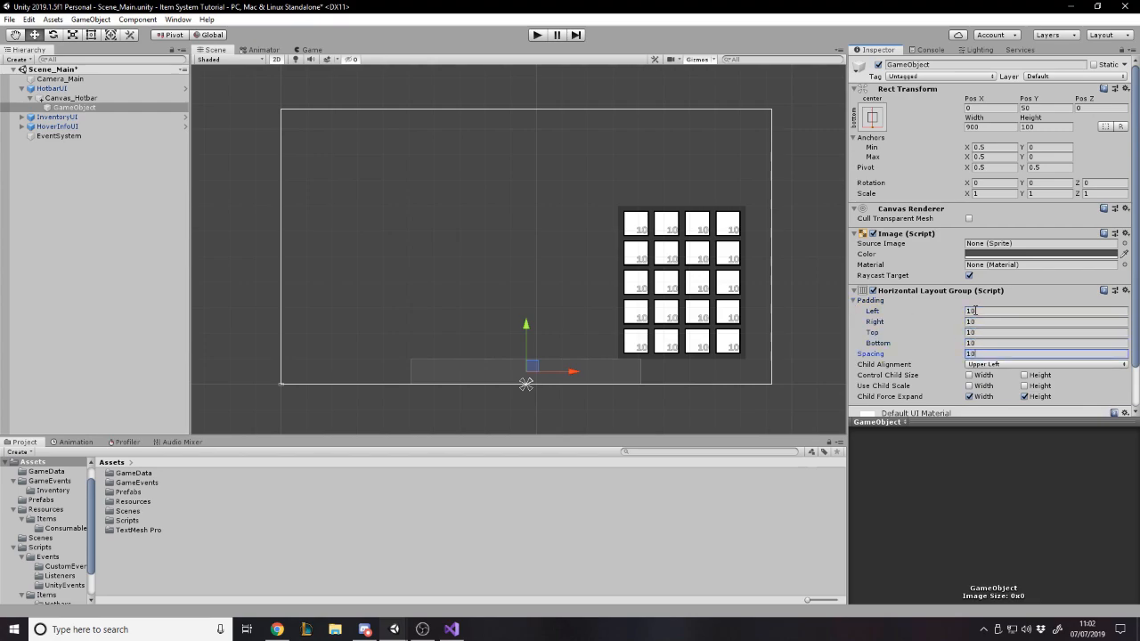
click(855, 300)
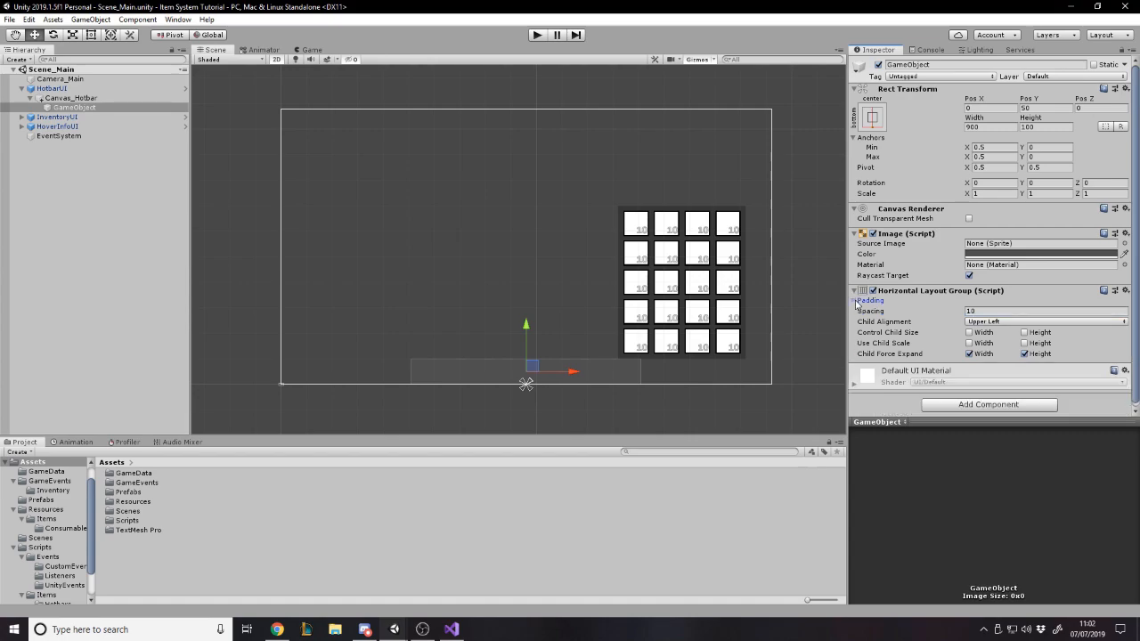
click(1043, 321)
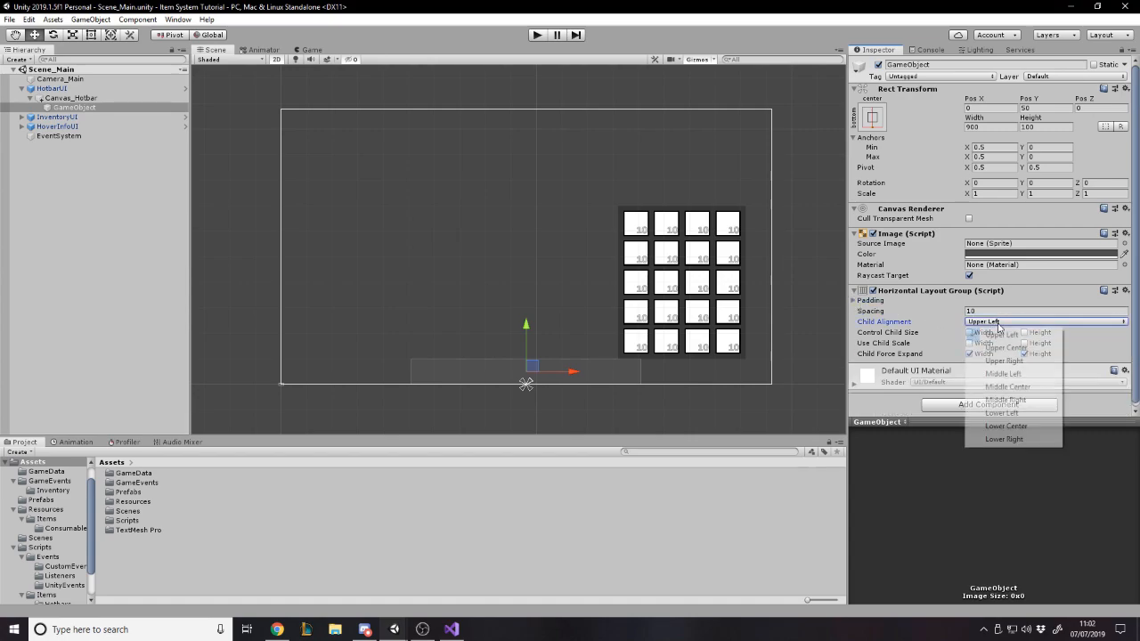
click(1007, 387)
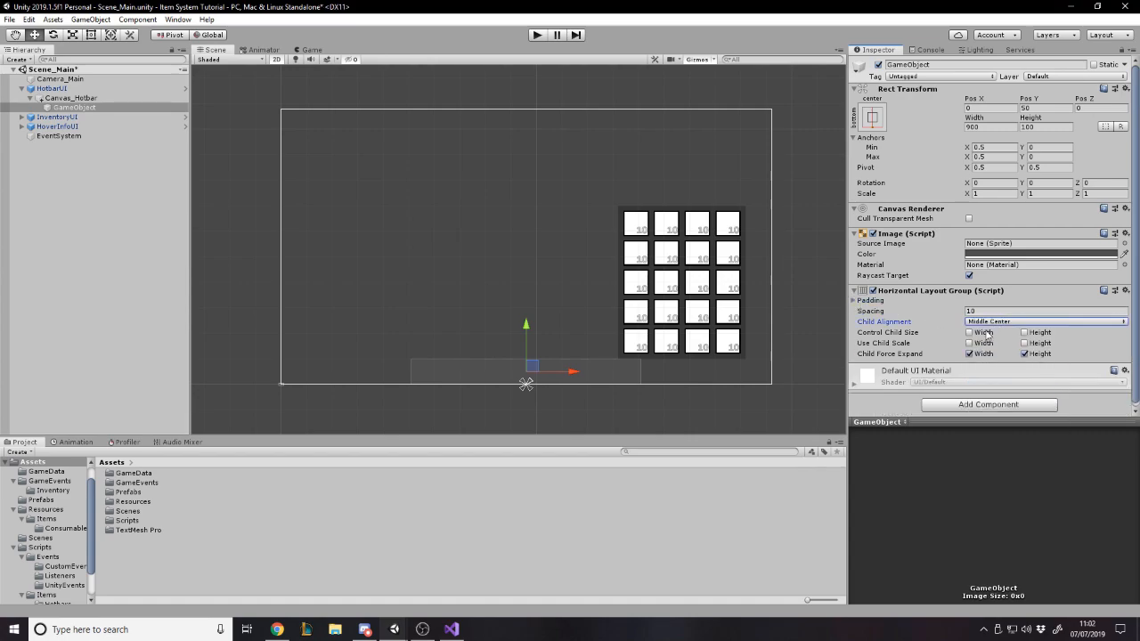
click(969, 333)
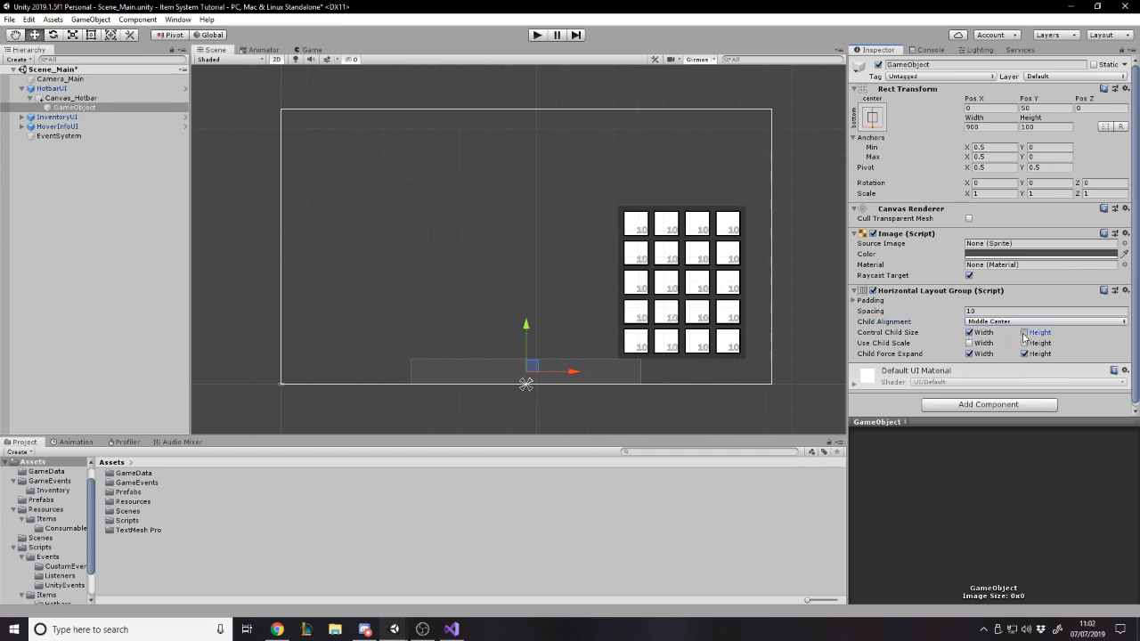
click(1026, 333)
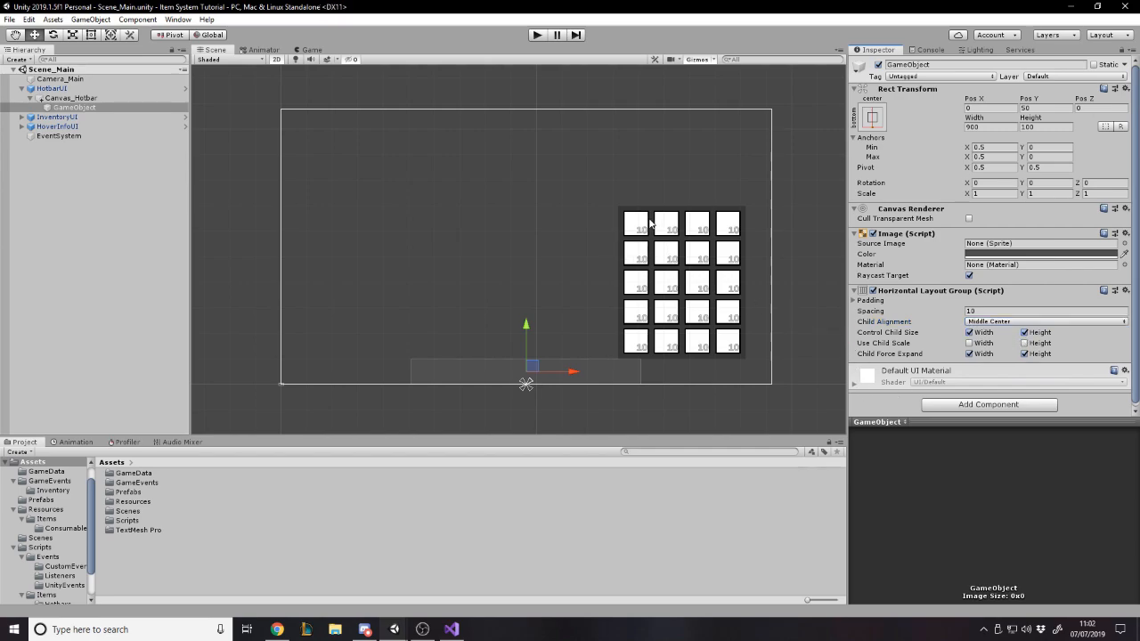
mouse_move(650, 224)
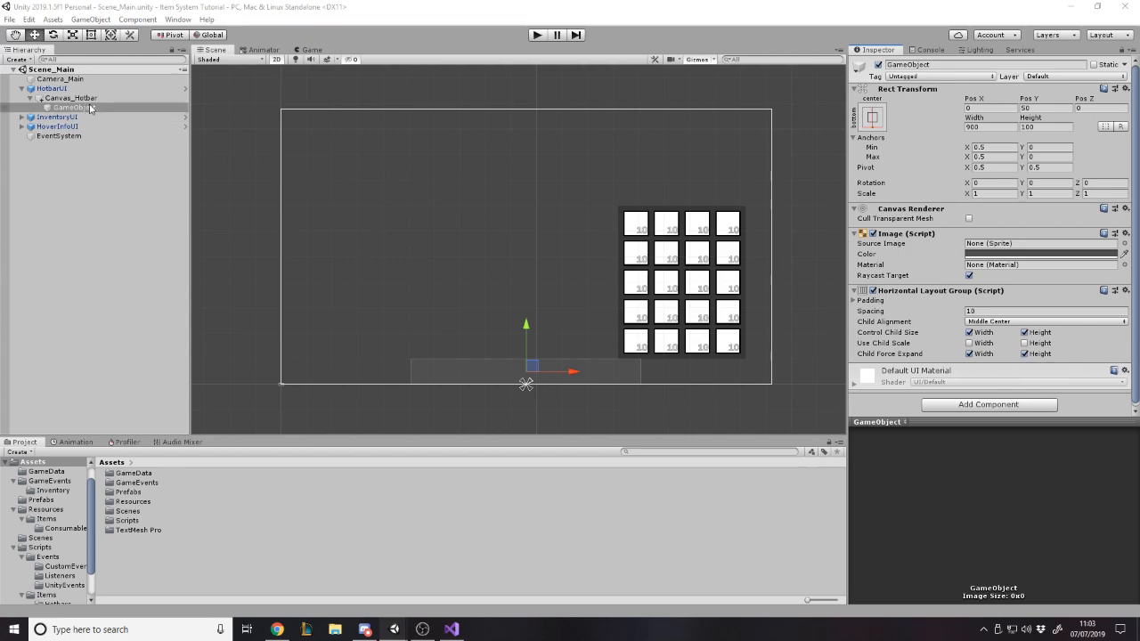
Rename the bar object to Background_Hotbar
click(69, 107)
text(Bacvk)
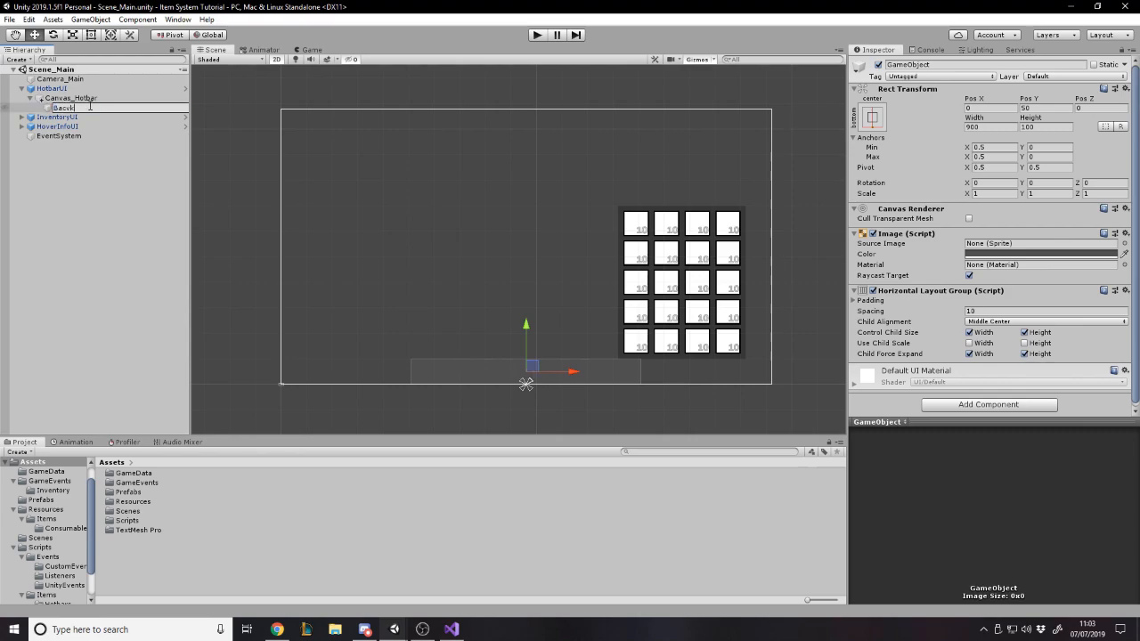
text(Background)
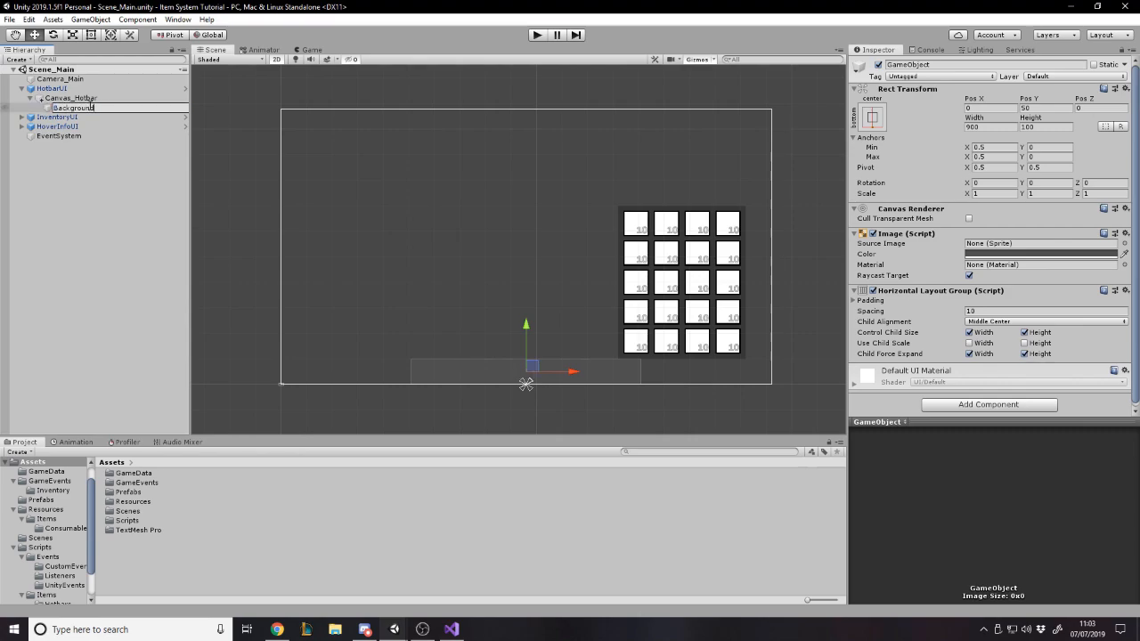
click(85, 107)
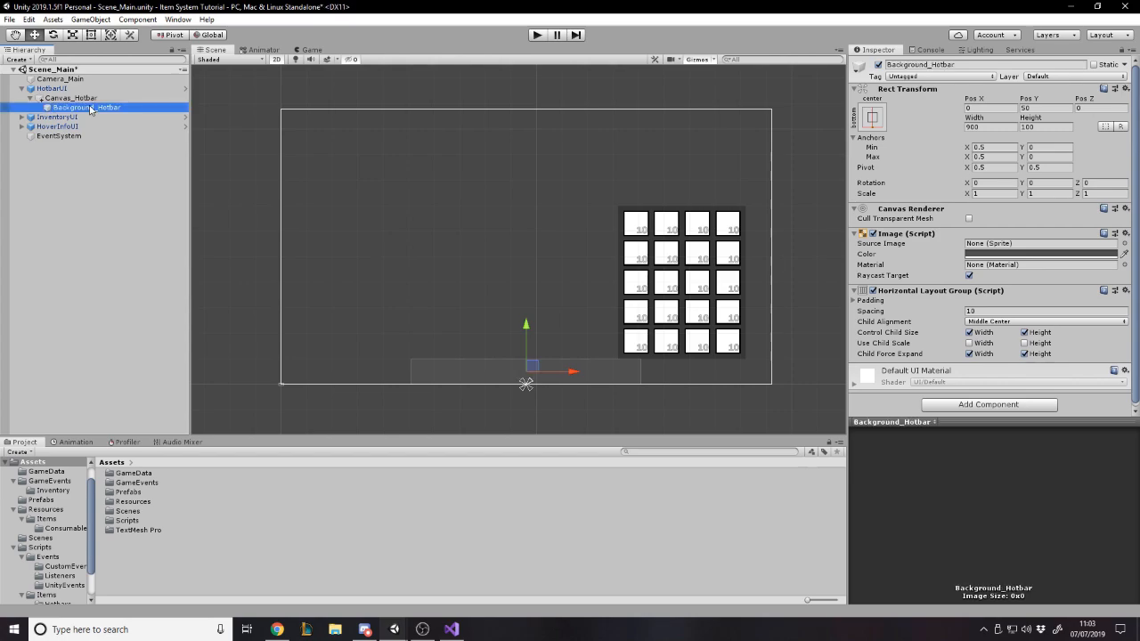
click(22, 116)
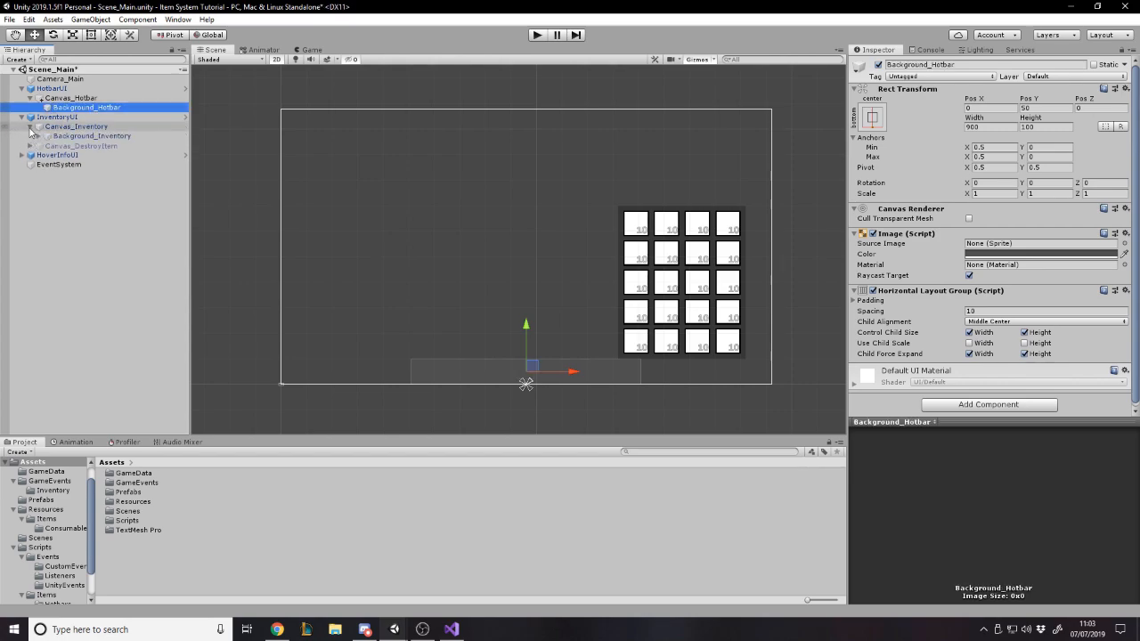
click(69, 98)
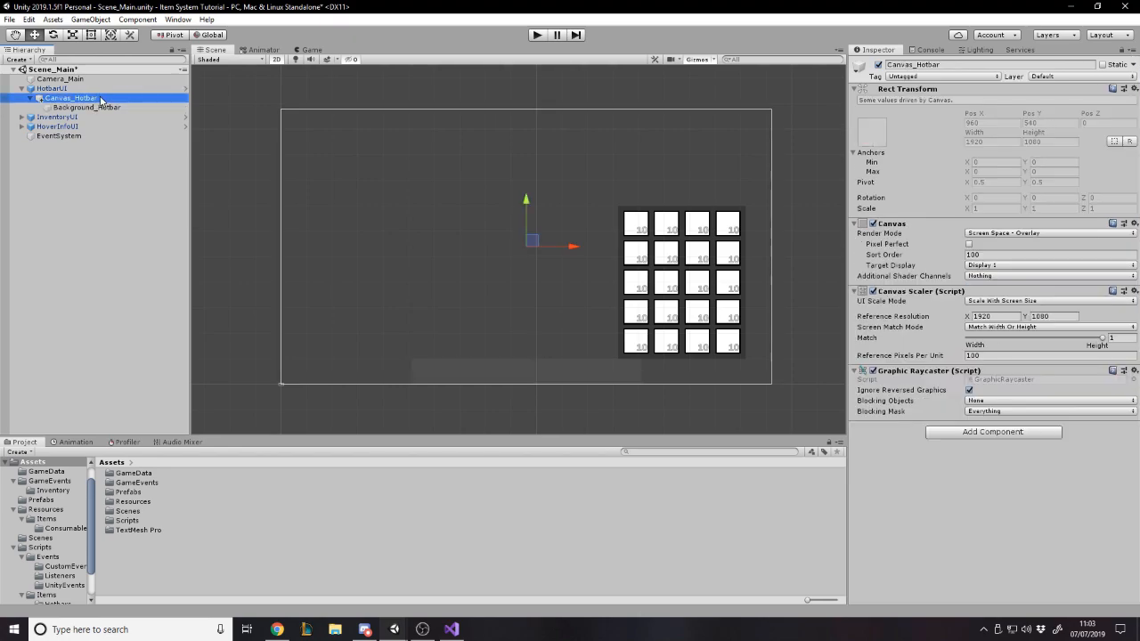
Create an empty child Slot_Hotbar under Background_Hotbar and select the first slot
right_click(87, 107)
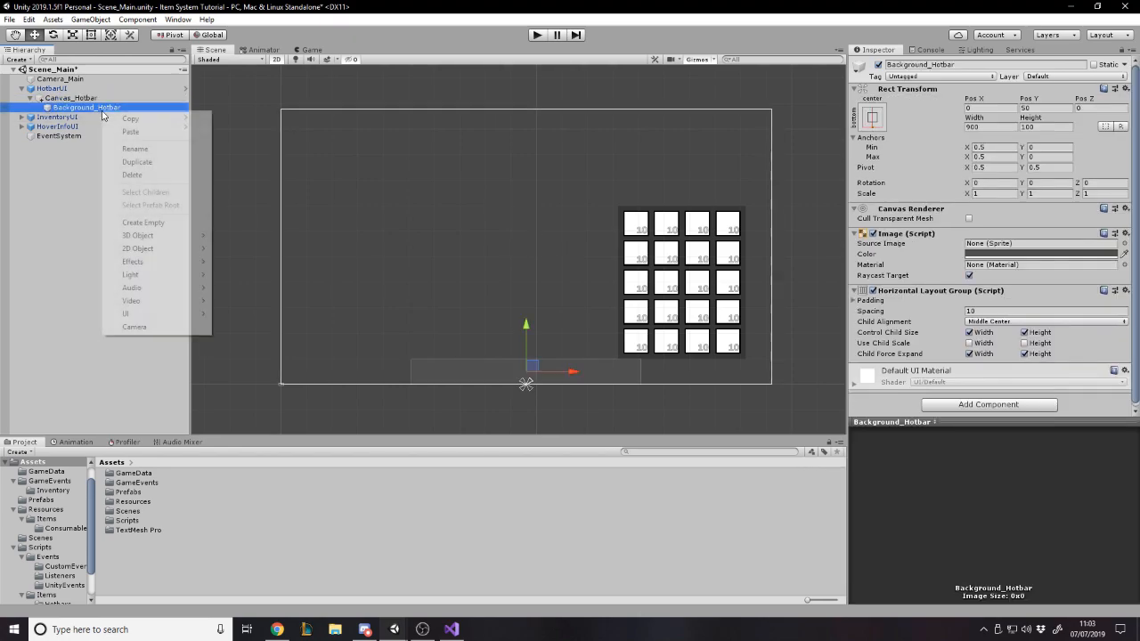
click(142, 223)
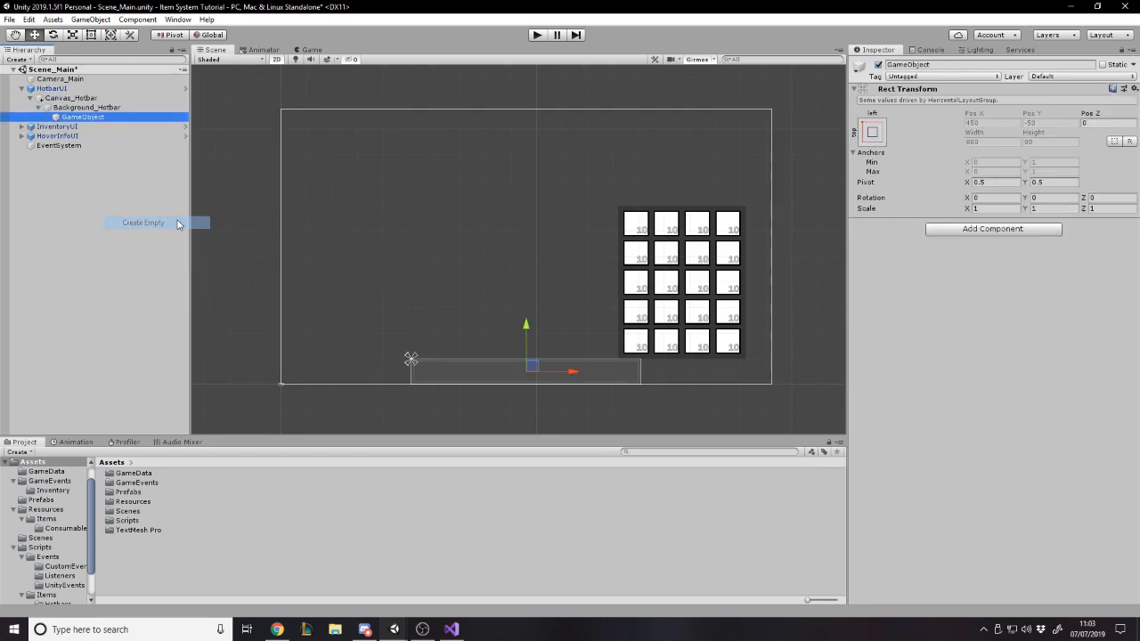
mouse_move(96, 117)
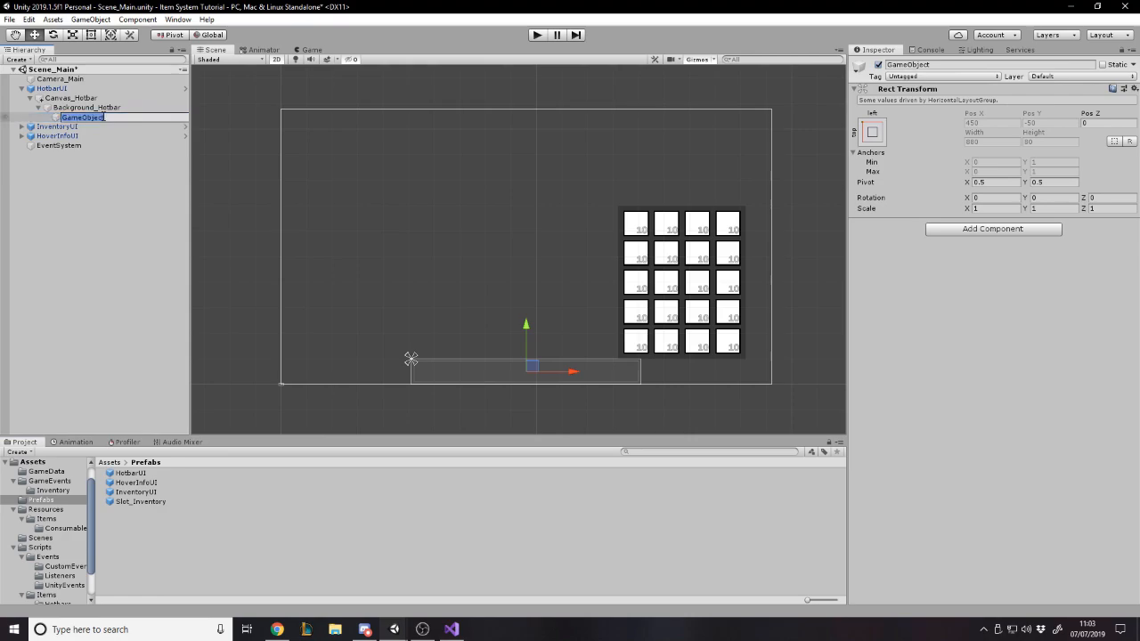
text(Slot_Hotbar)
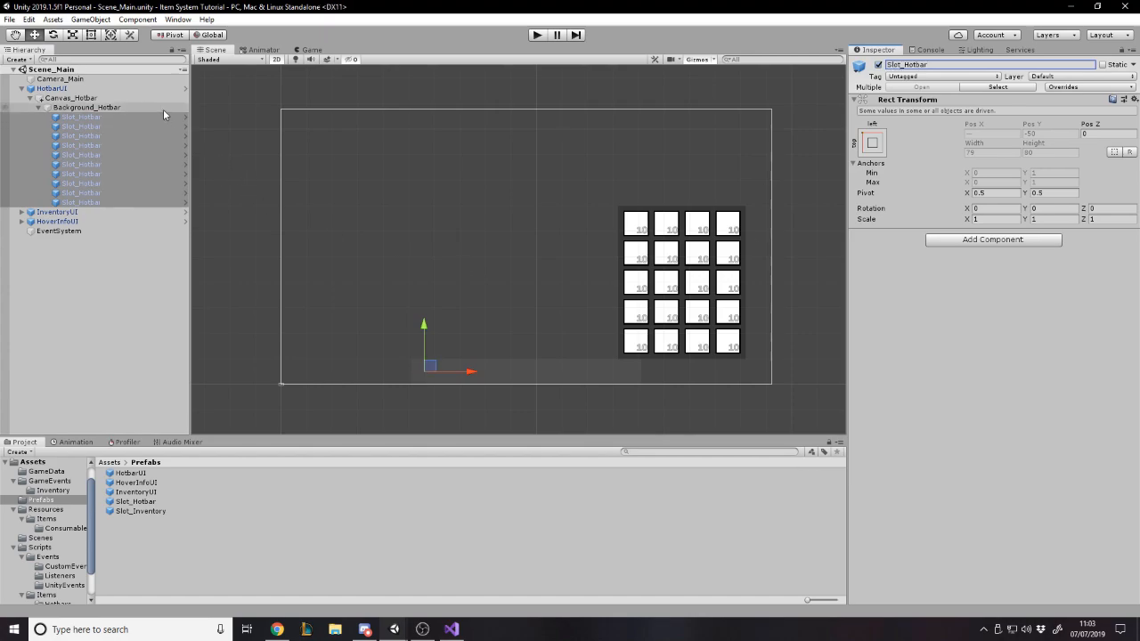
click(80, 115)
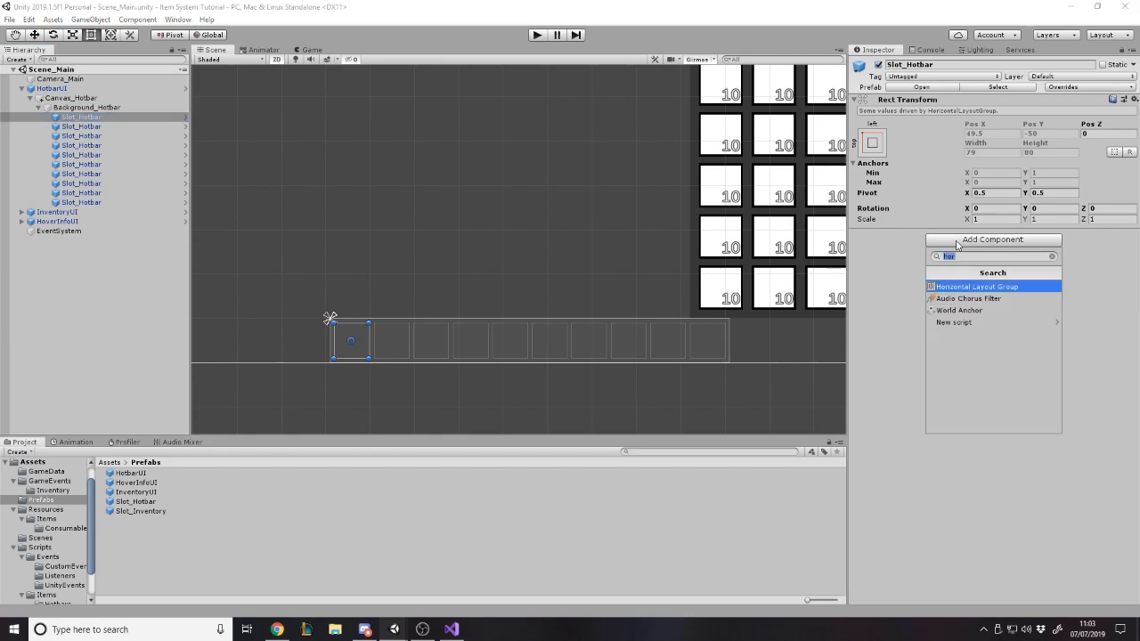
Give the slot a black Image and add the Hotbar Slot script
click(980, 269)
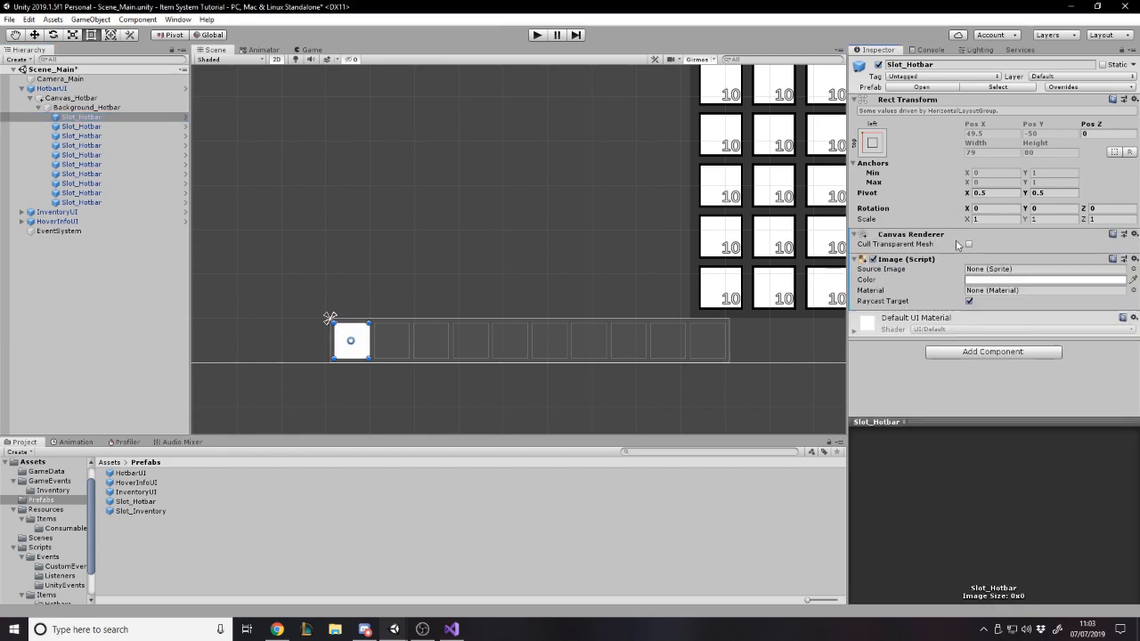
click(1046, 280)
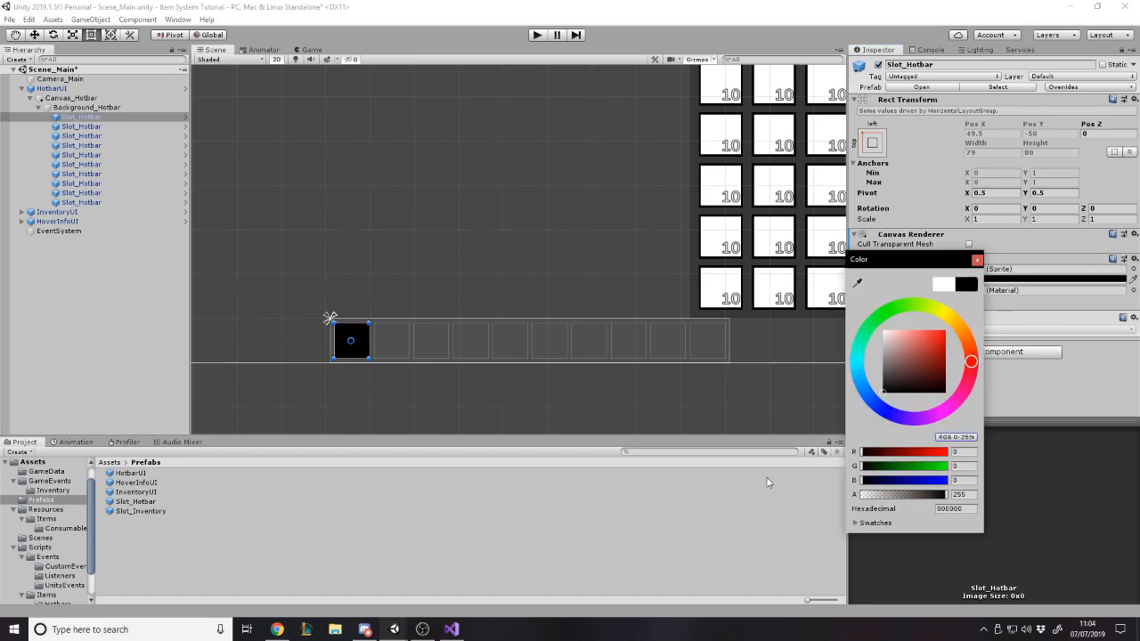
click(977, 259)
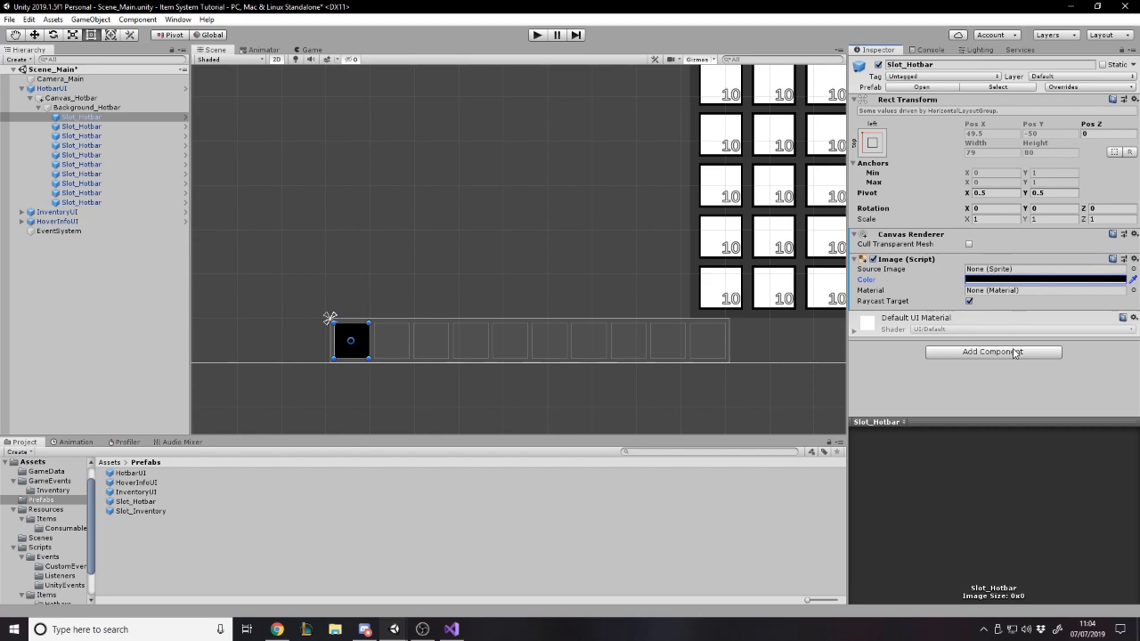
click(993, 352)
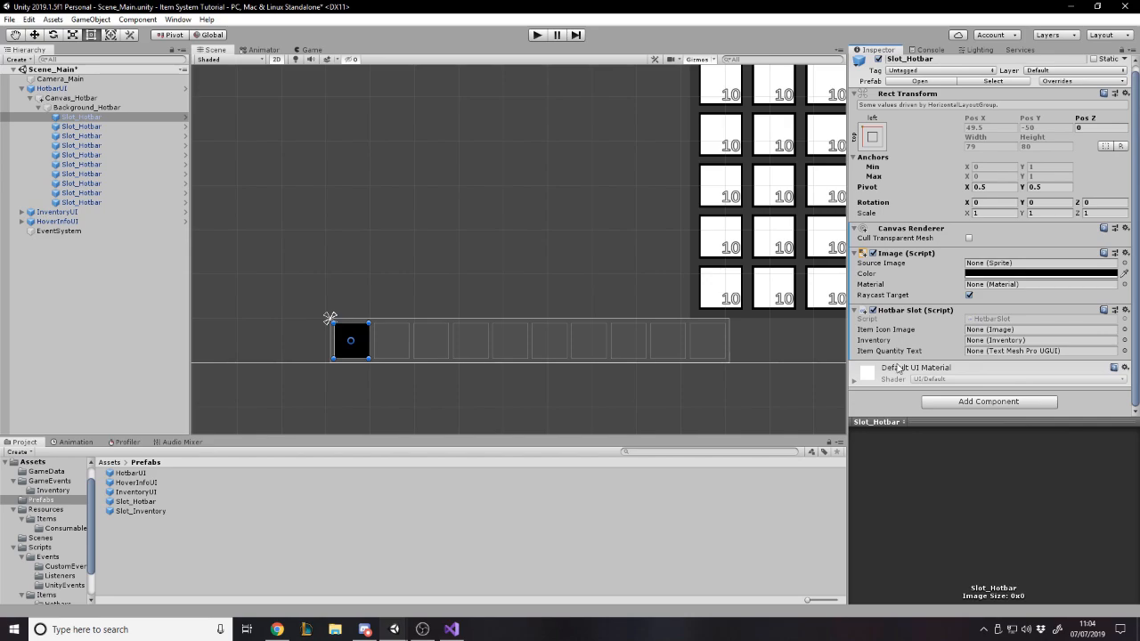
mouse_move(945, 405)
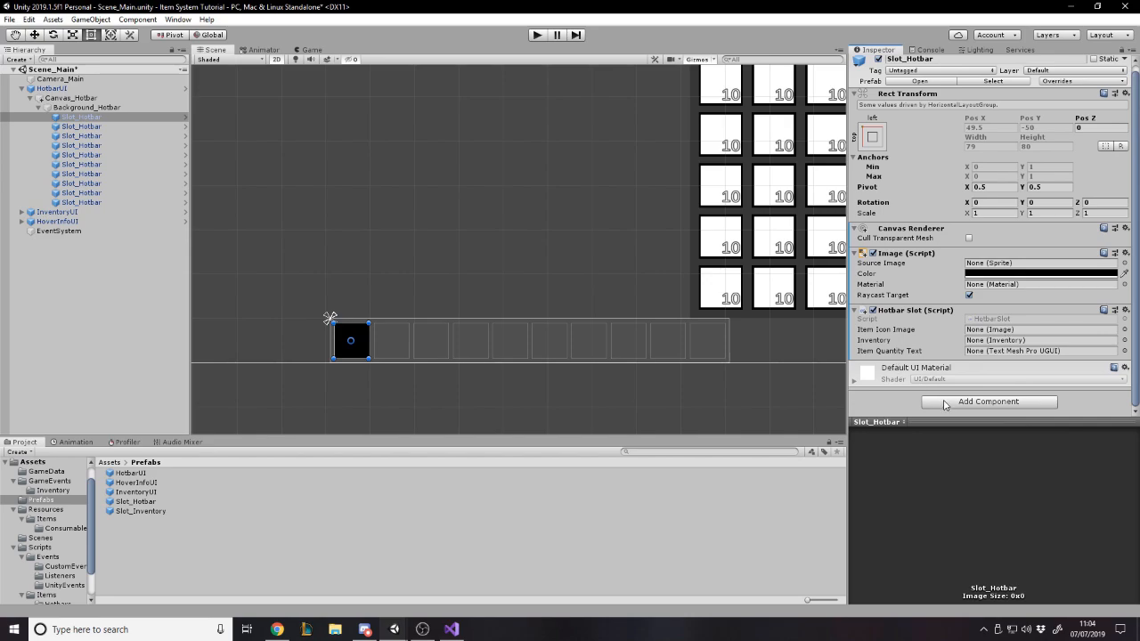
Add a Void Listener for GameEvent_Inventory_OnInventoryItemsUpdated calling HotbarSlot.UpdateSlotUI
text(void)
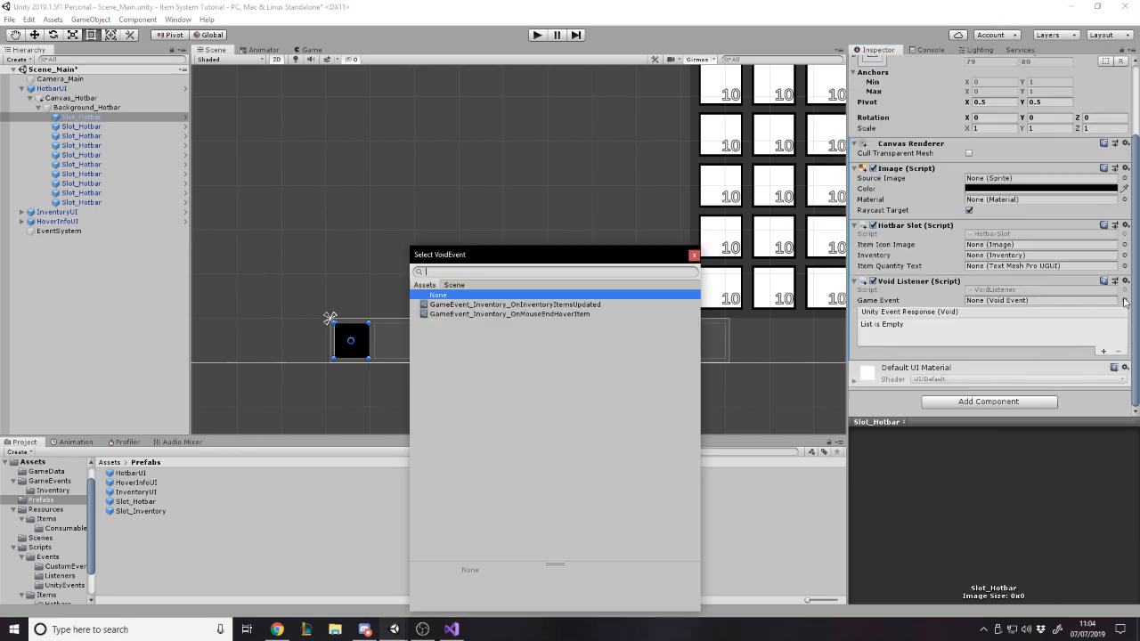
click(514, 304)
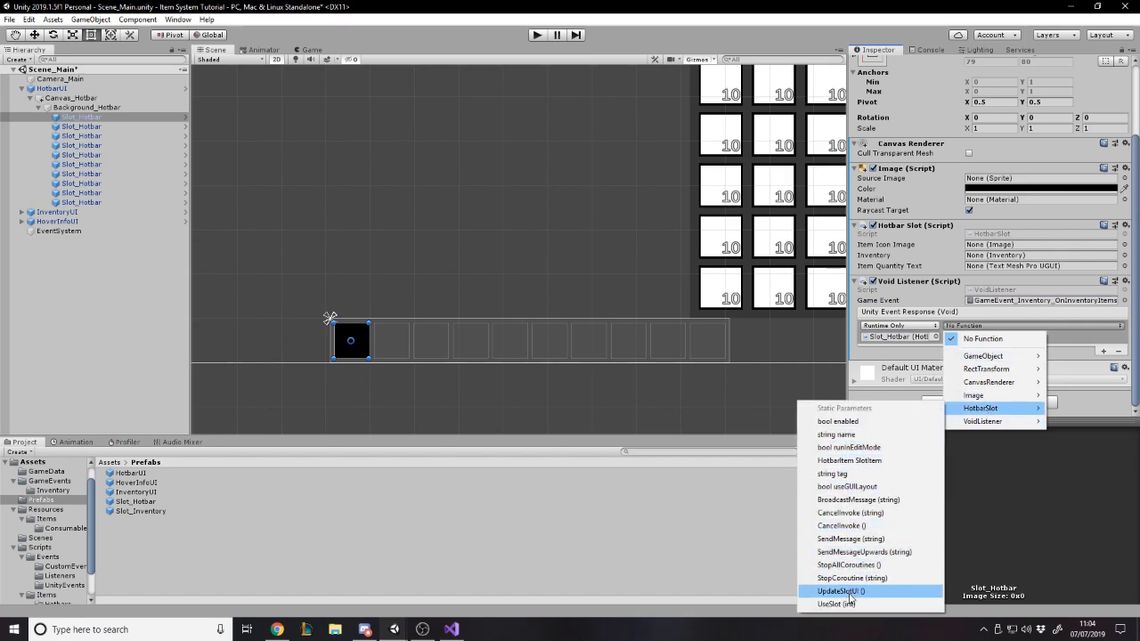
click(839, 591)
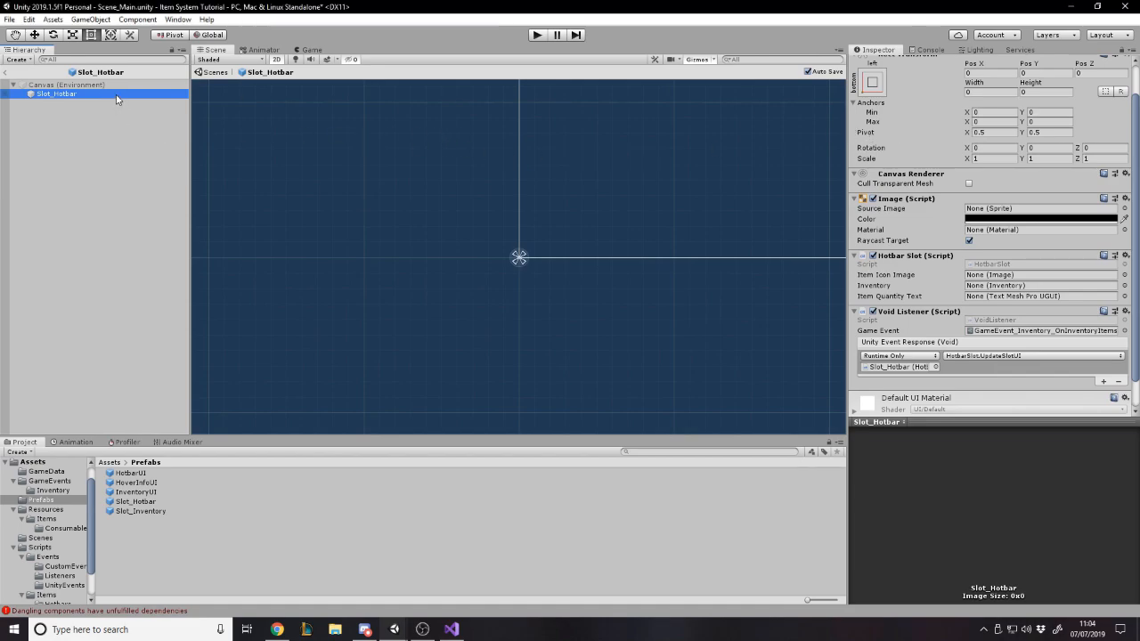
Add a child UI Image inside the Slot_Hotbar prefab stretched to fill the slot
right_click(56, 93)
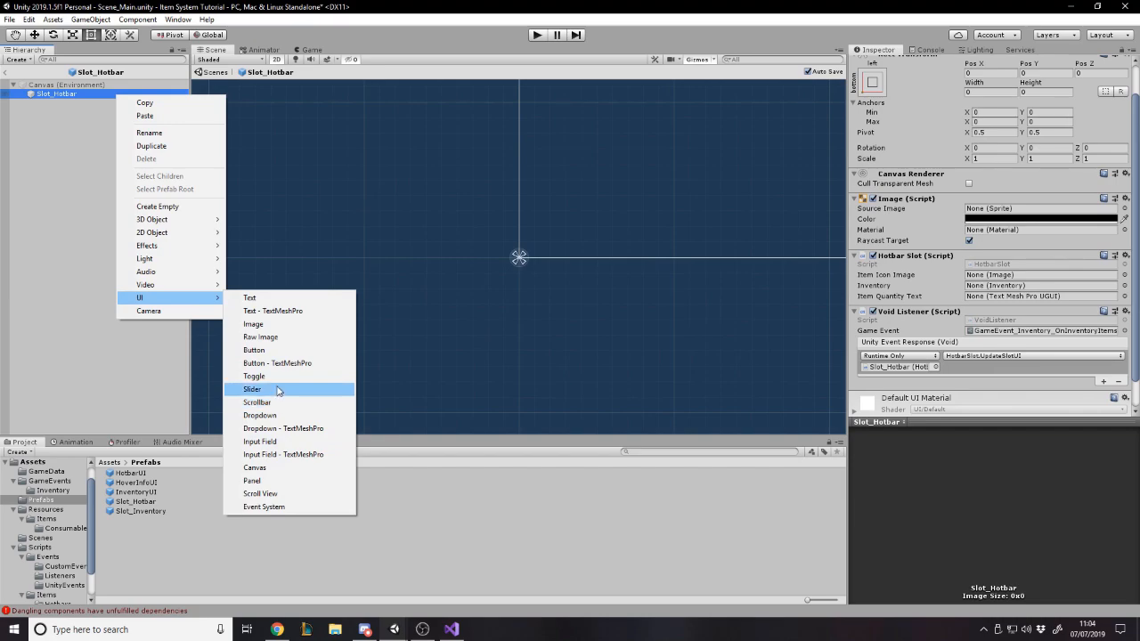
click(253, 324)
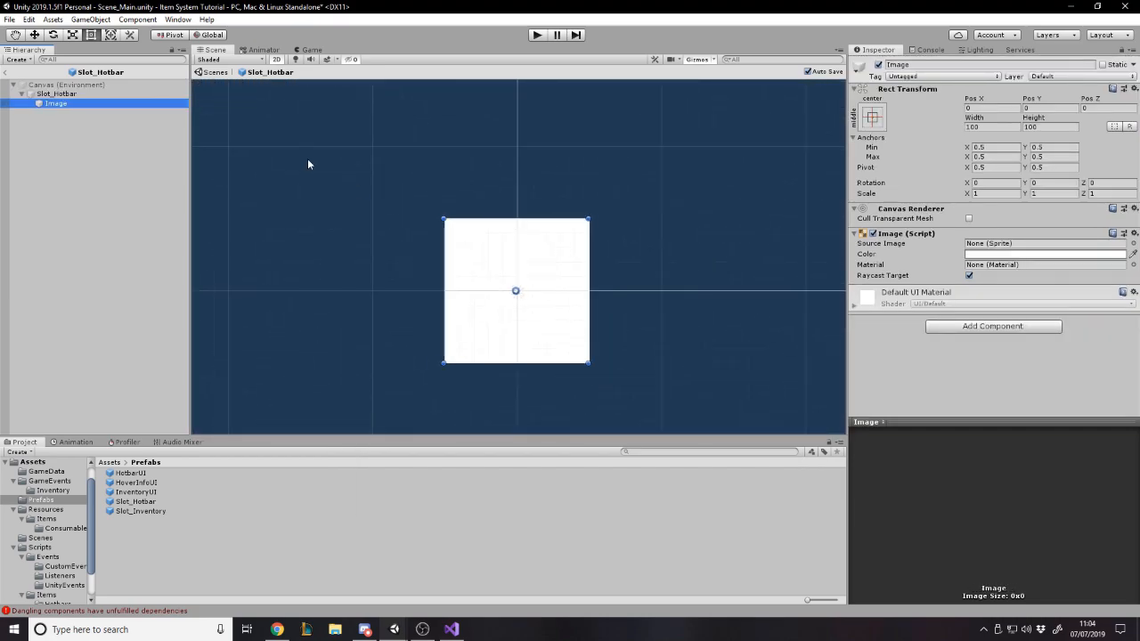
click(55, 103)
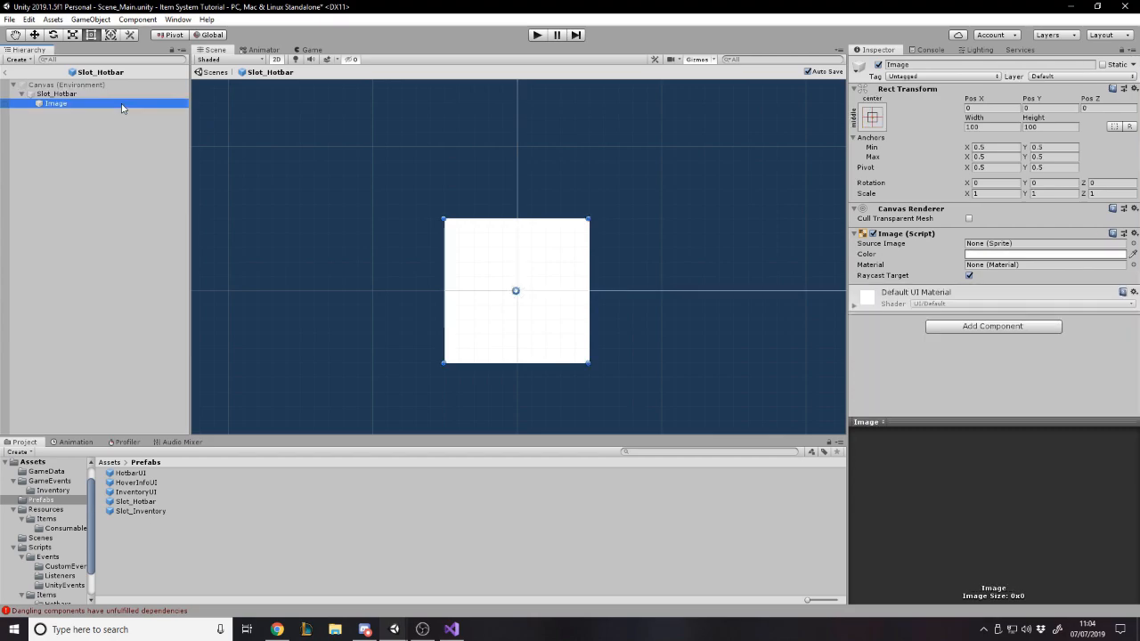
click(873, 116)
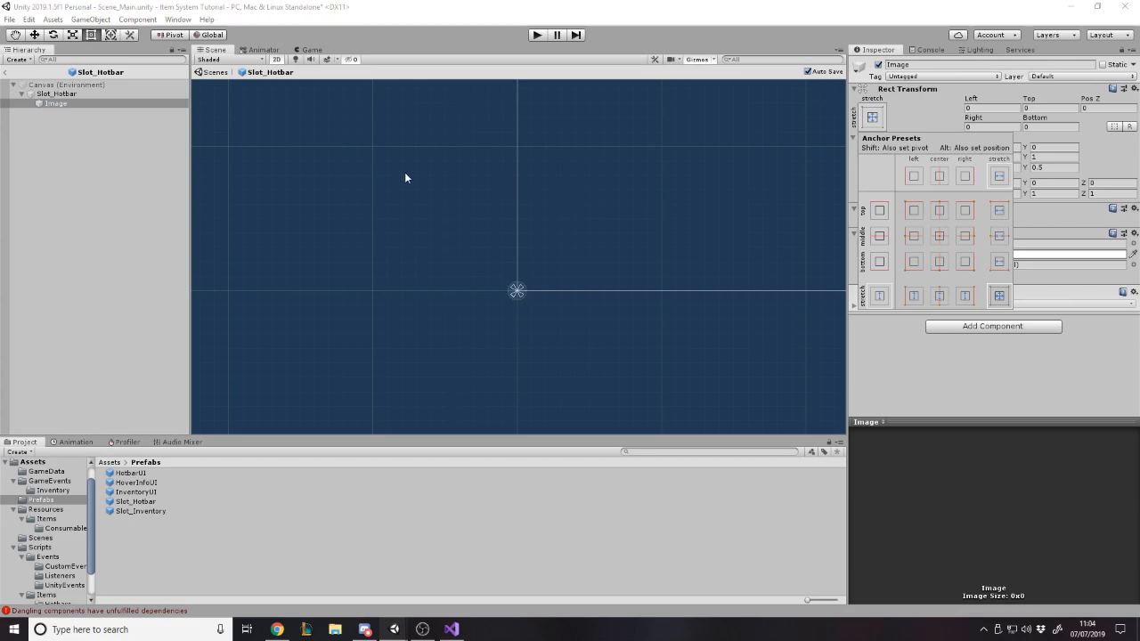
click(56, 103)
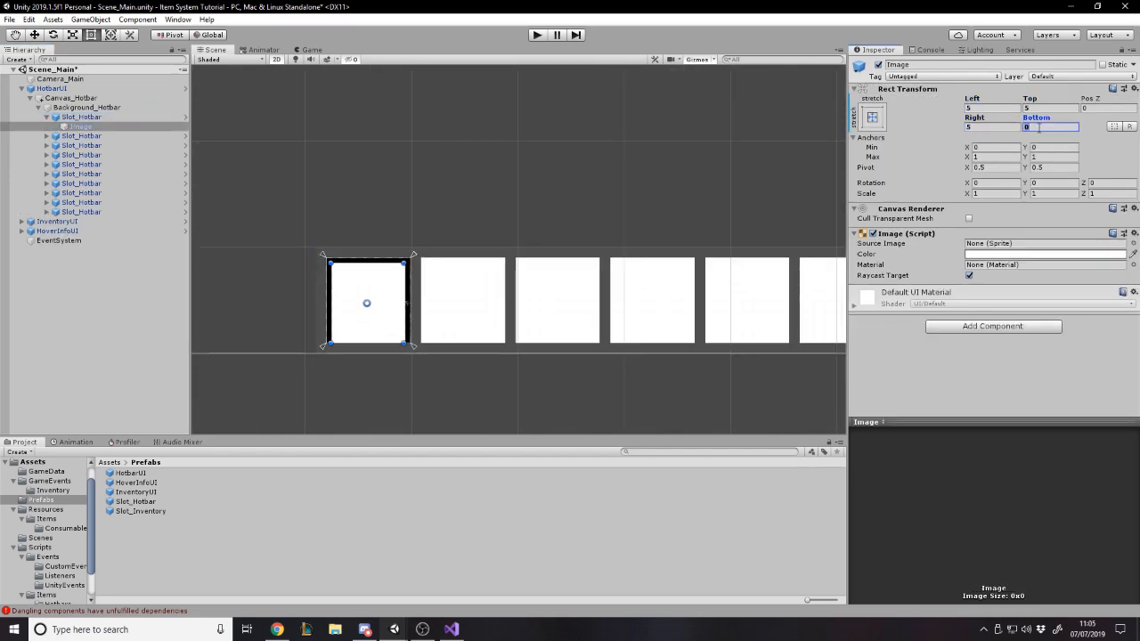
Inset the slot image by 5 on every side and clear its Source Image to None
text(5)
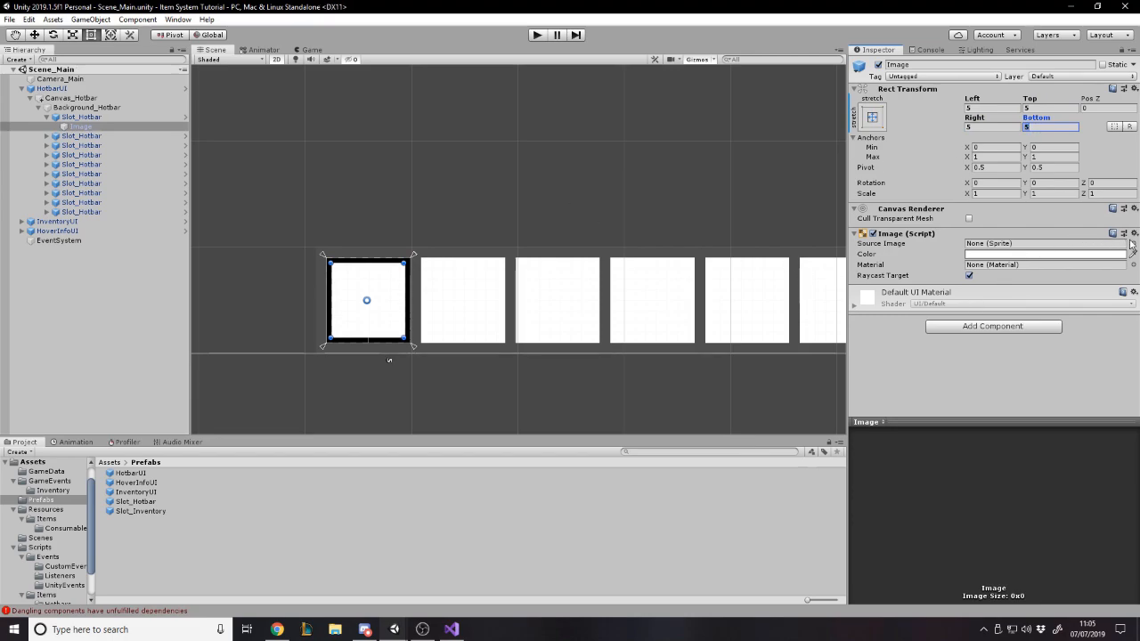
click(1111, 243)
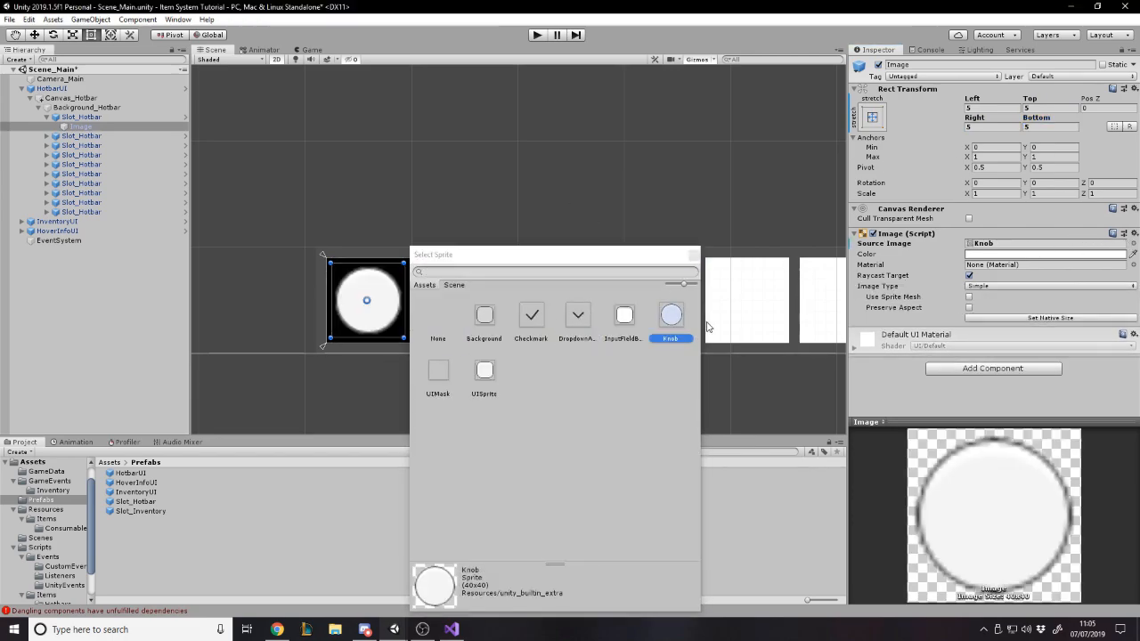
click(438, 319)
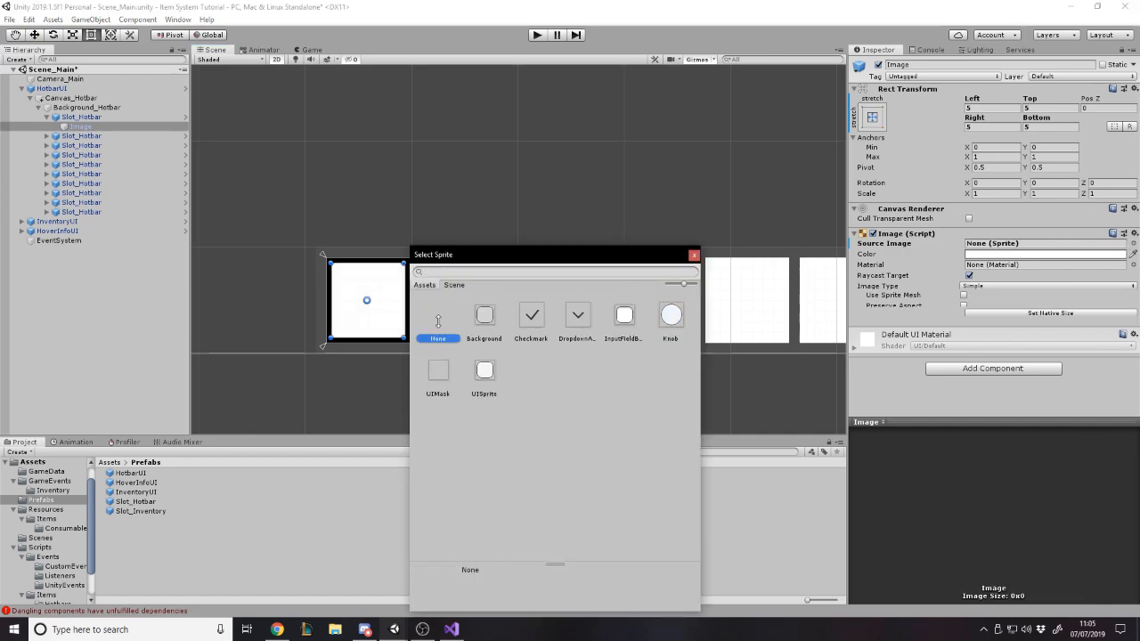
click(694, 255)
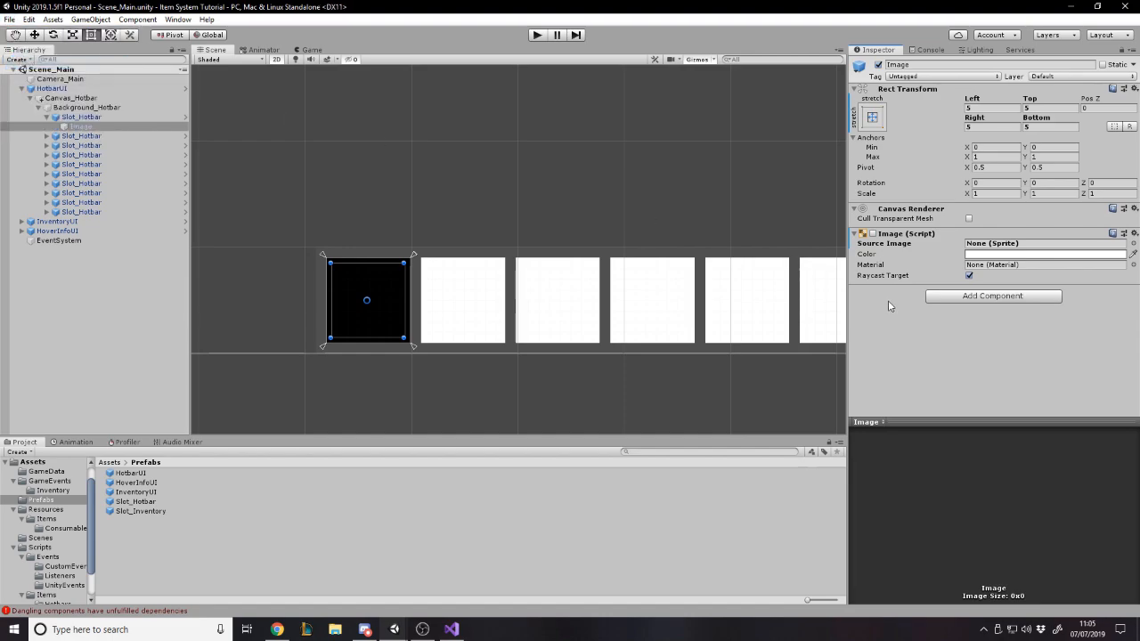
mouse_move(1045, 241)
text(lay)
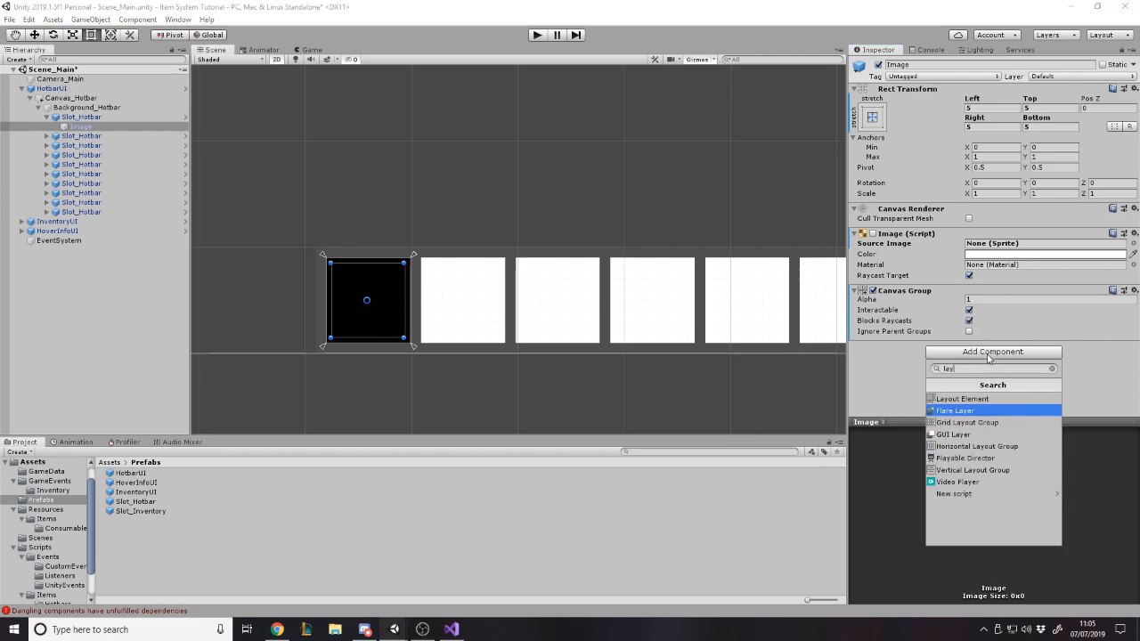
Make the slot's icon image ignore layout and add a Hotbar Item Drag Handler component
click(960, 399)
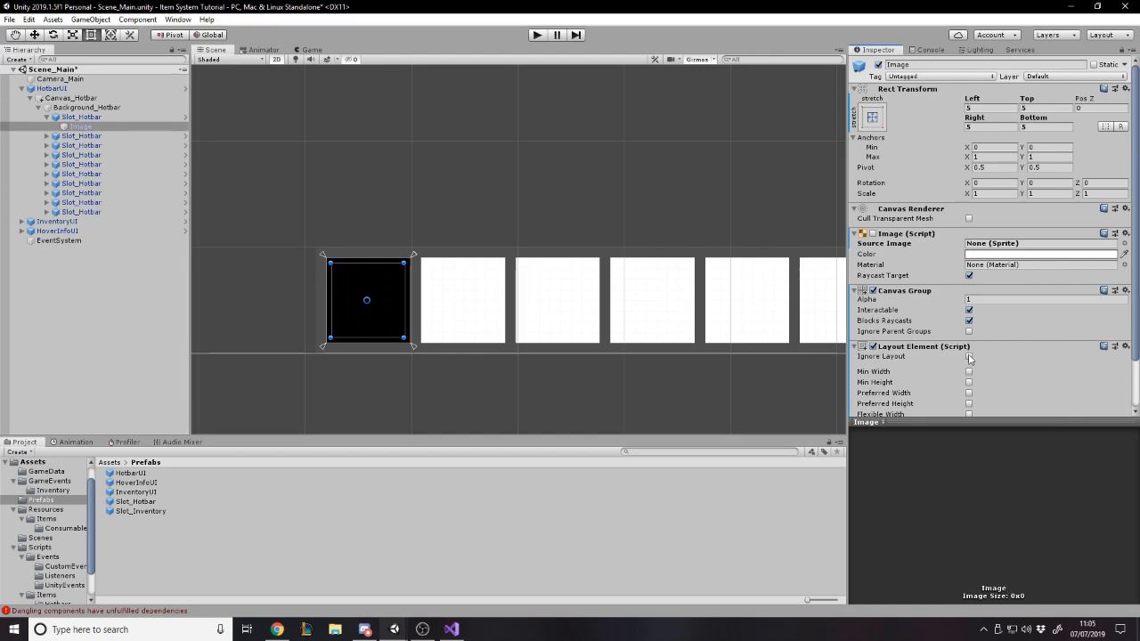
click(969, 358)
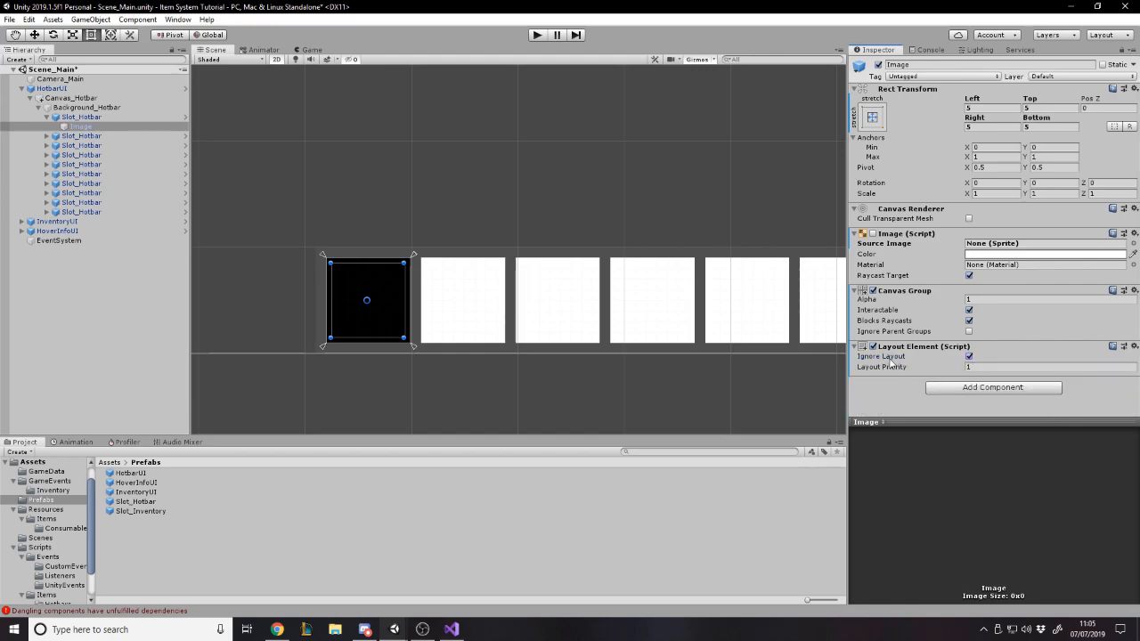
click(80, 126)
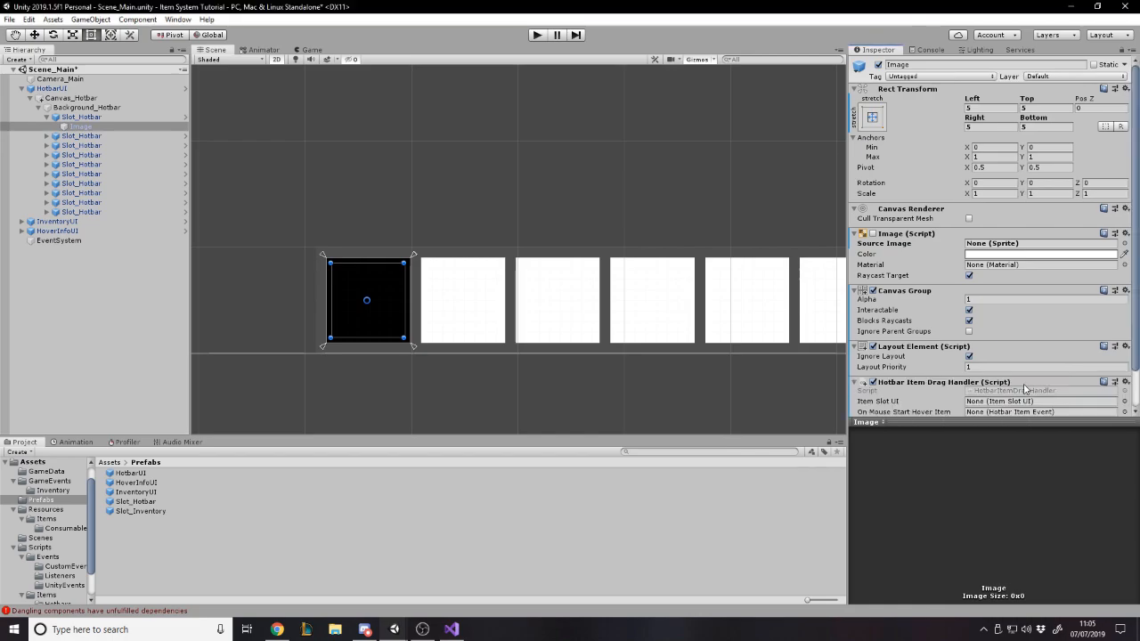
scroll(down, 3)
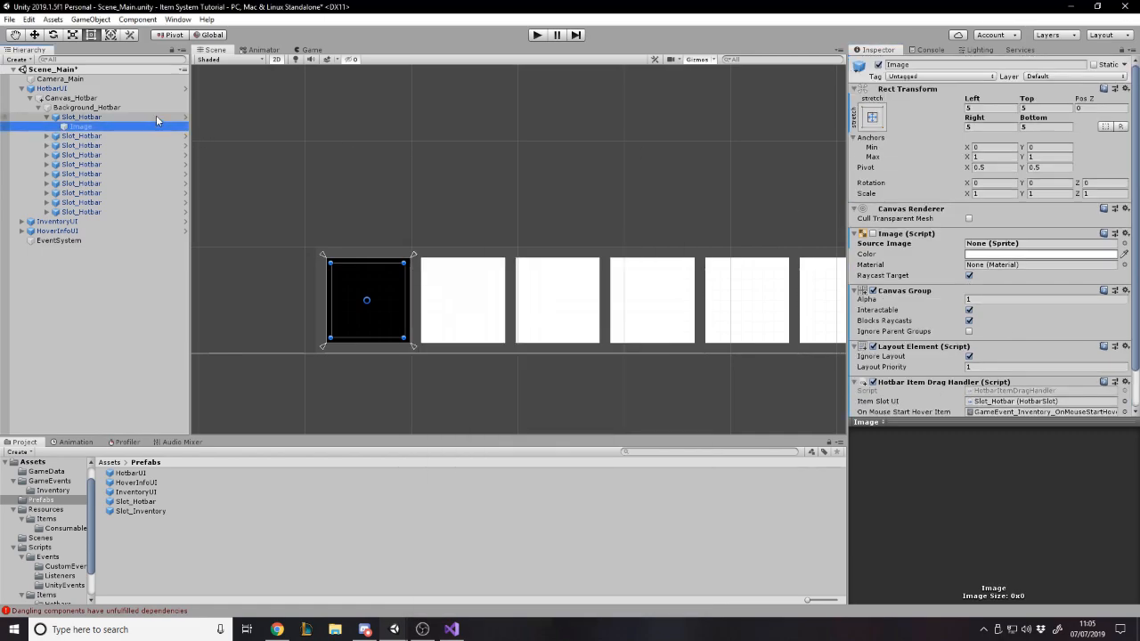
Reselect the first hotbar slot's child image and start renaming it
click(81, 116)
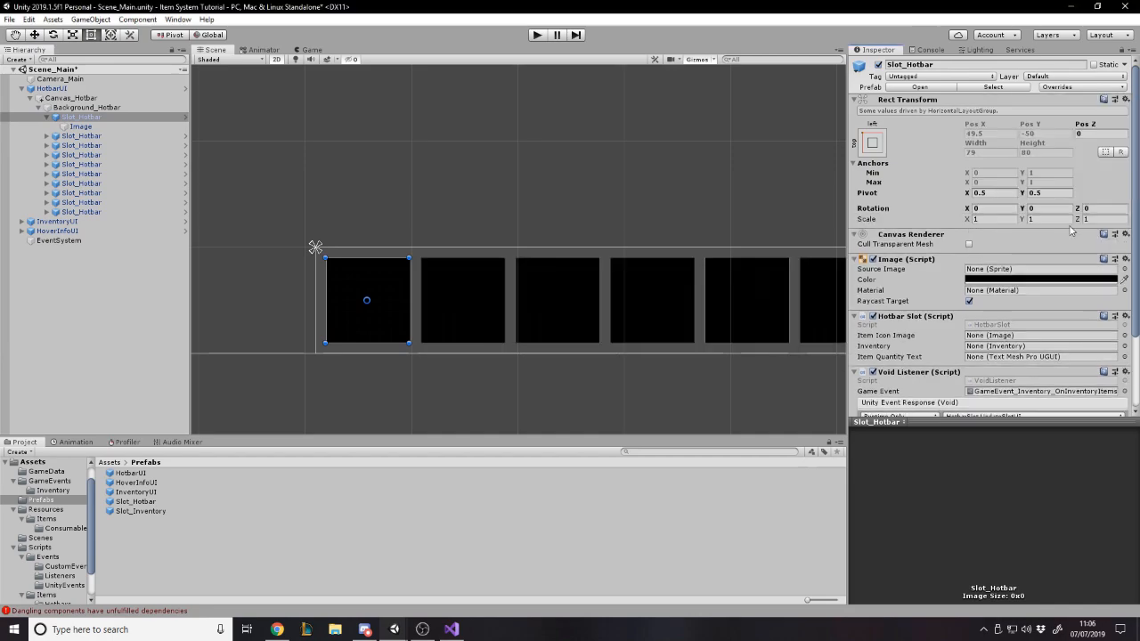
click(80, 126)
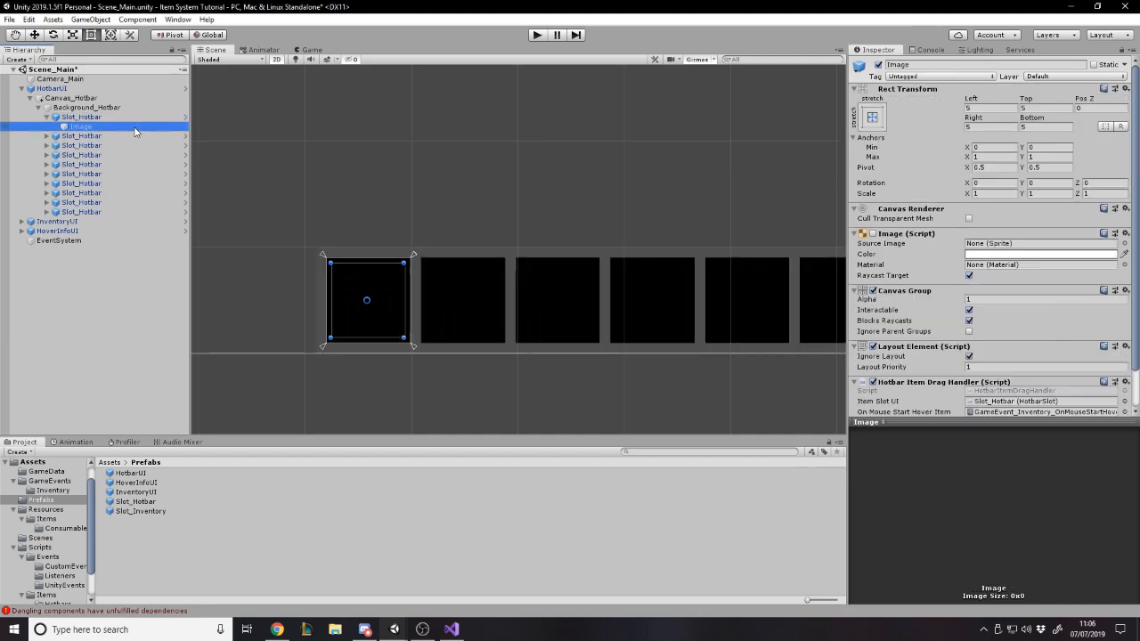
double_click(80, 126)
text(_Slot_Icon)
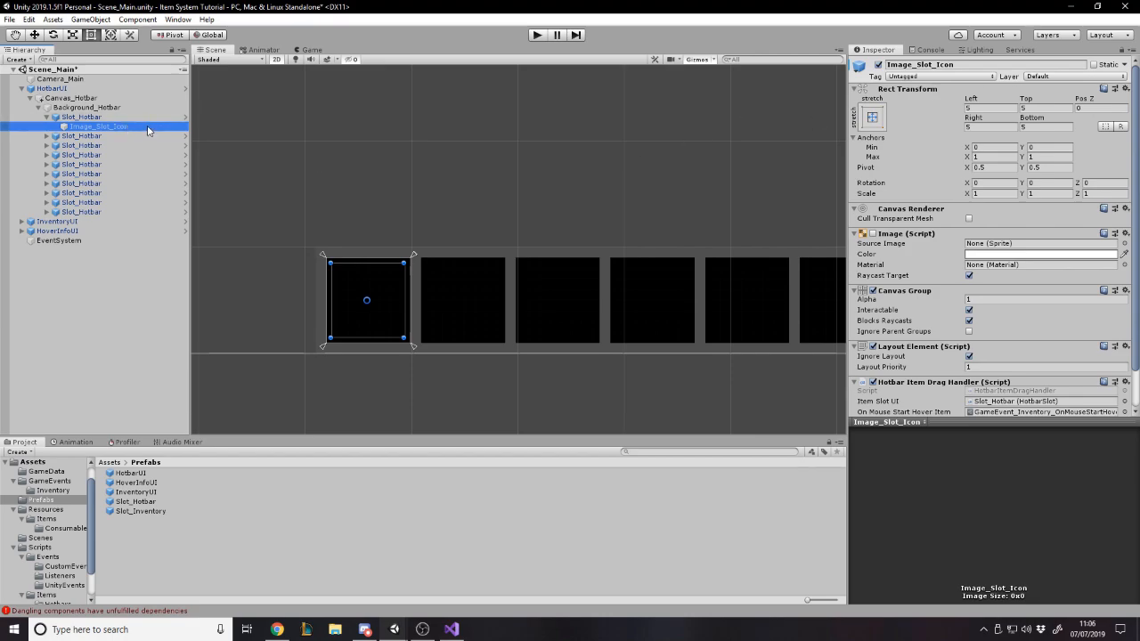
Add a Text - TextMeshPro child under Image_Slot_Icon using the LiberationSans SDF - Fallback font
right_click(98, 126)
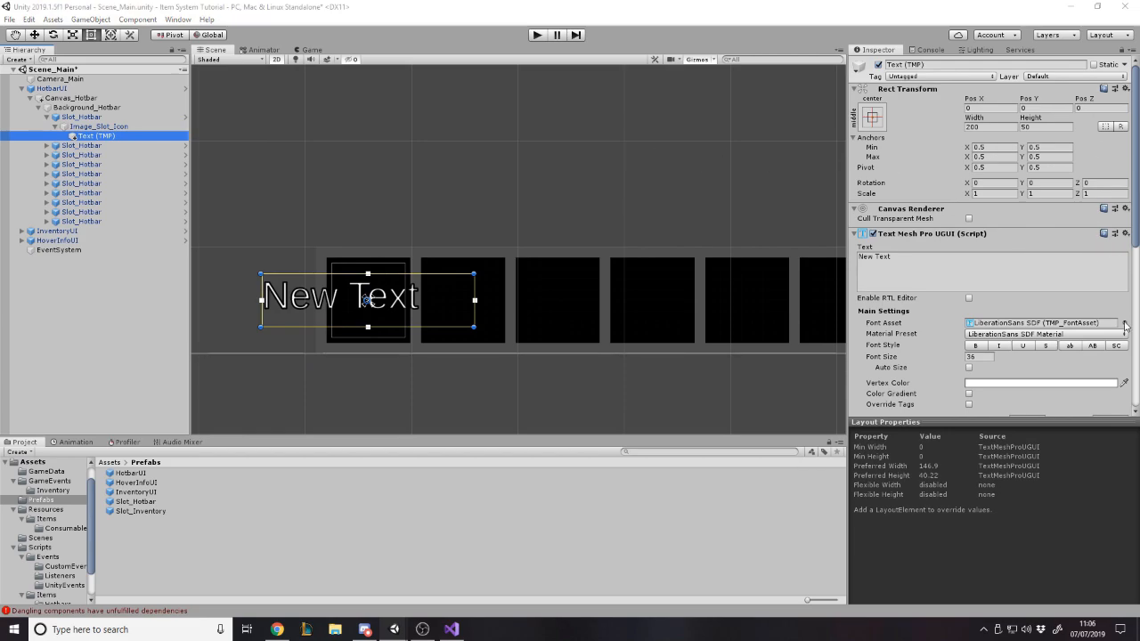
click(1124, 323)
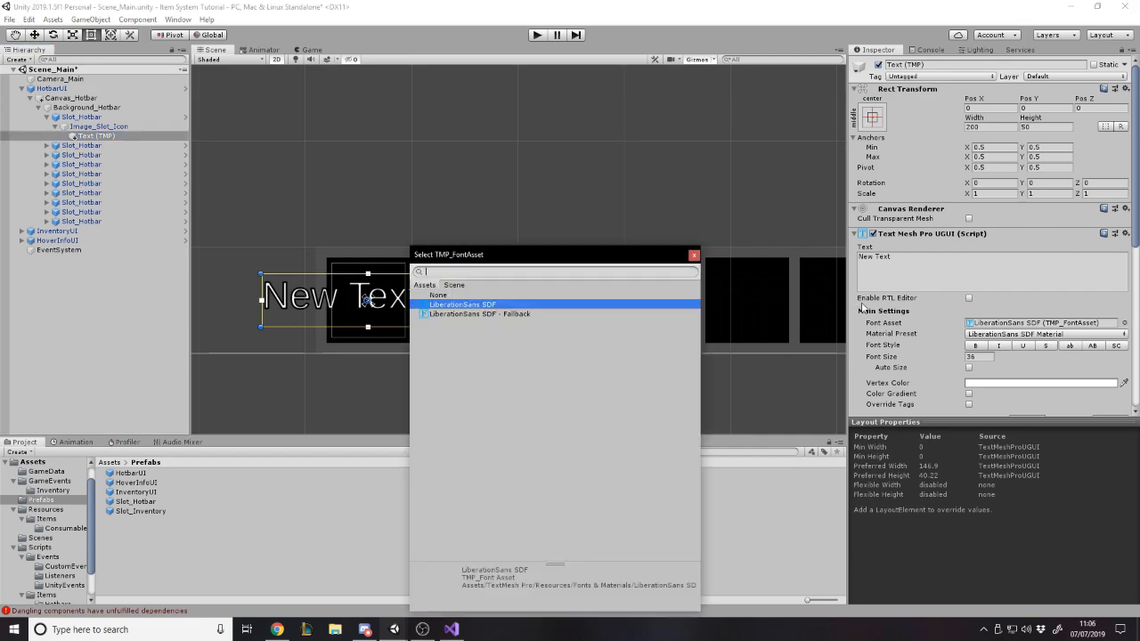
click(480, 314)
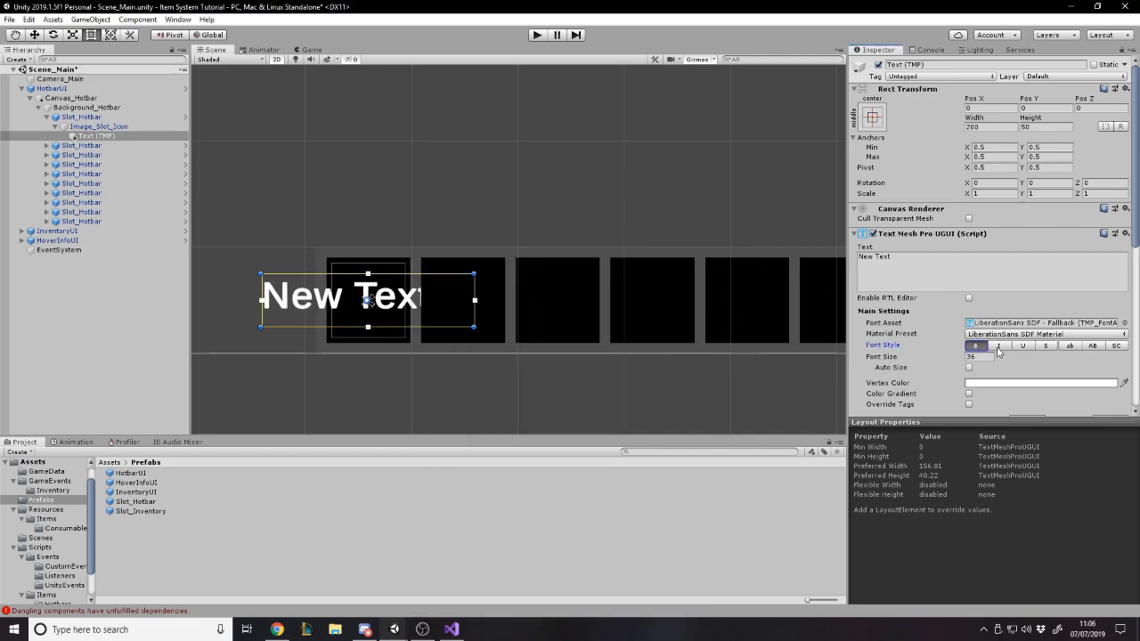
Make the text bold, auto-sized and bottom-aligned
click(968, 367)
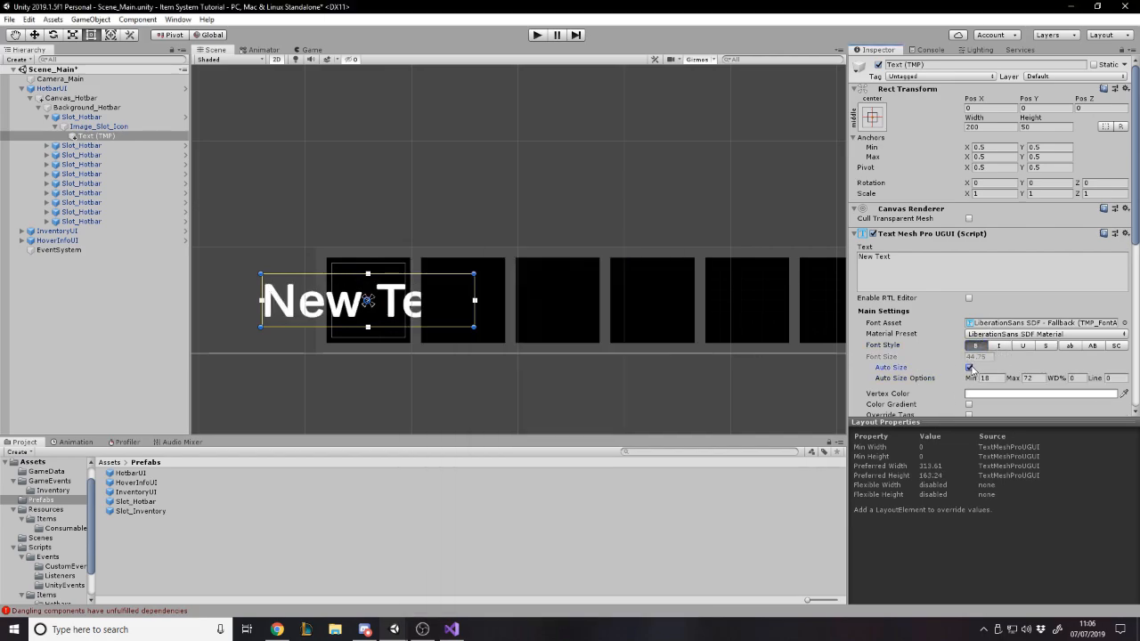
click(969, 367)
text(100)
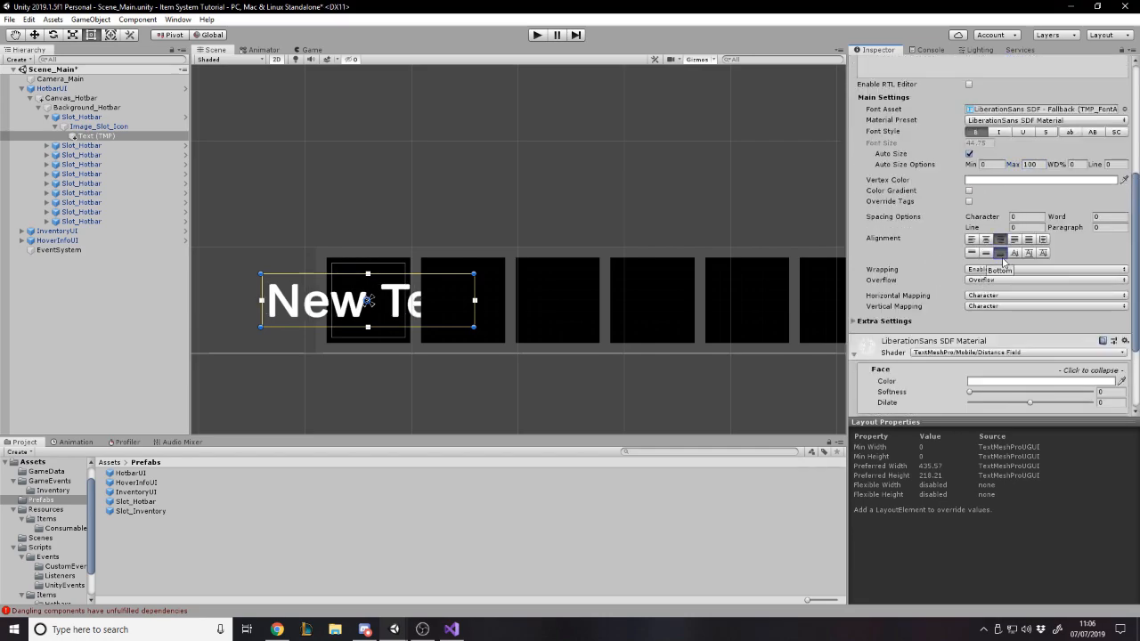
click(1042, 269)
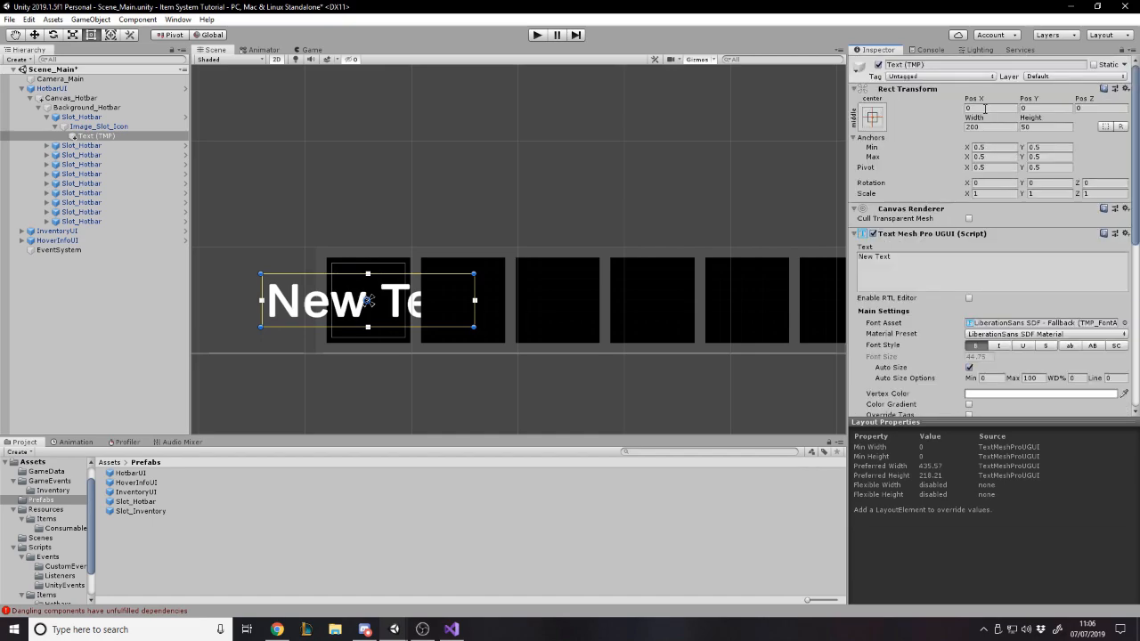
Stretch the text over its parent with a bottom offset of -2.5
click(873, 116)
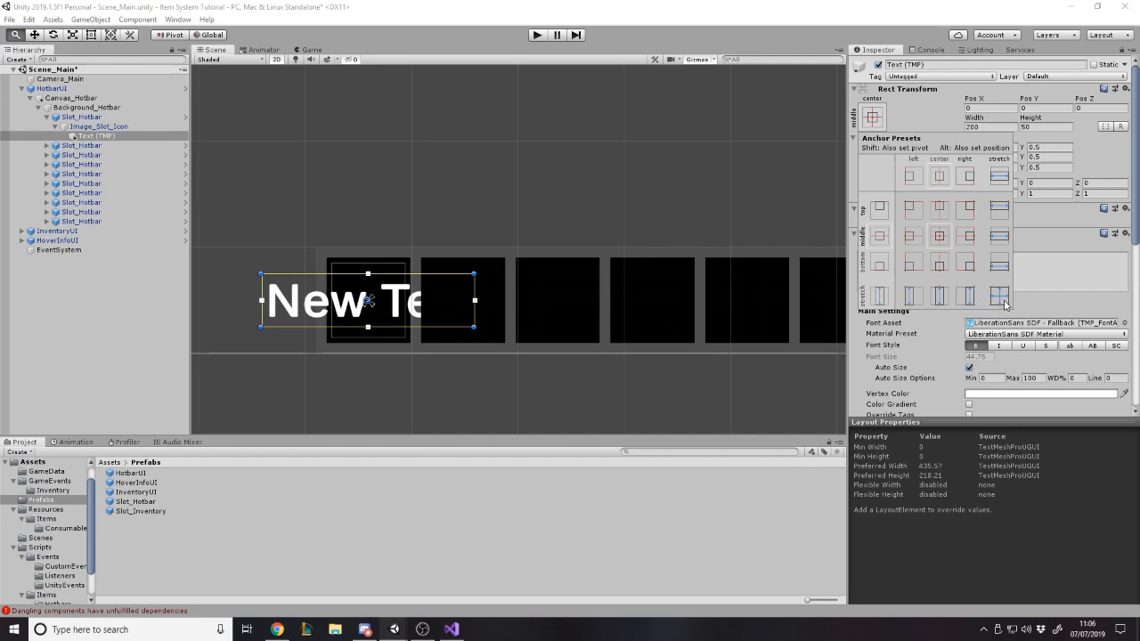
click(998, 295)
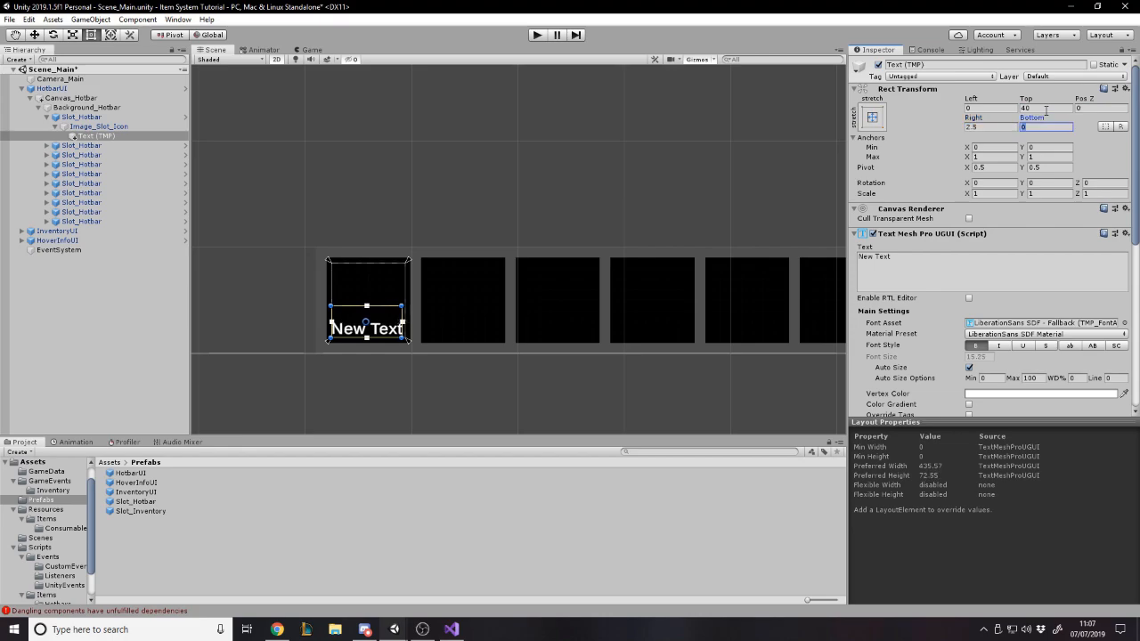
text(-2.5)
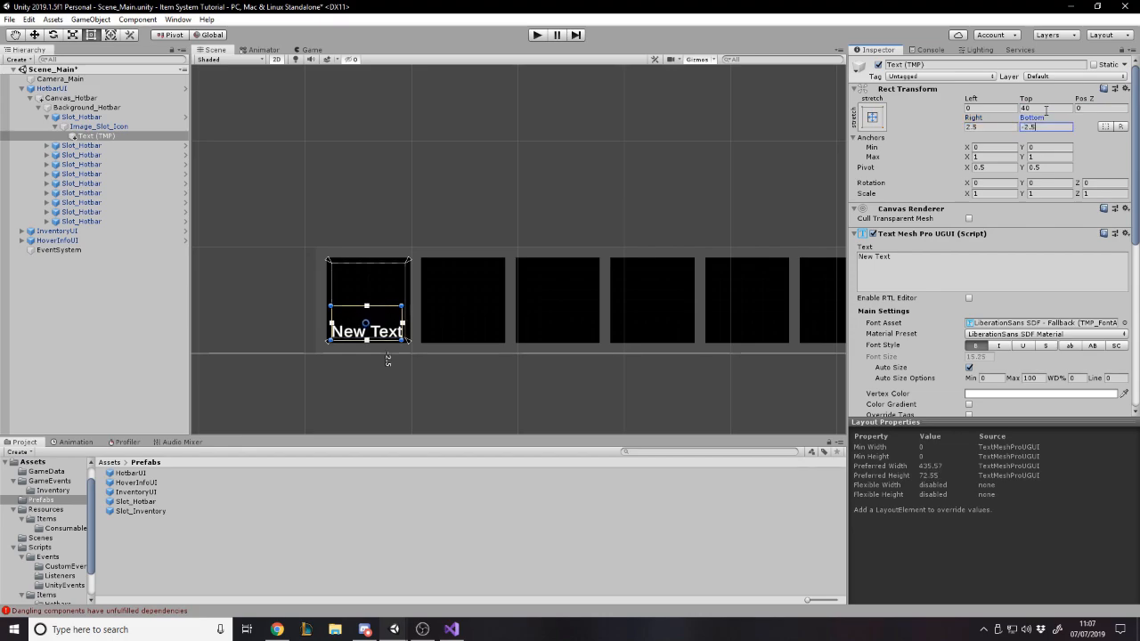
Enter '10' as the text and check the quantity in the Game view
click(311, 49)
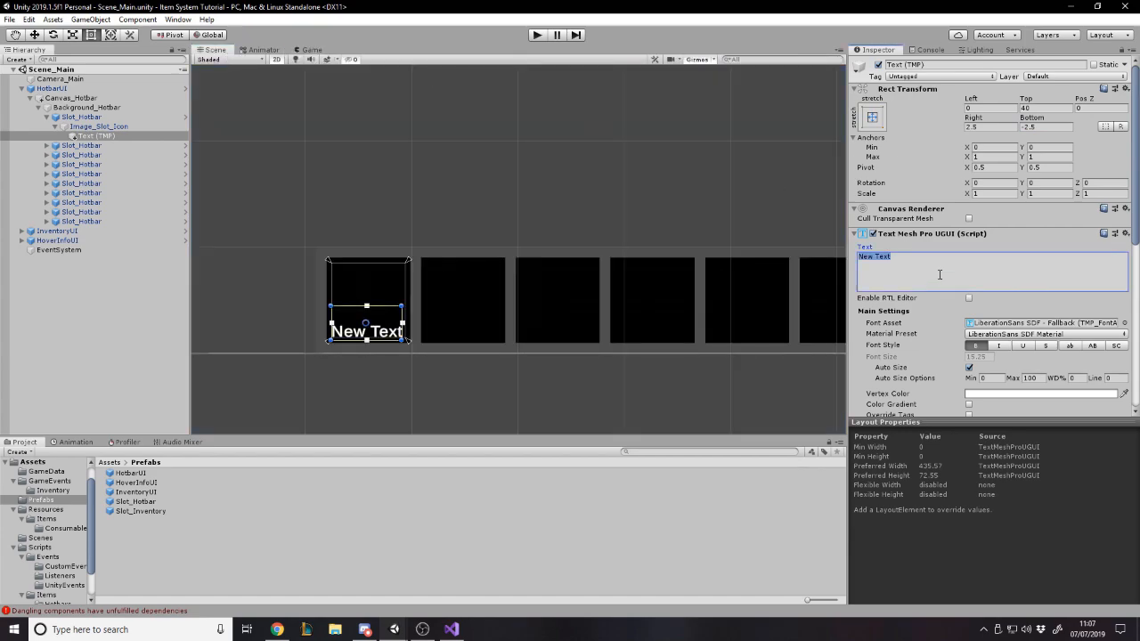
text(1)
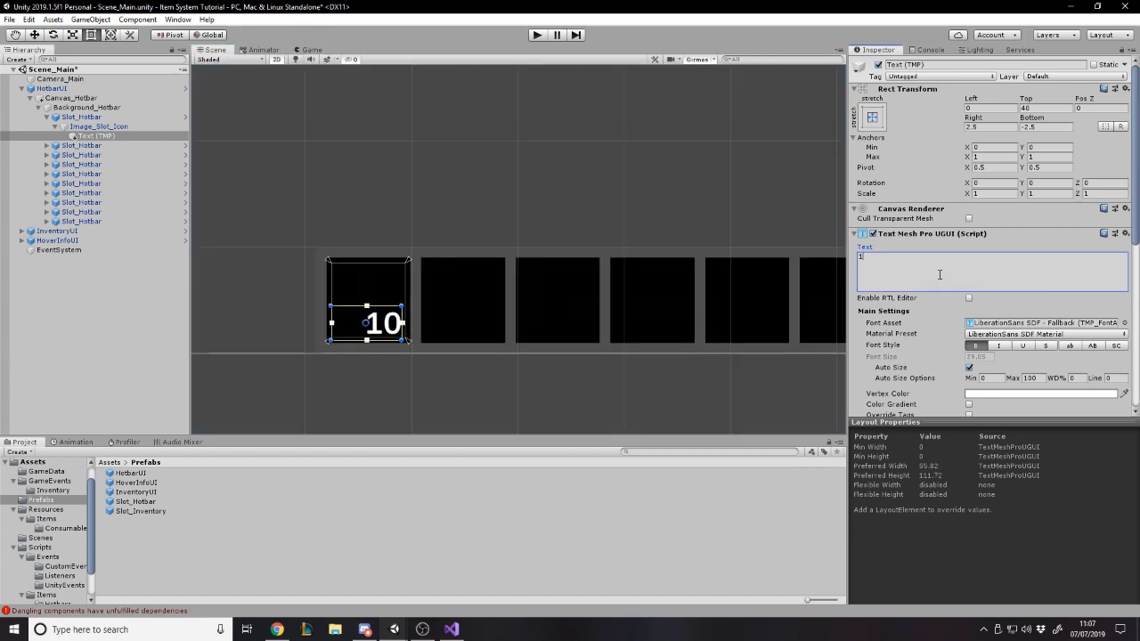
text(0)
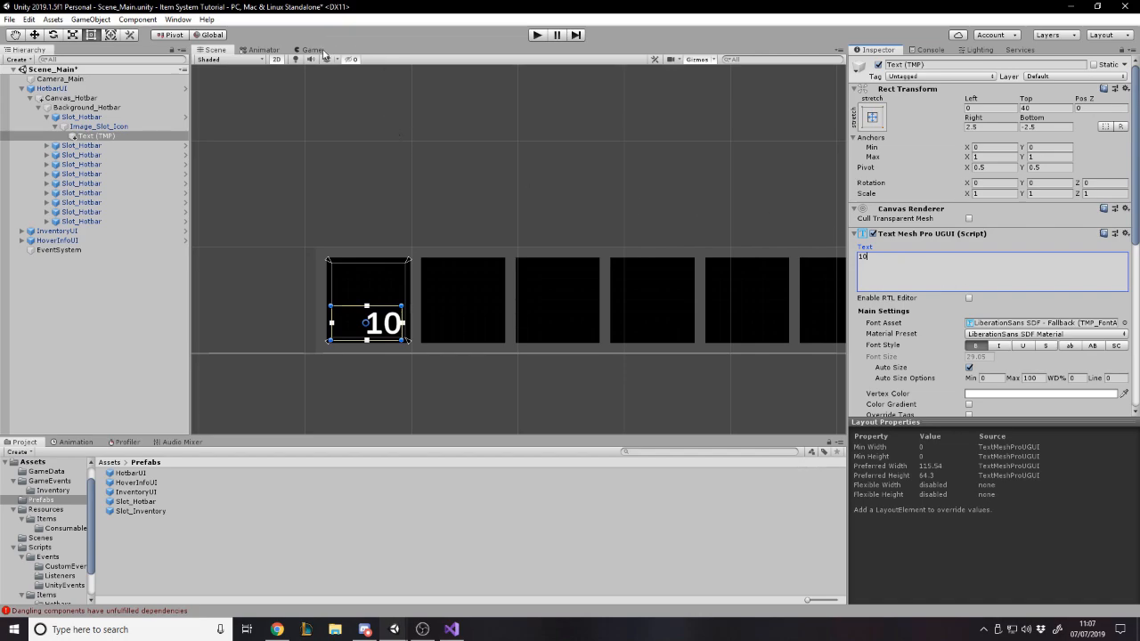
click(310, 49)
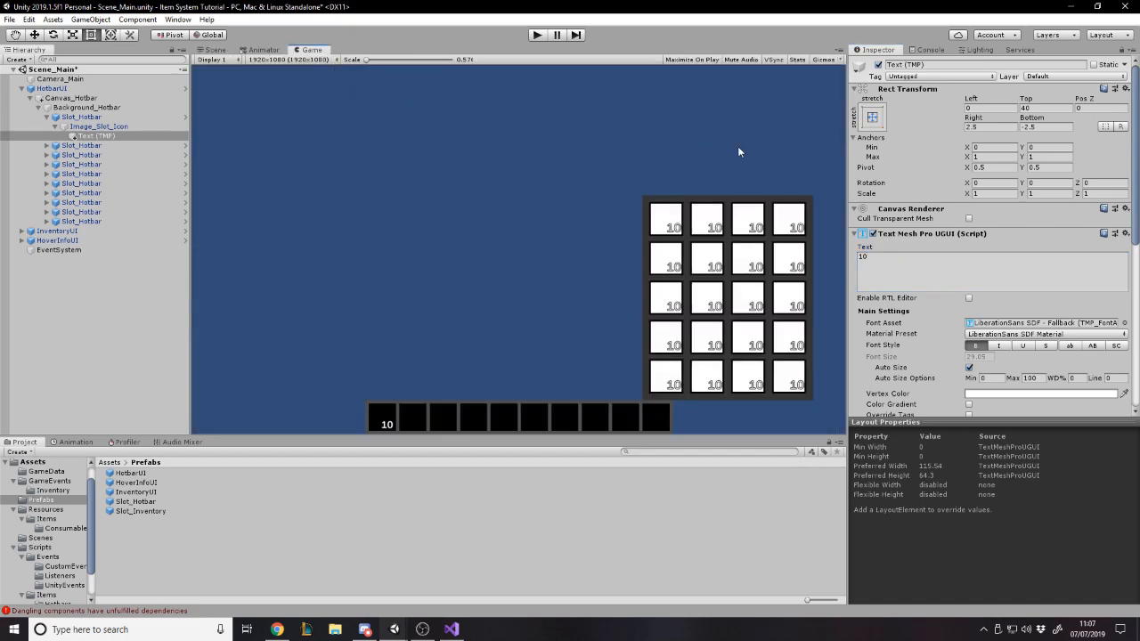
click(988, 126)
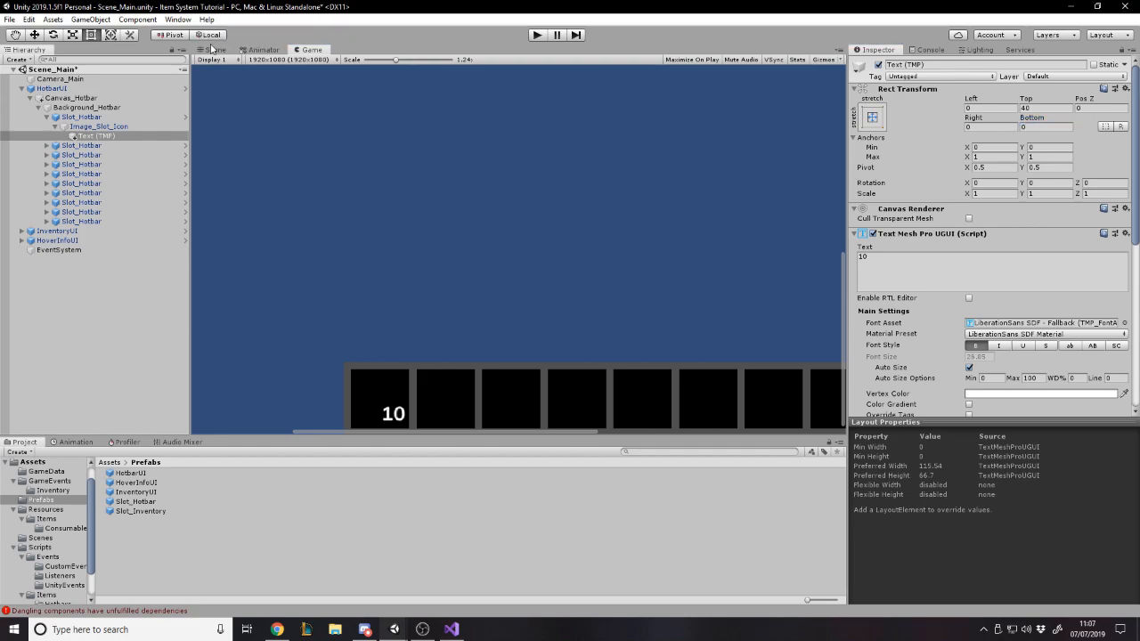
click(213, 49)
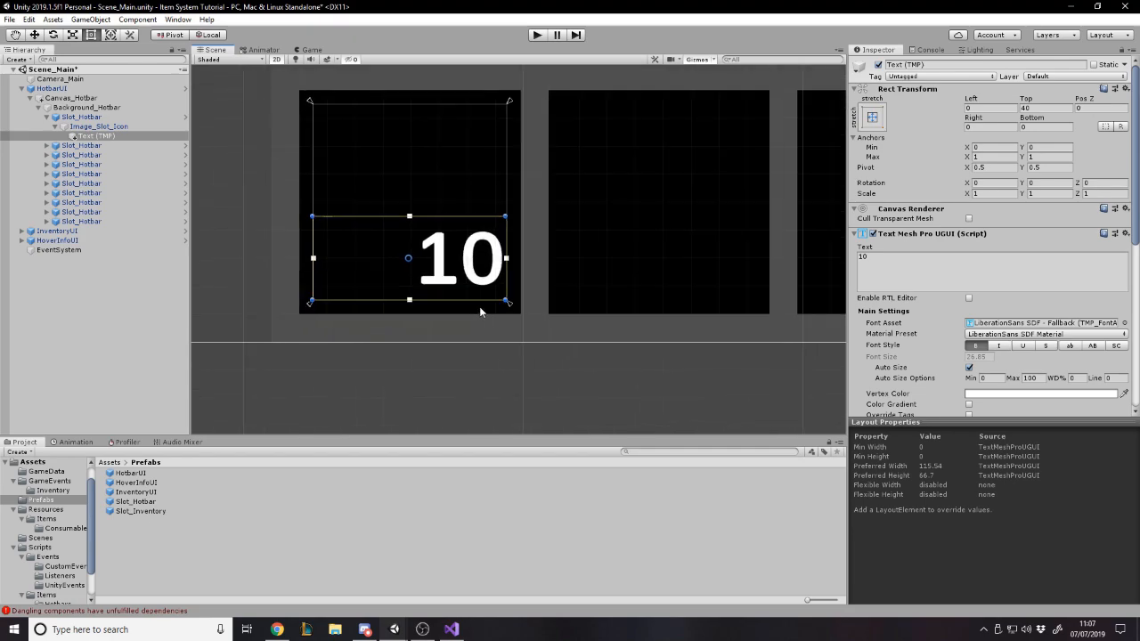
scroll(down, 3)
text(-5)
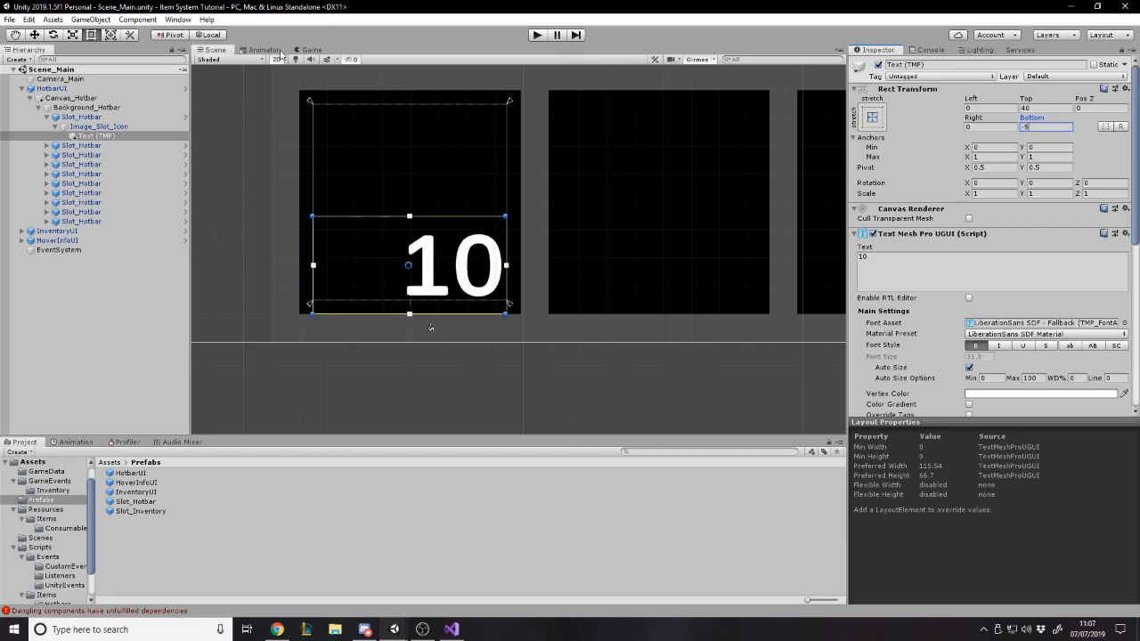
click(311, 49)
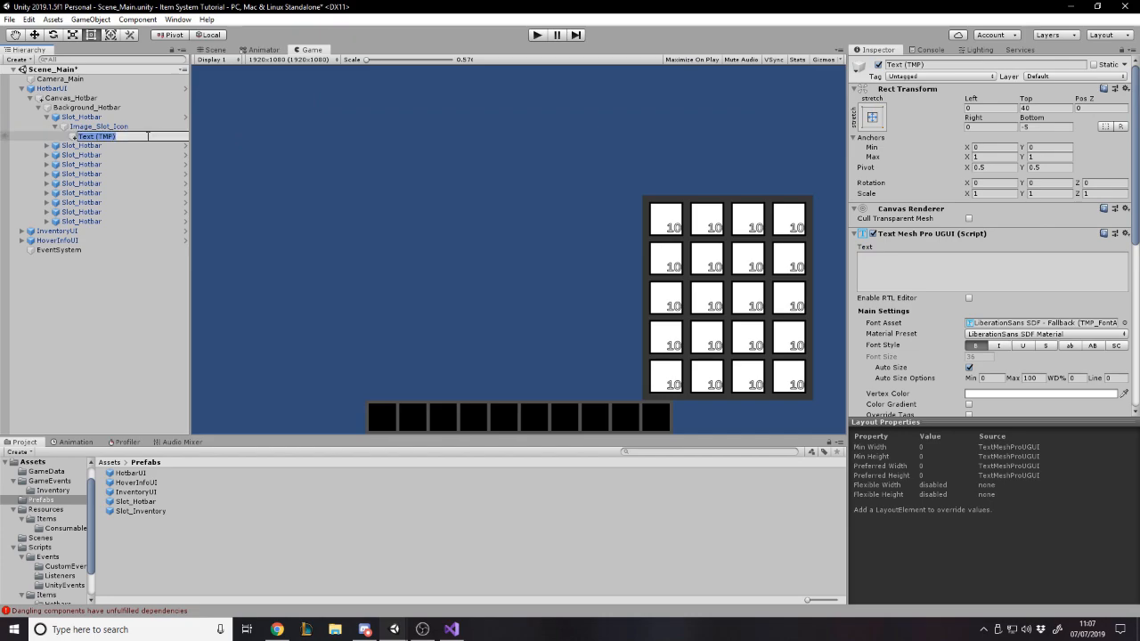
Rename the text object Text_Slot_Item_Quantity and collapse the slot's children
text(Text_Item)
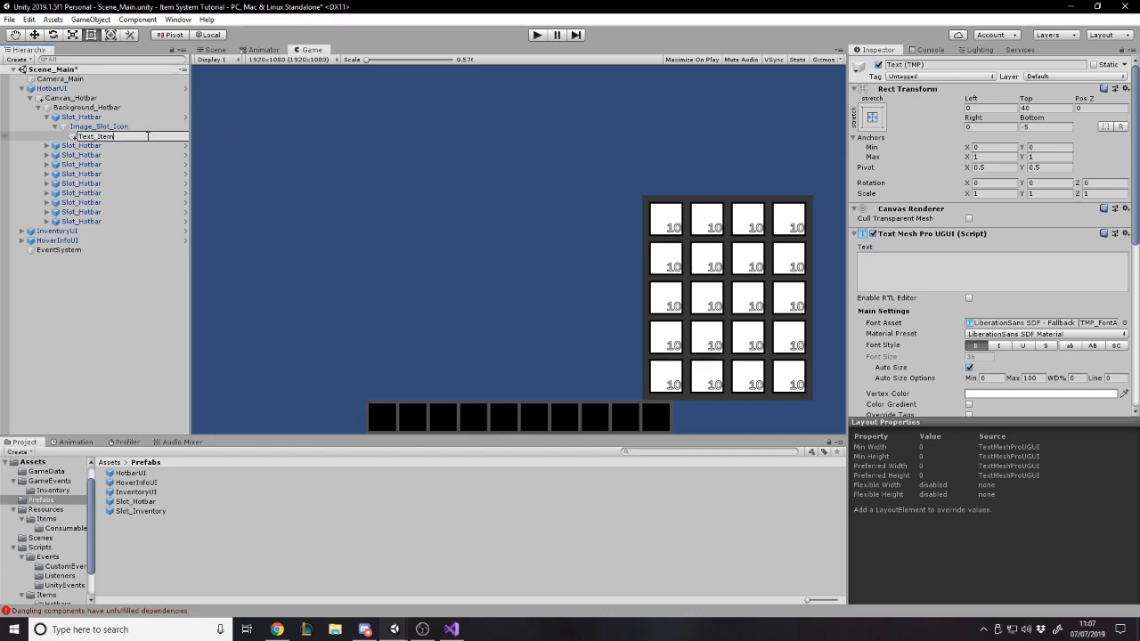
text(Text_Slot_)
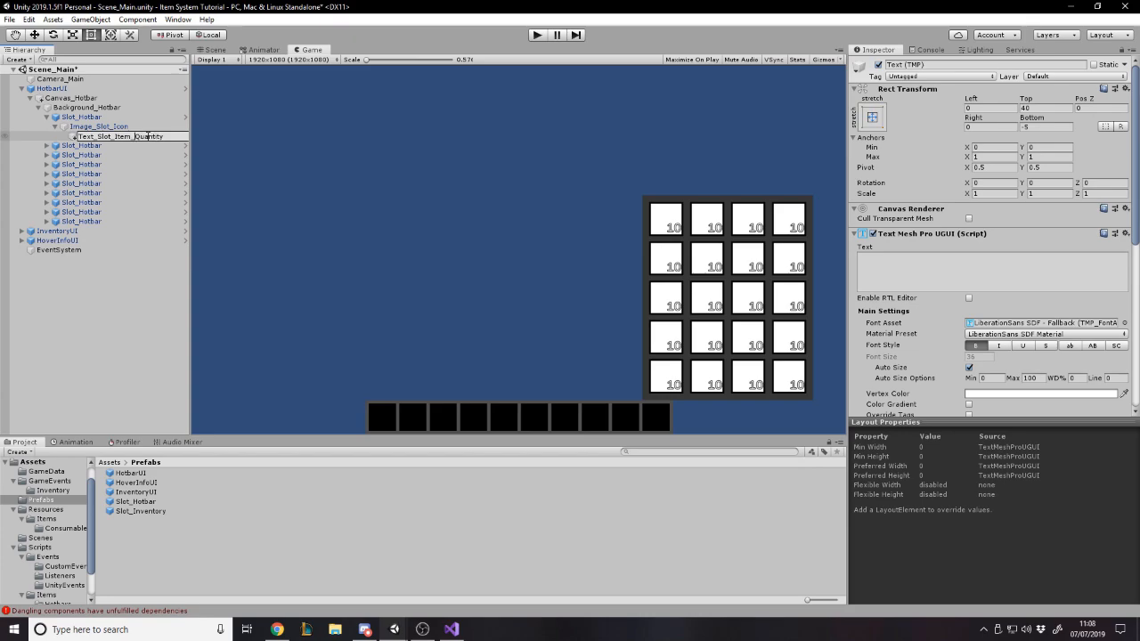
click(119, 136)
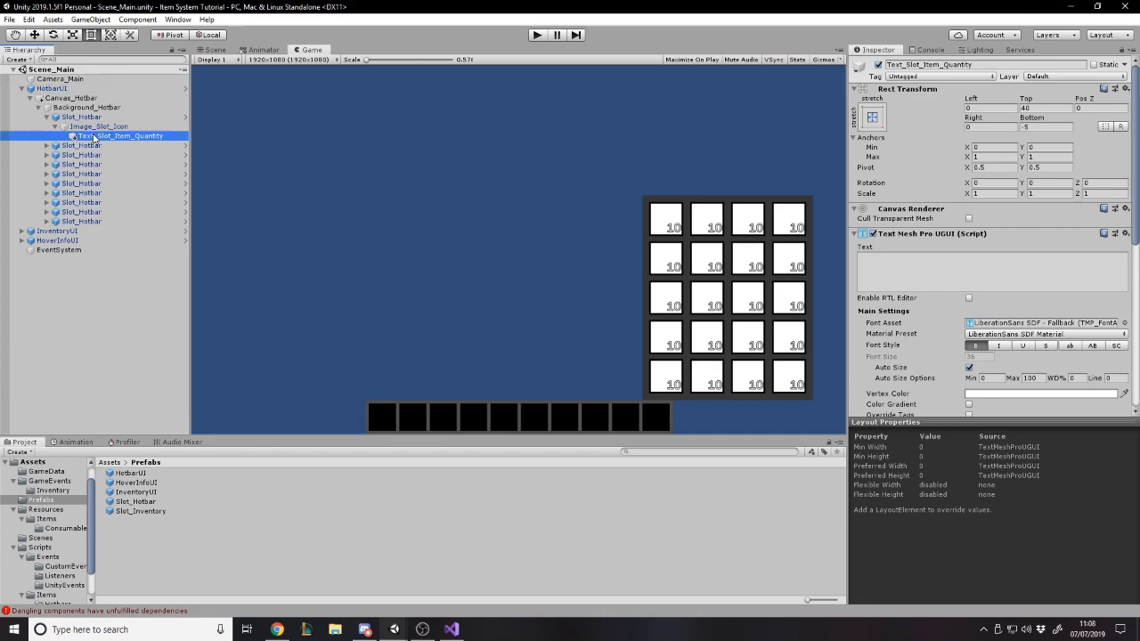
click(100, 126)
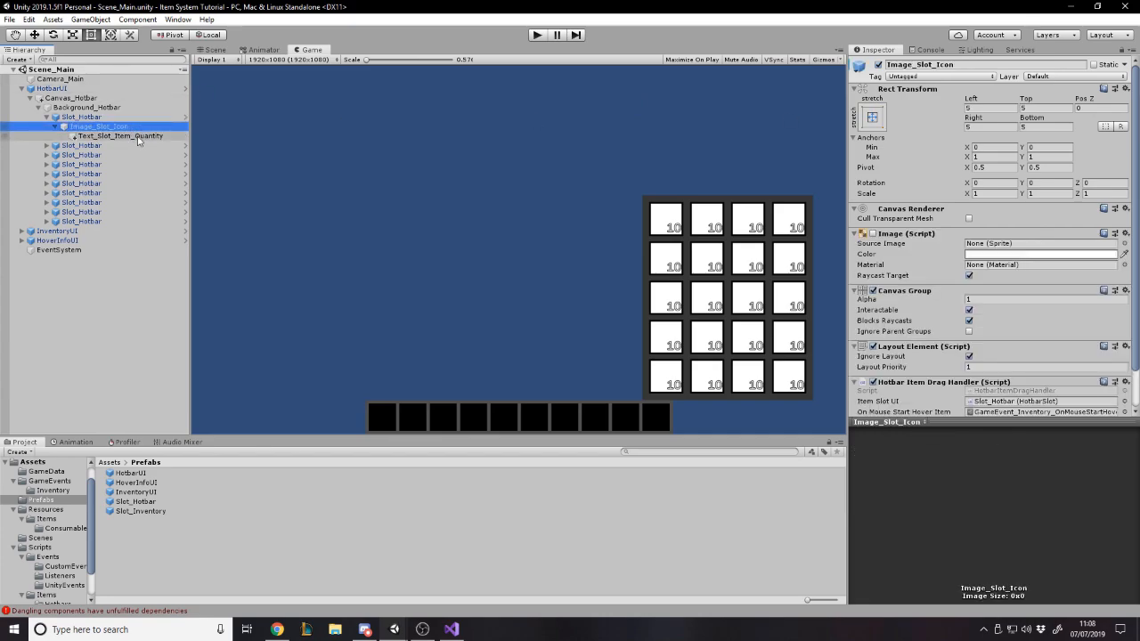
click(119, 135)
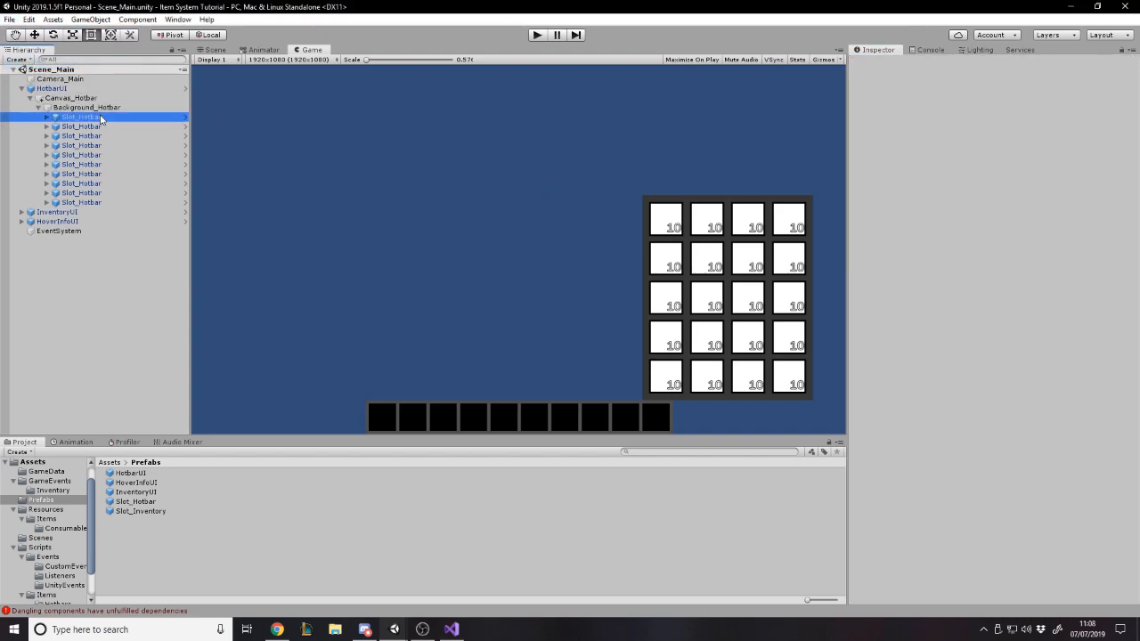
Assign Inventory_Player to the first Slot_Hotbar's Inventory field, then select HotbarUI
click(81, 116)
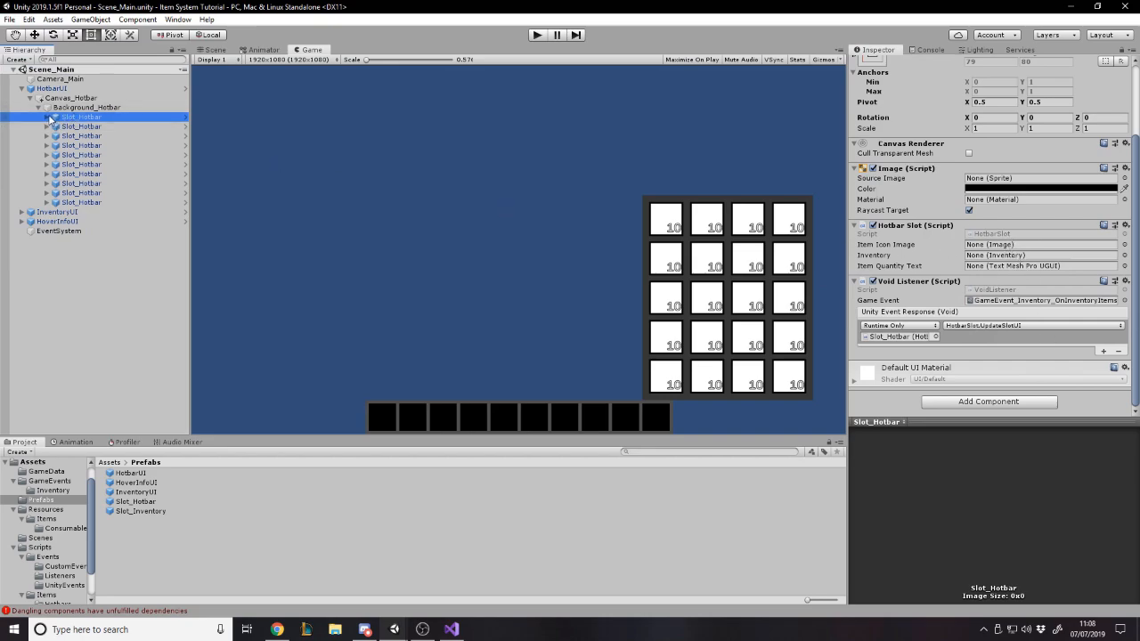
click(46, 117)
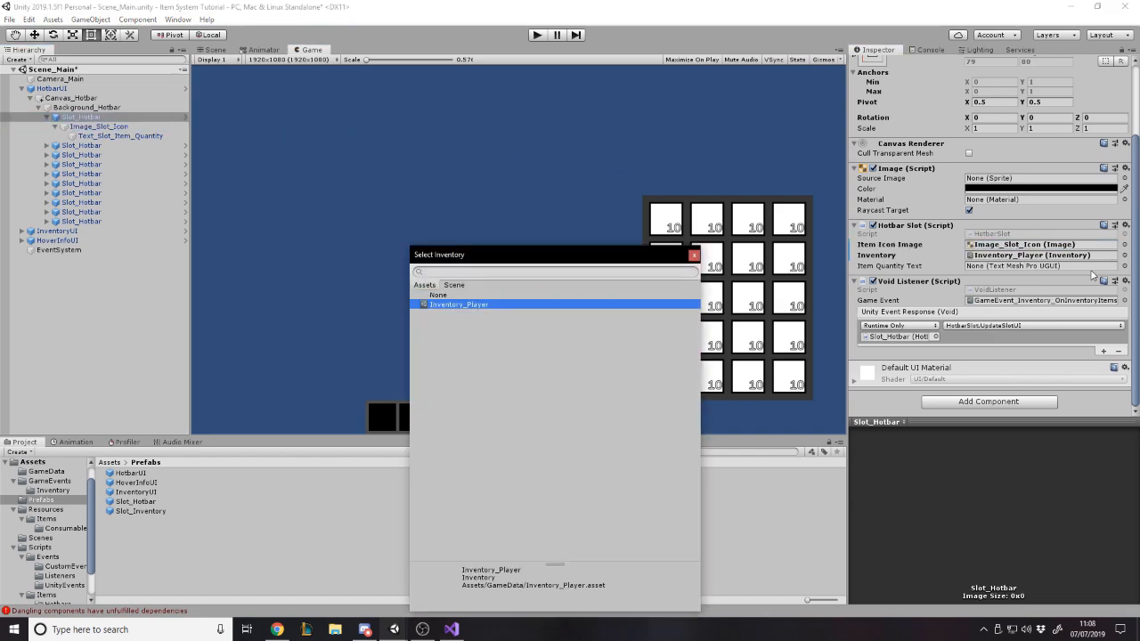
double_click(458, 304)
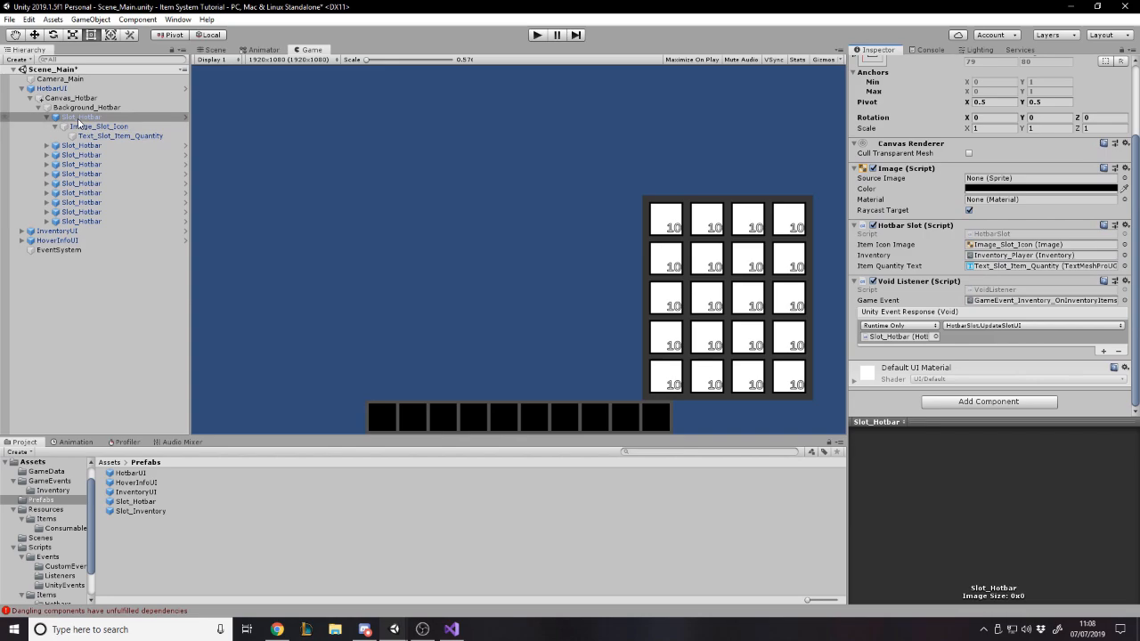
click(51, 87)
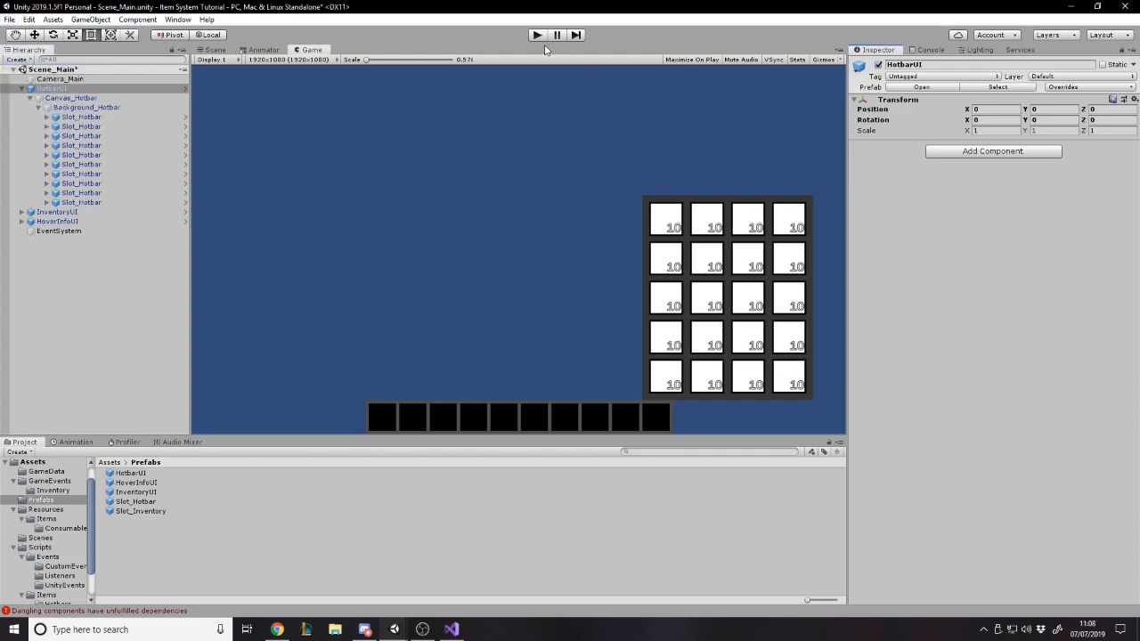
Enter Play mode and select the Inventory_Player asset via a project search for 'inventory'
click(536, 35)
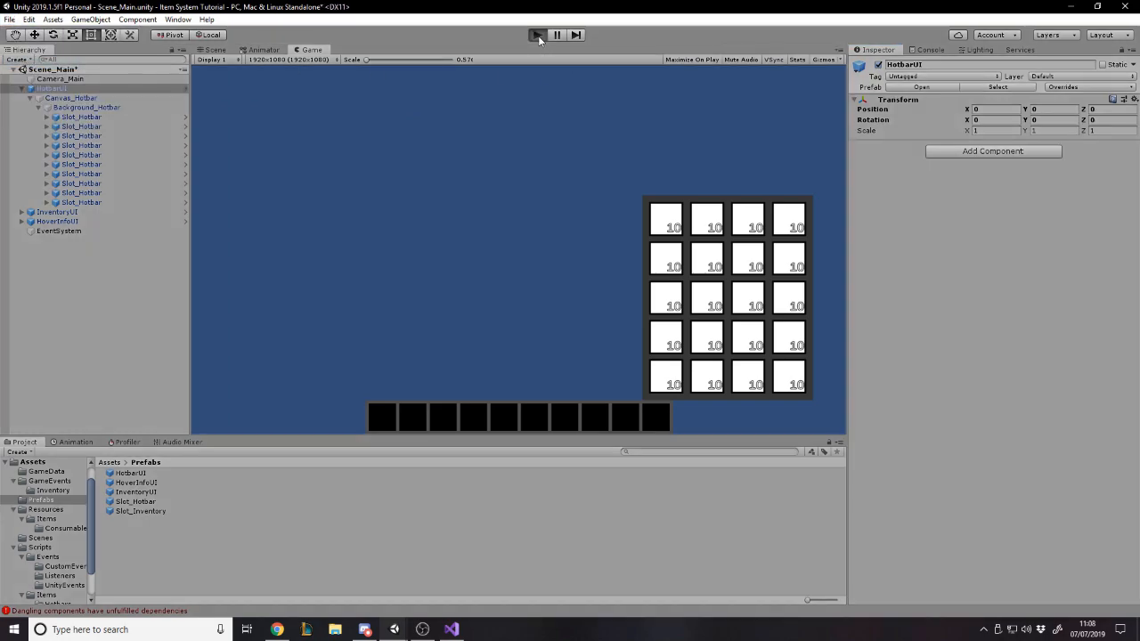
click(536, 35)
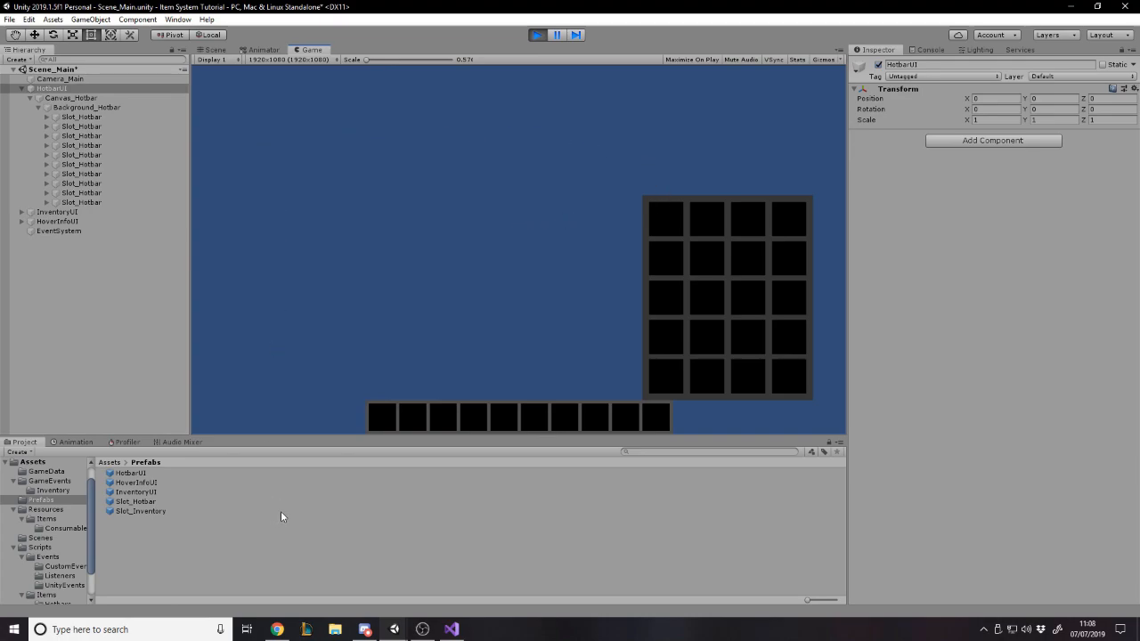
click(712, 451)
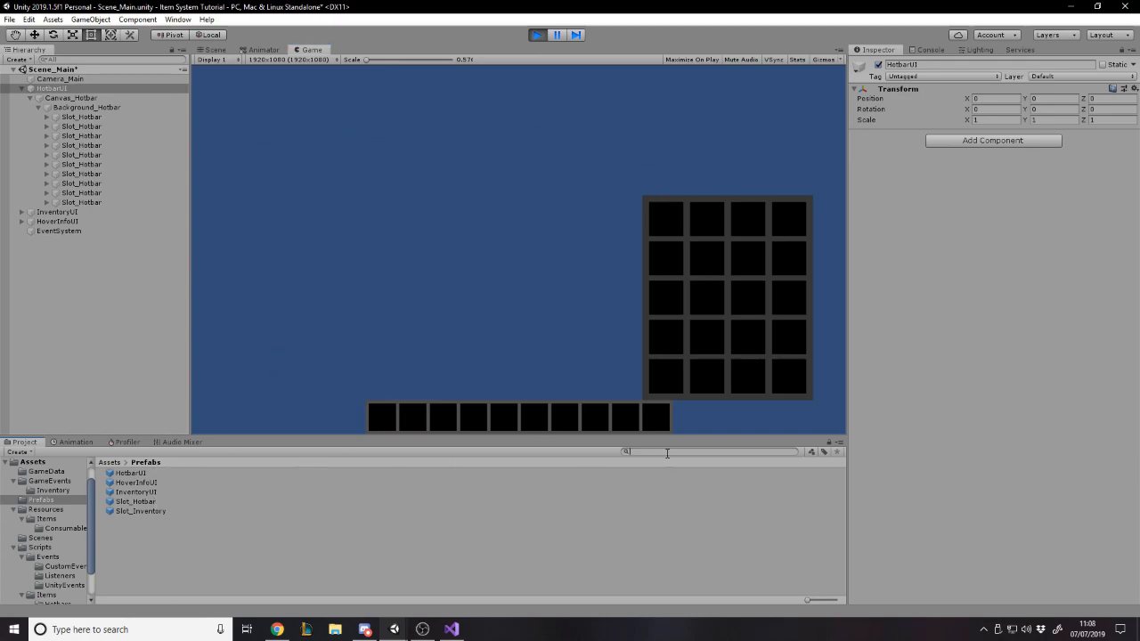
text(inventory)
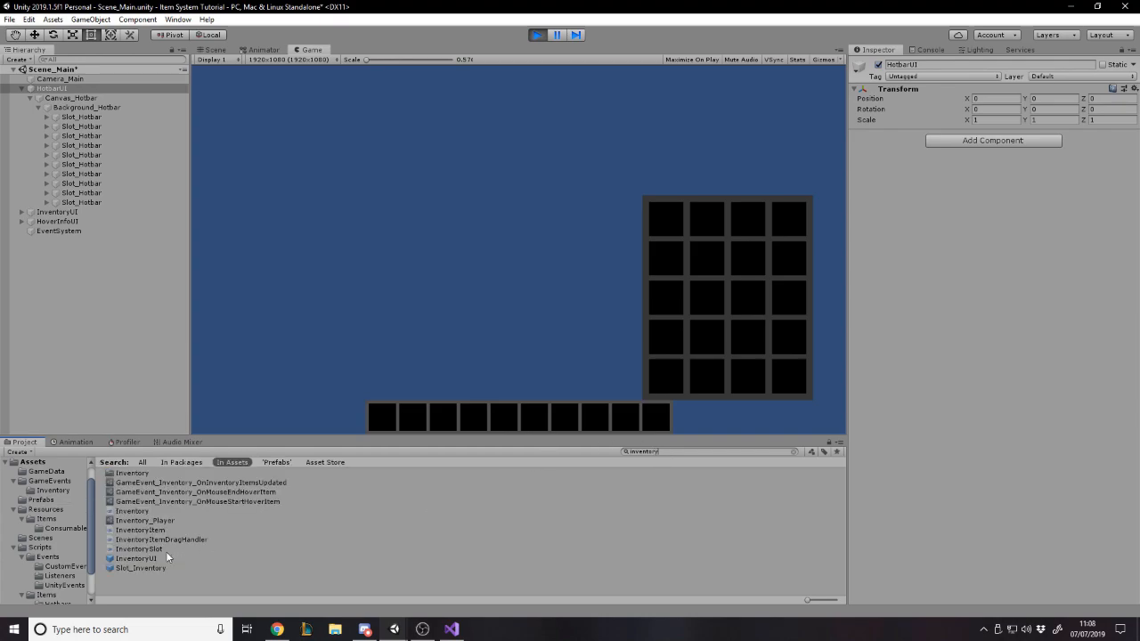
click(145, 519)
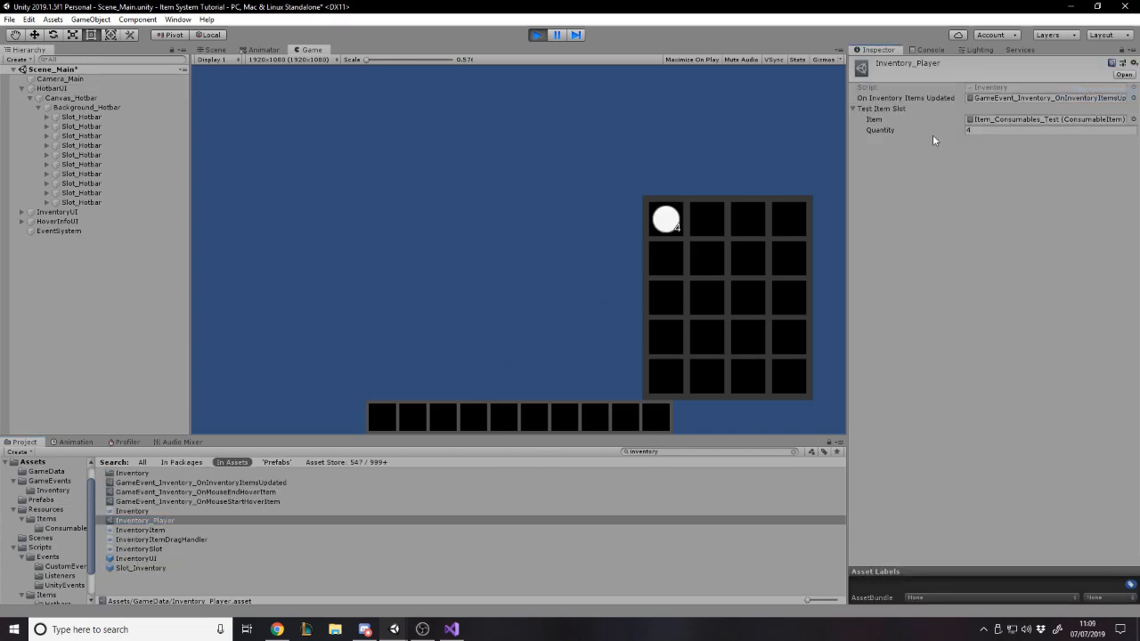
Drag the Health Potion stack into the first hotbar slot and cancel the destroy prompt
drag(665, 219, 443, 416)
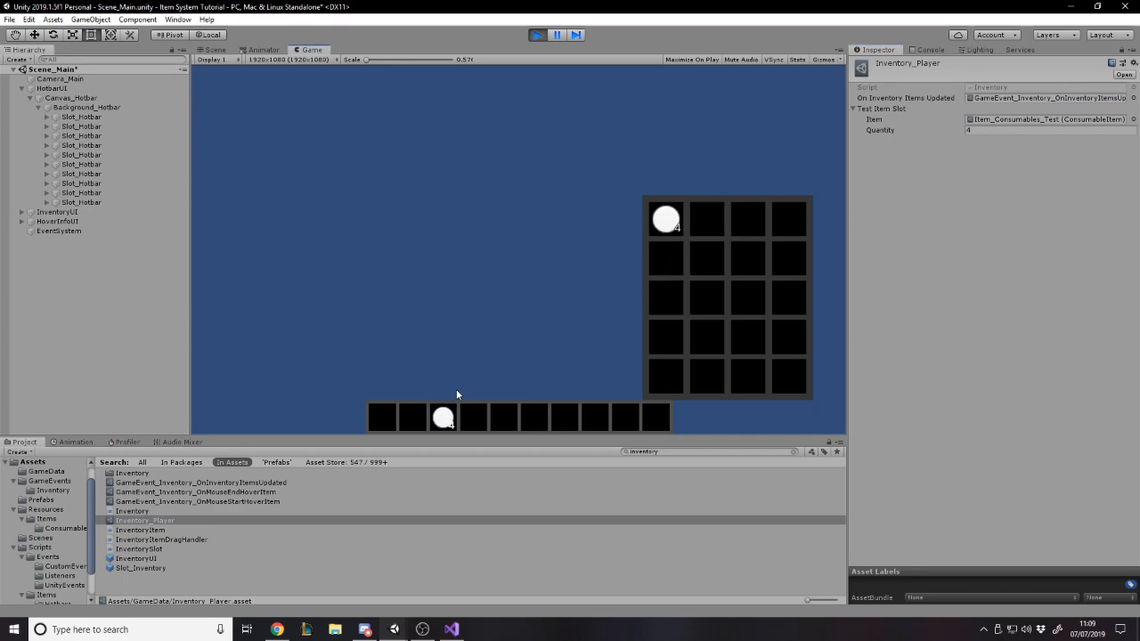
mouse_move(442, 419)
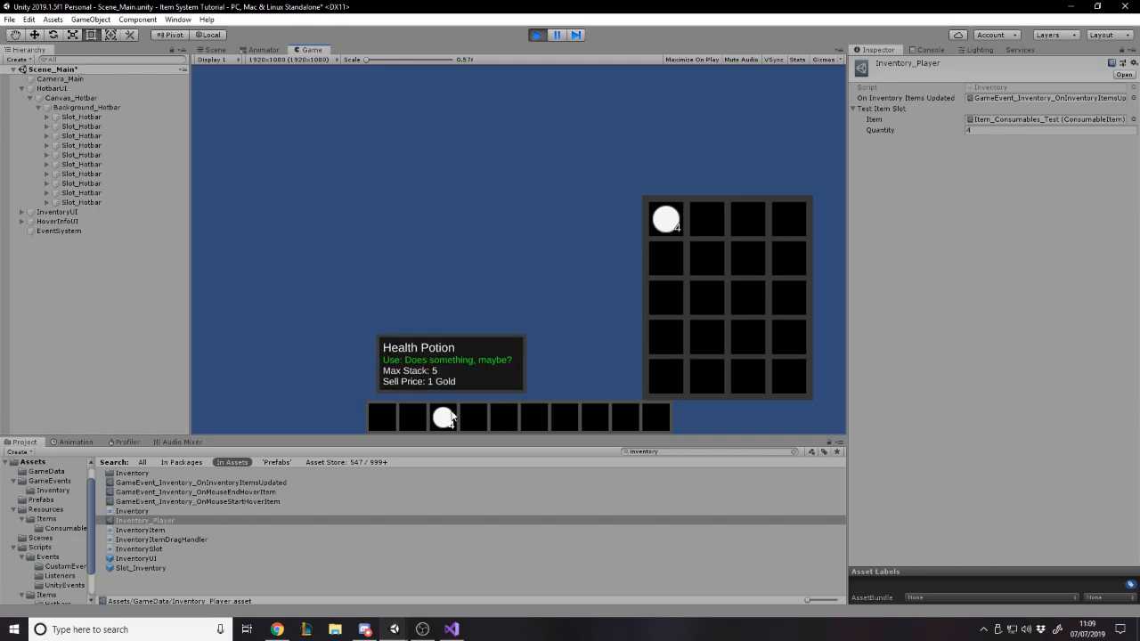
drag(443, 417, 382, 418)
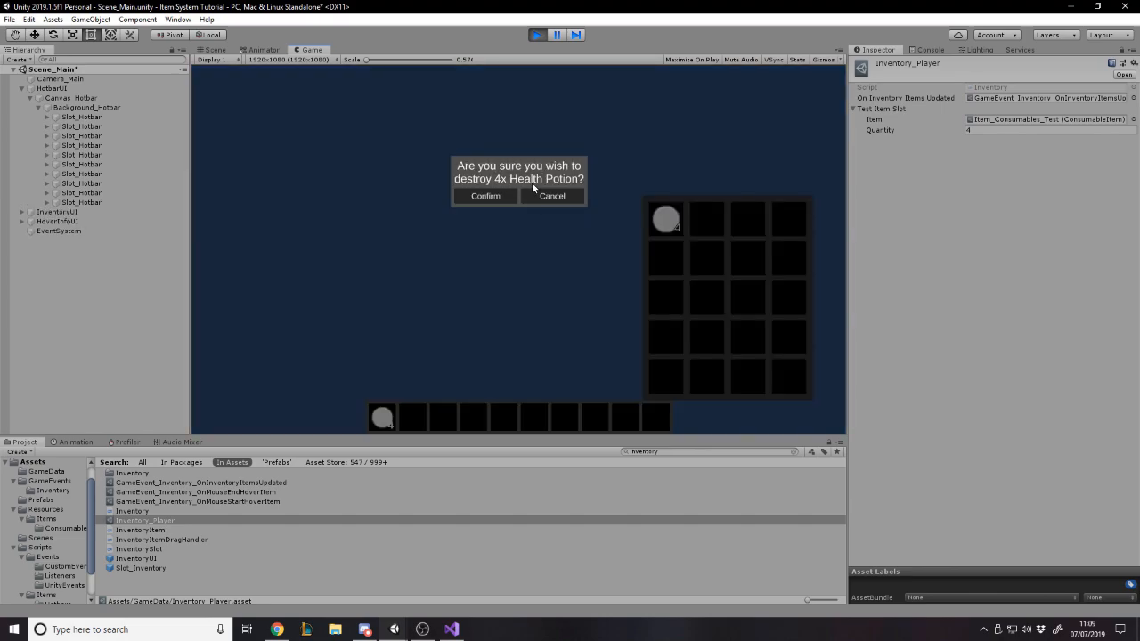
click(551, 196)
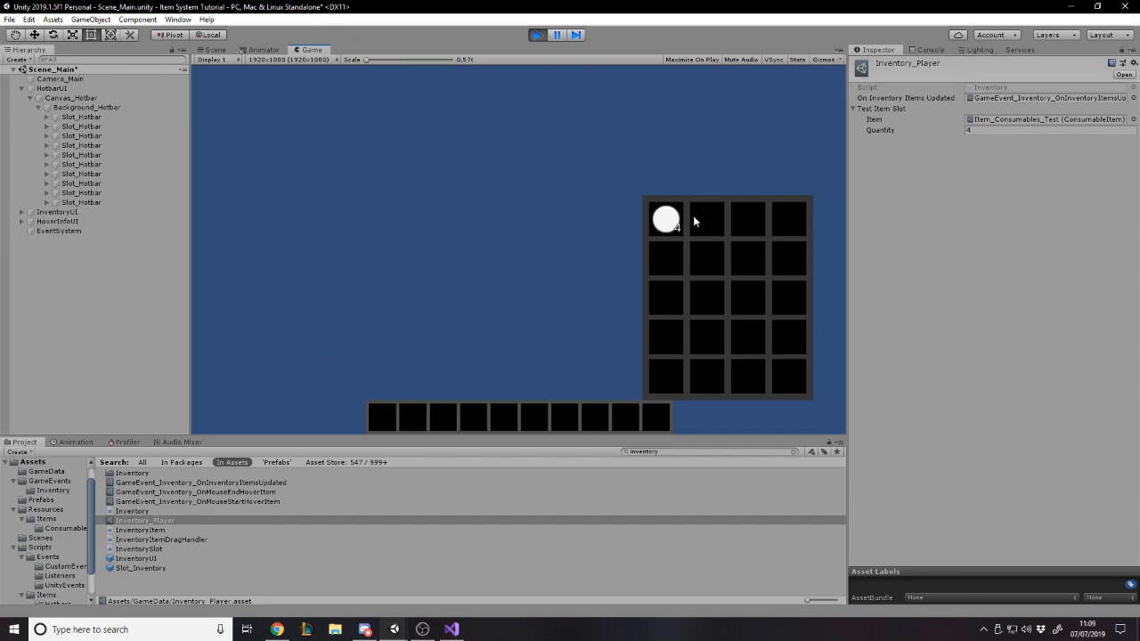
mouse_move(666, 218)
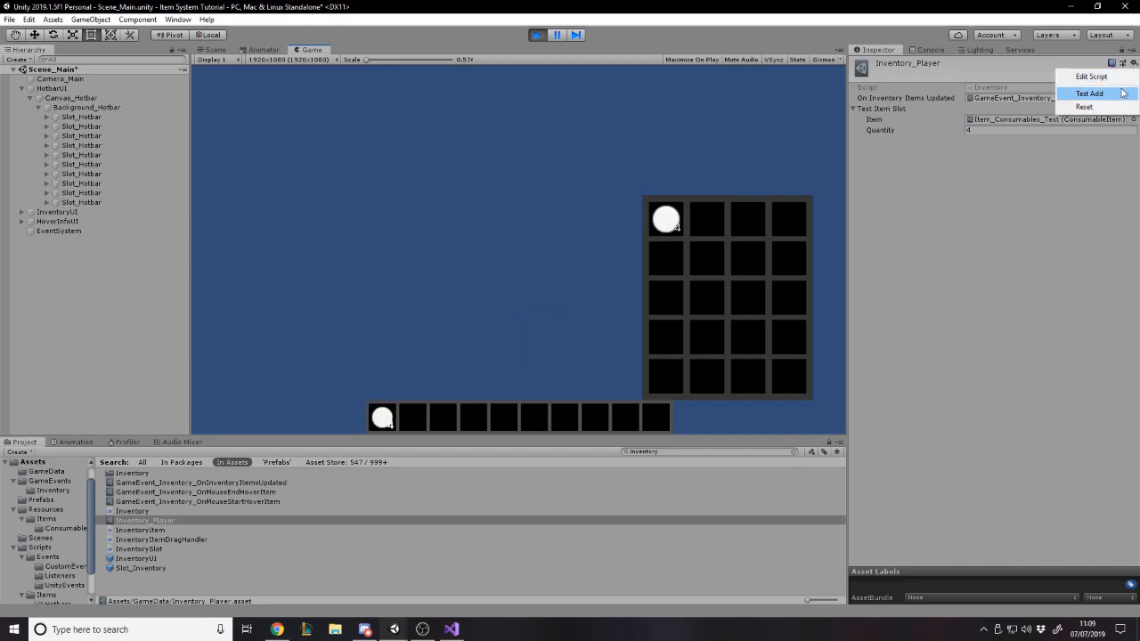
Test Add more Health Potion stacks and rearrange them in the inventory grid
click(1088, 92)
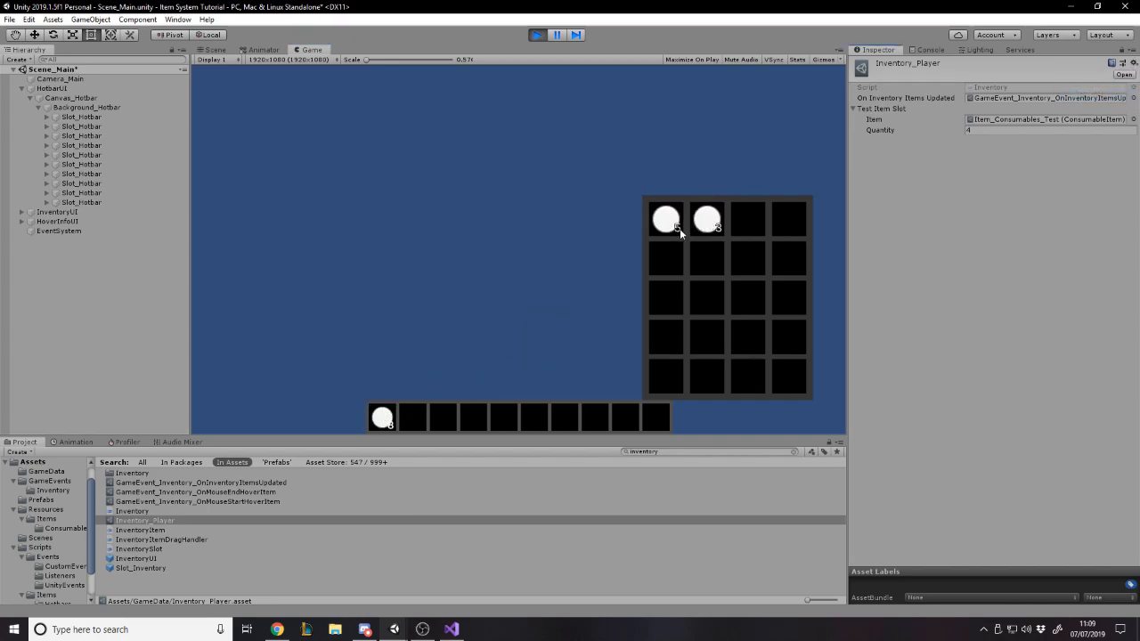
mouse_move(382, 419)
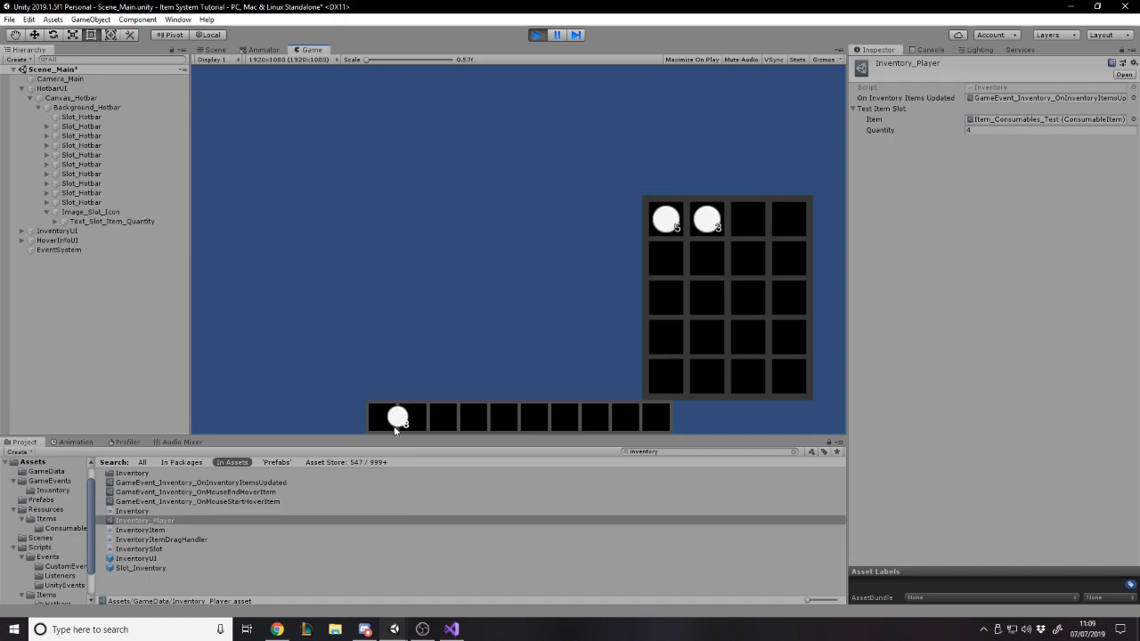
mouse_move(398, 418)
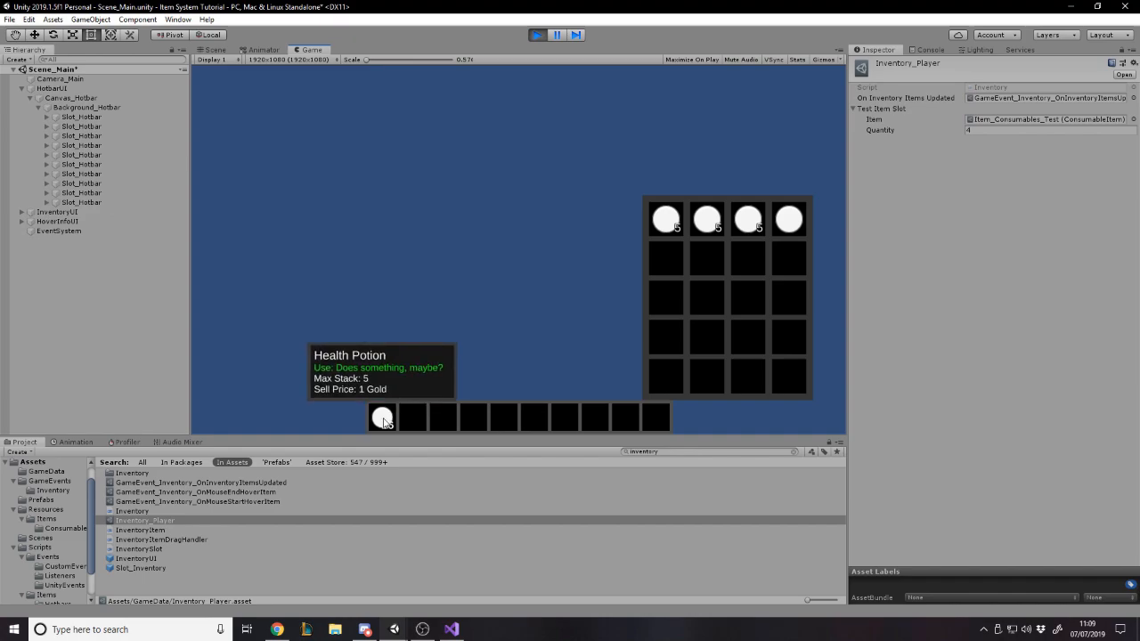
mouse_move(605, 216)
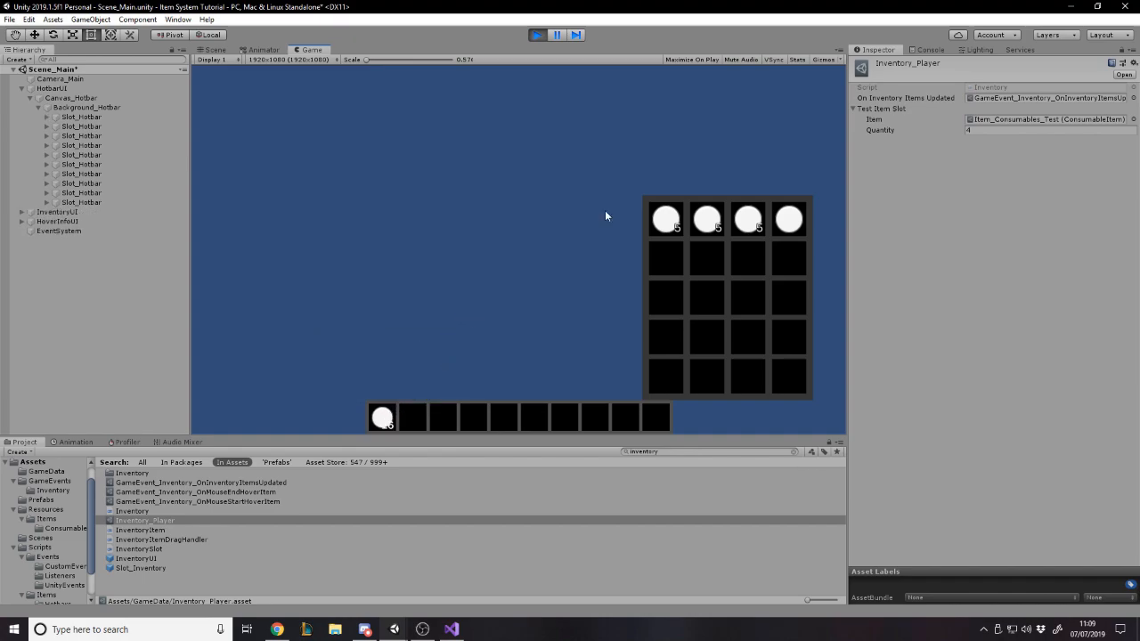
drag(707, 219, 515, 193)
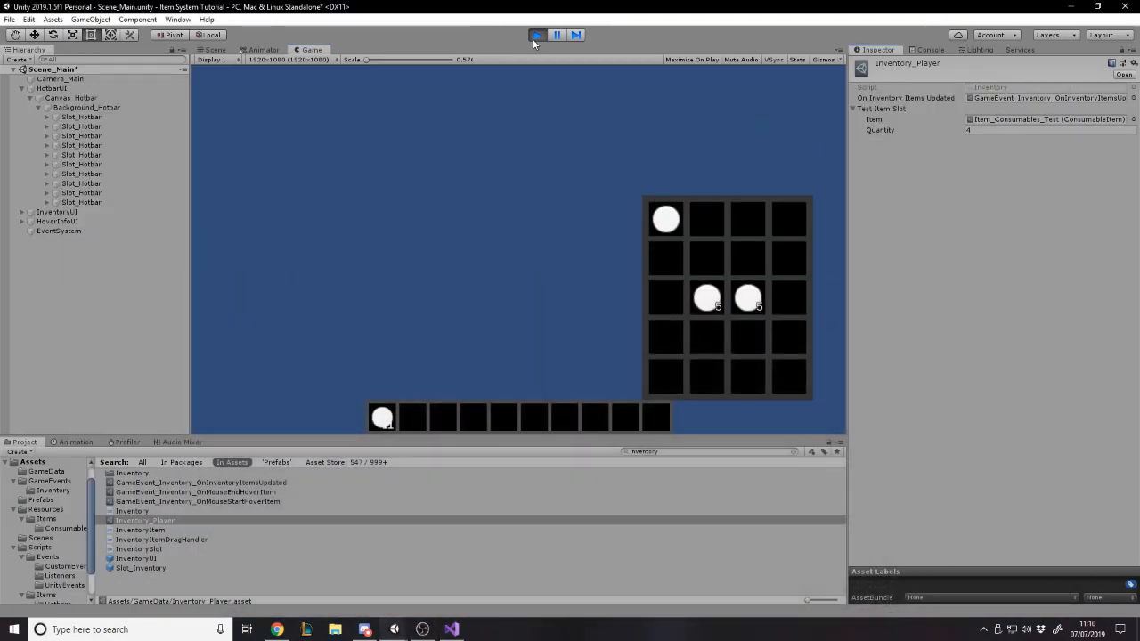
Exit Play mode and return the Project view to the Prefabs folder
click(537, 35)
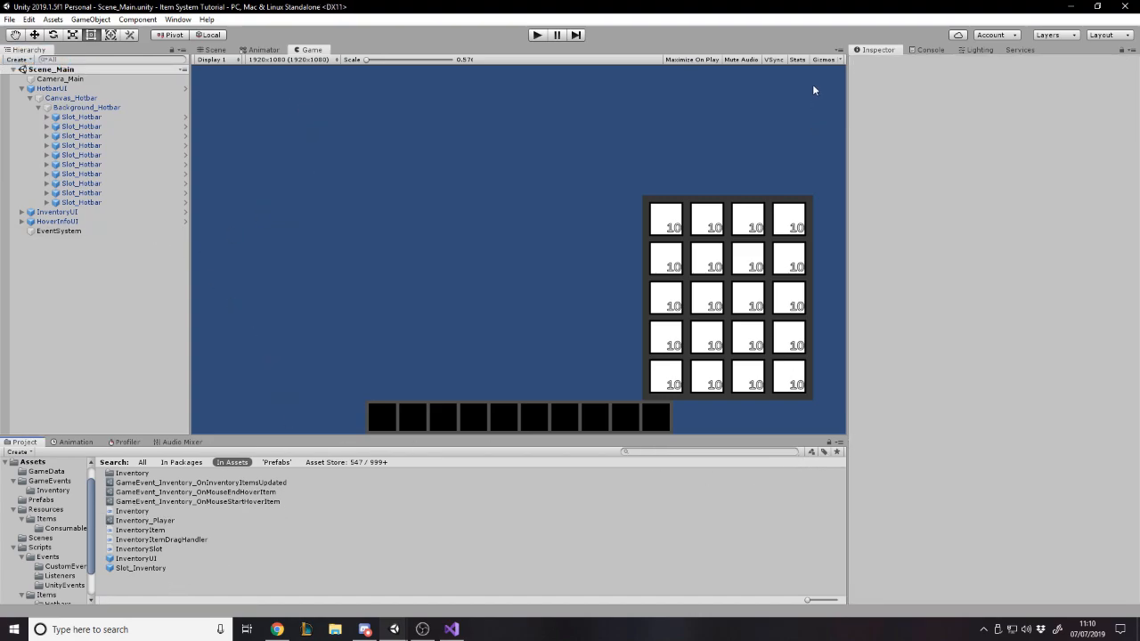
click(41, 499)
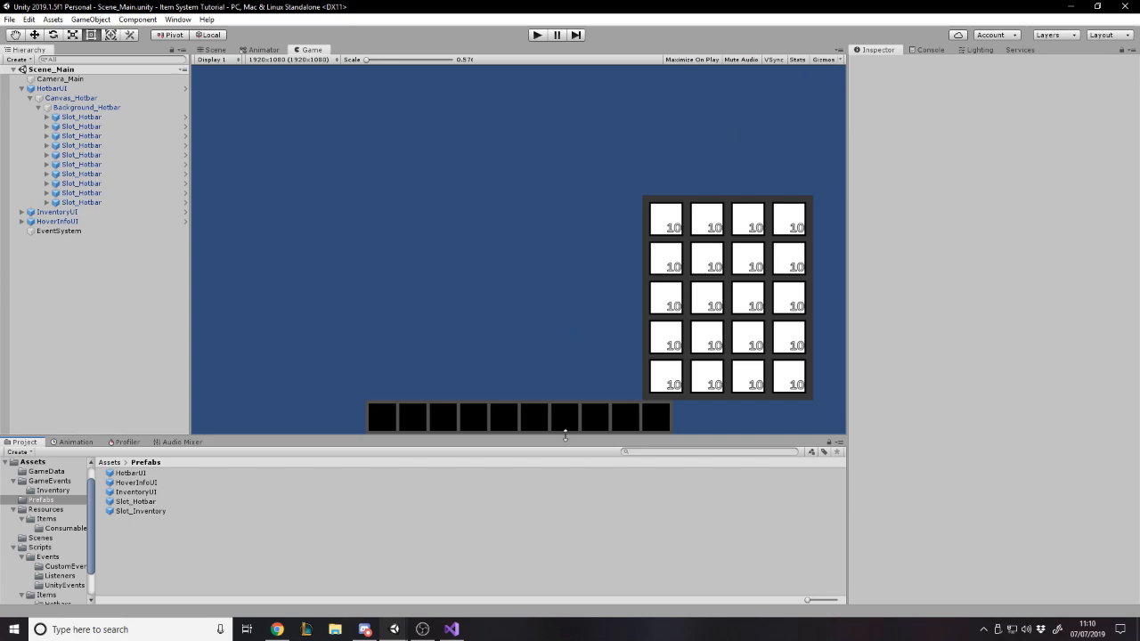
mouse_move(628, 337)
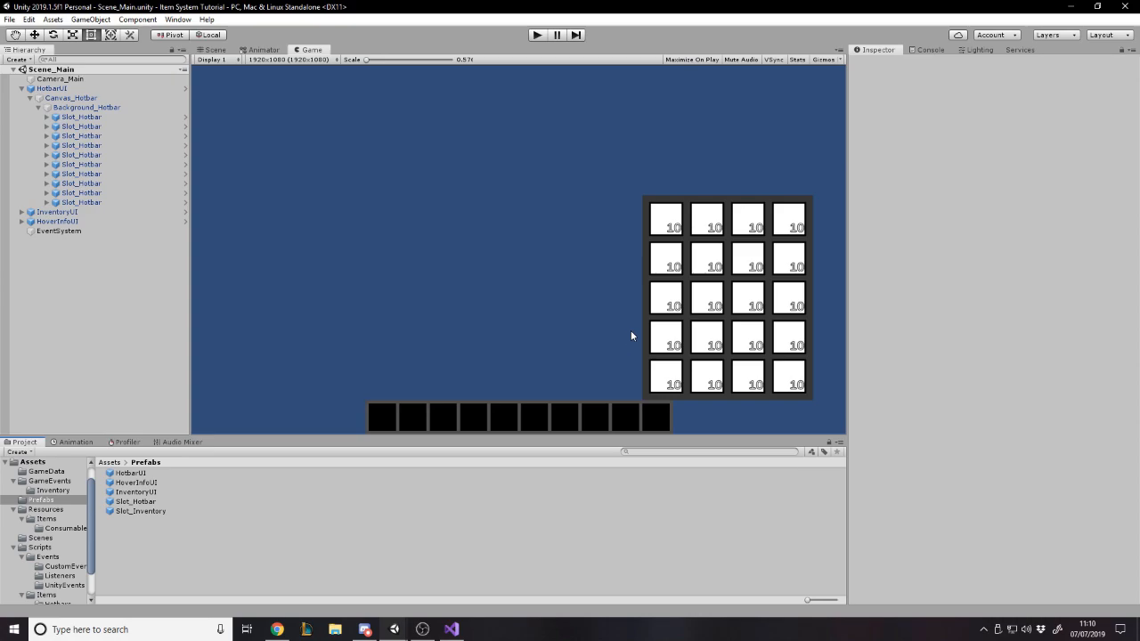
mouse_move(617, 241)
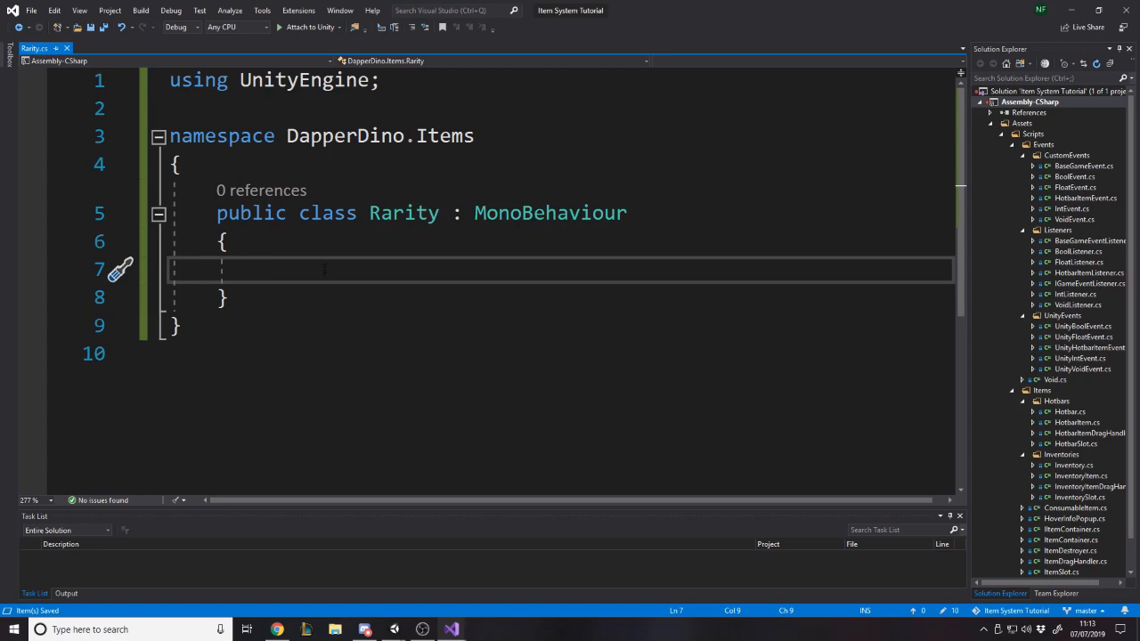
Add a CreateAssetMenu attribute with fileName "New Rarity" and menuName "Items/Rarity" to the Rarity ScriptableObject
text(scri)
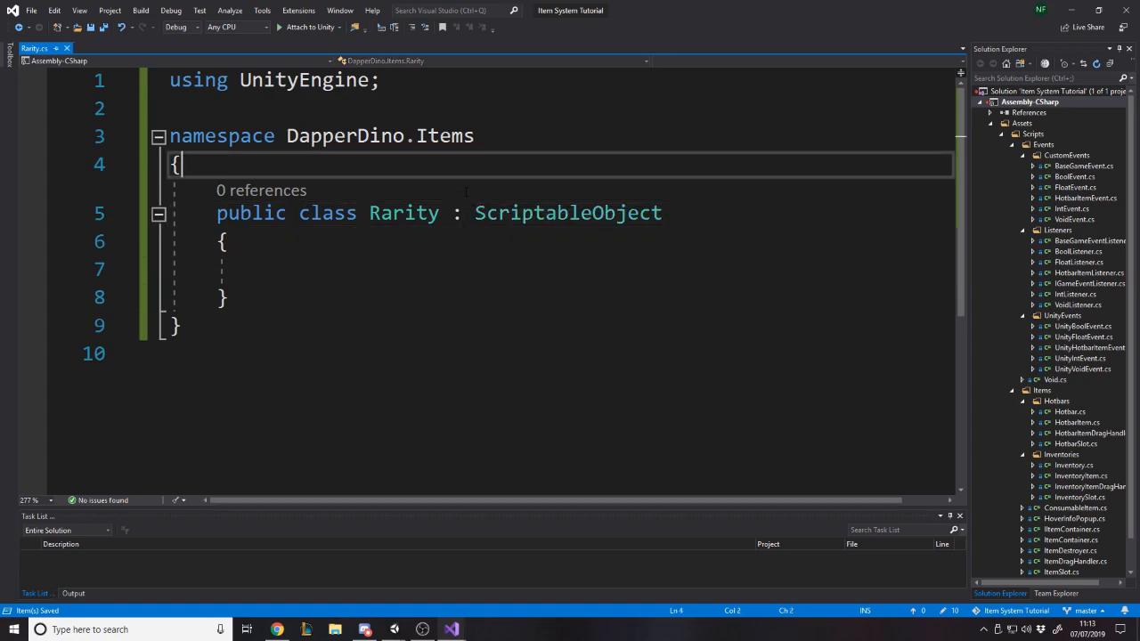
text([cr)
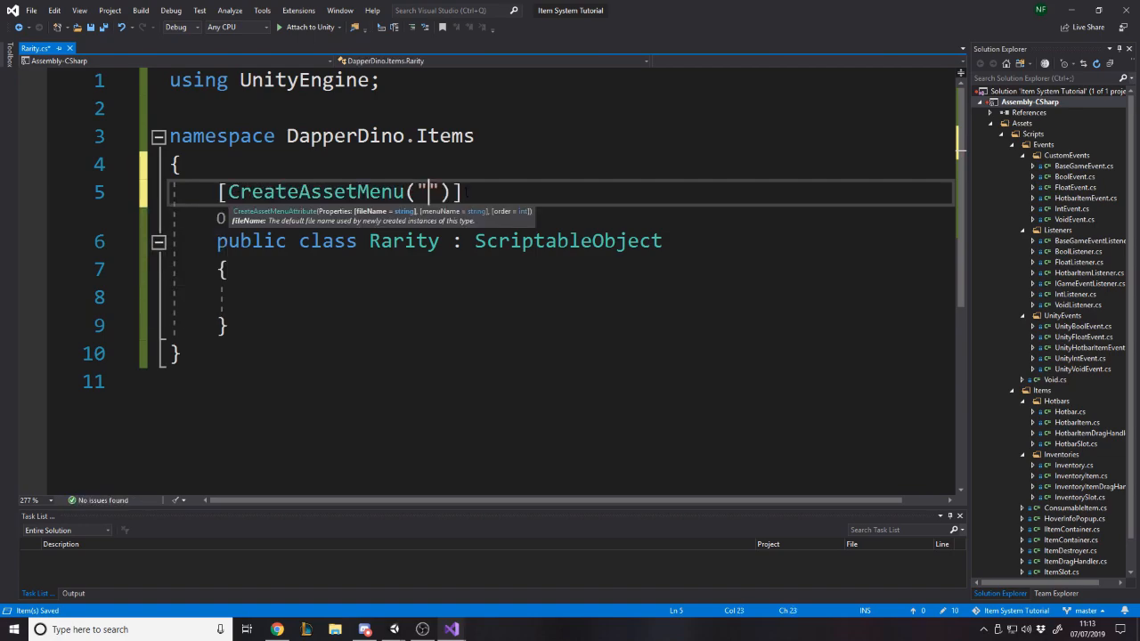
text(f)
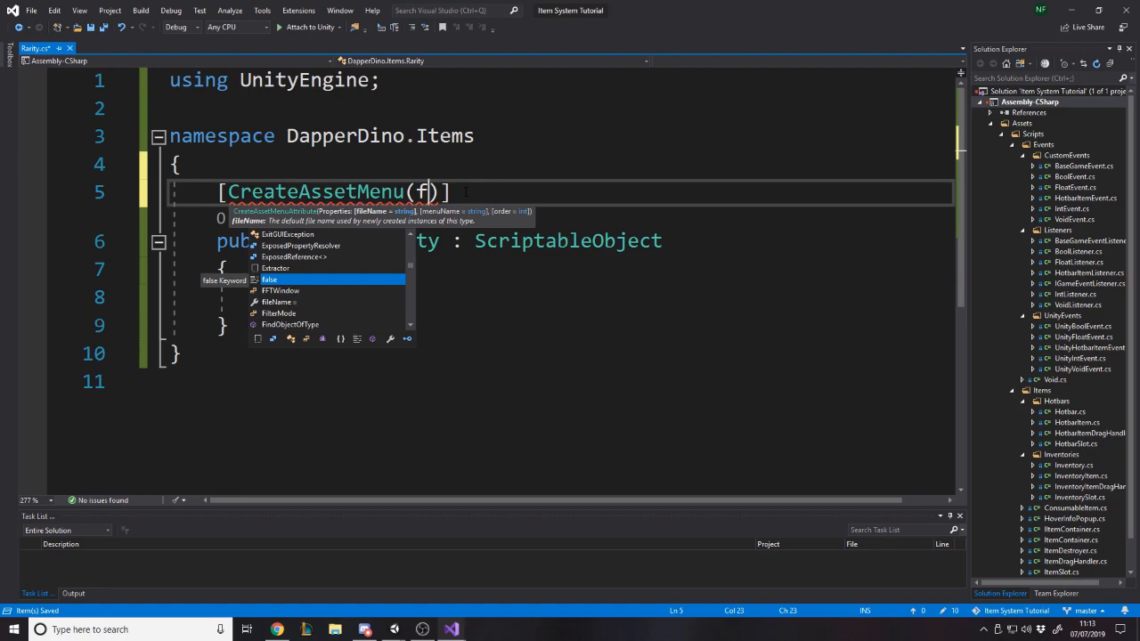
text(ileName = "")
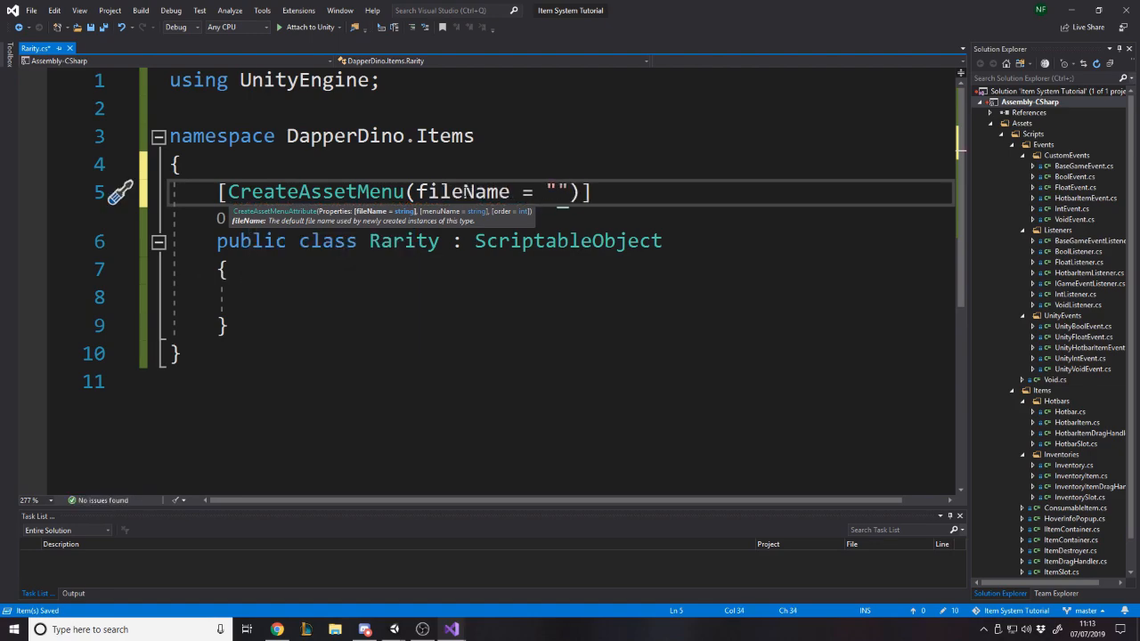
text(New Rarity,)
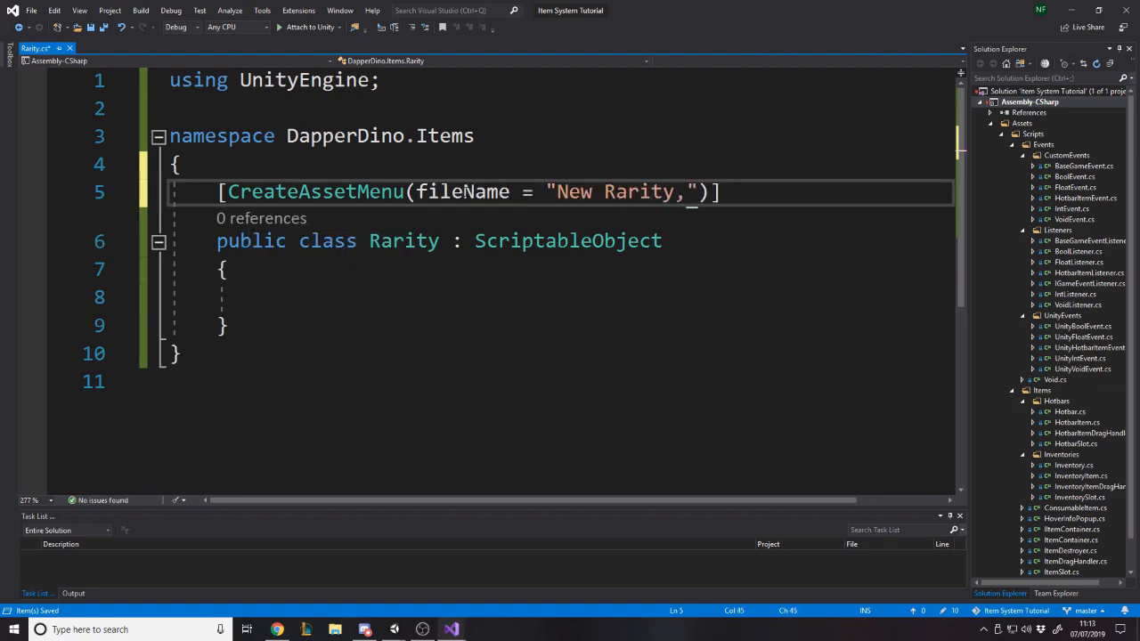
text(, ne)
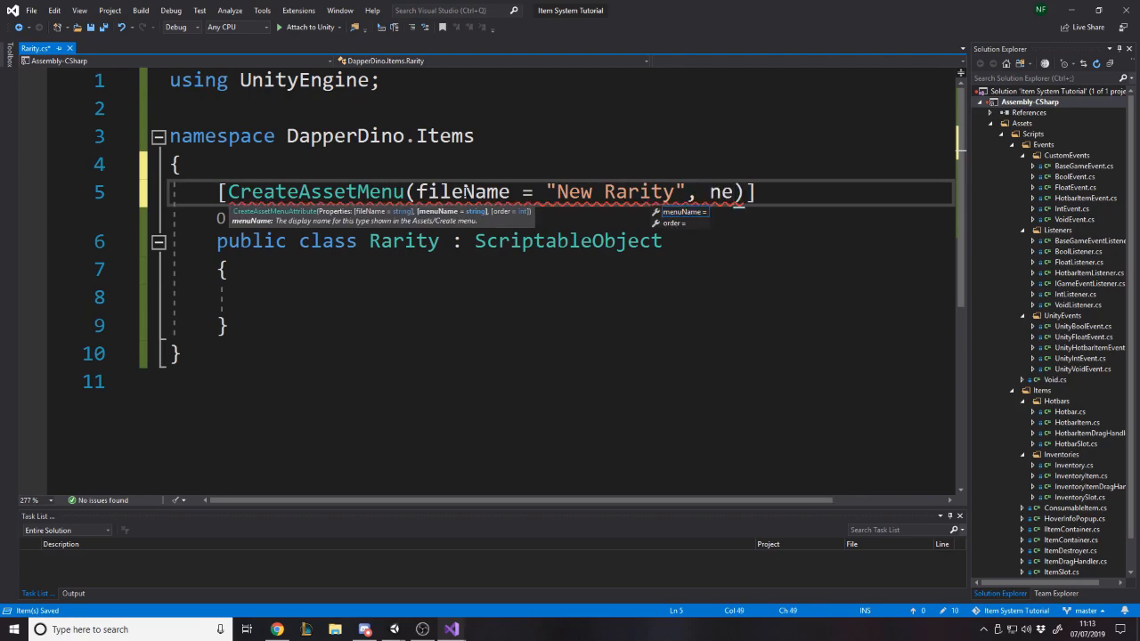
text(menuName = "")
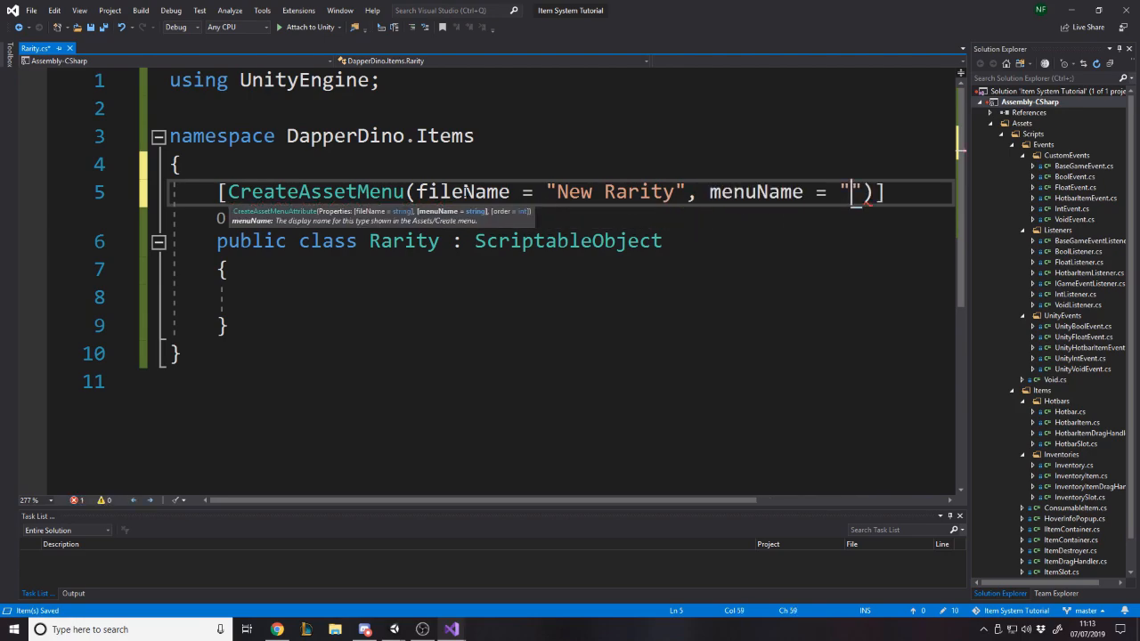
text(Items/)
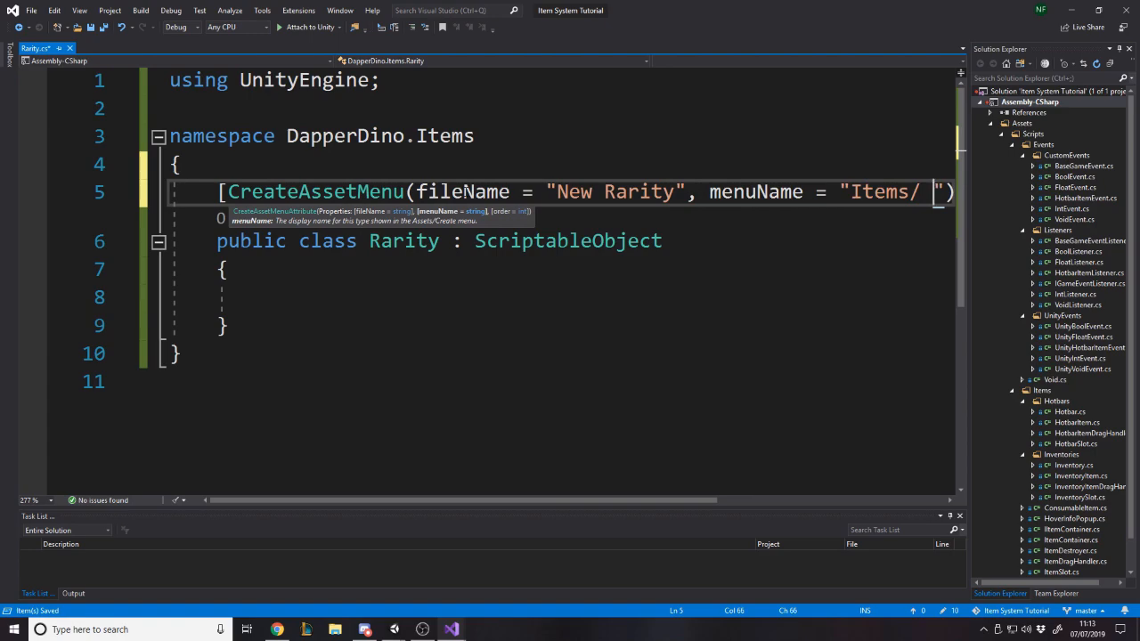
text(Rarity)
text(public string Name { get { return name; } })
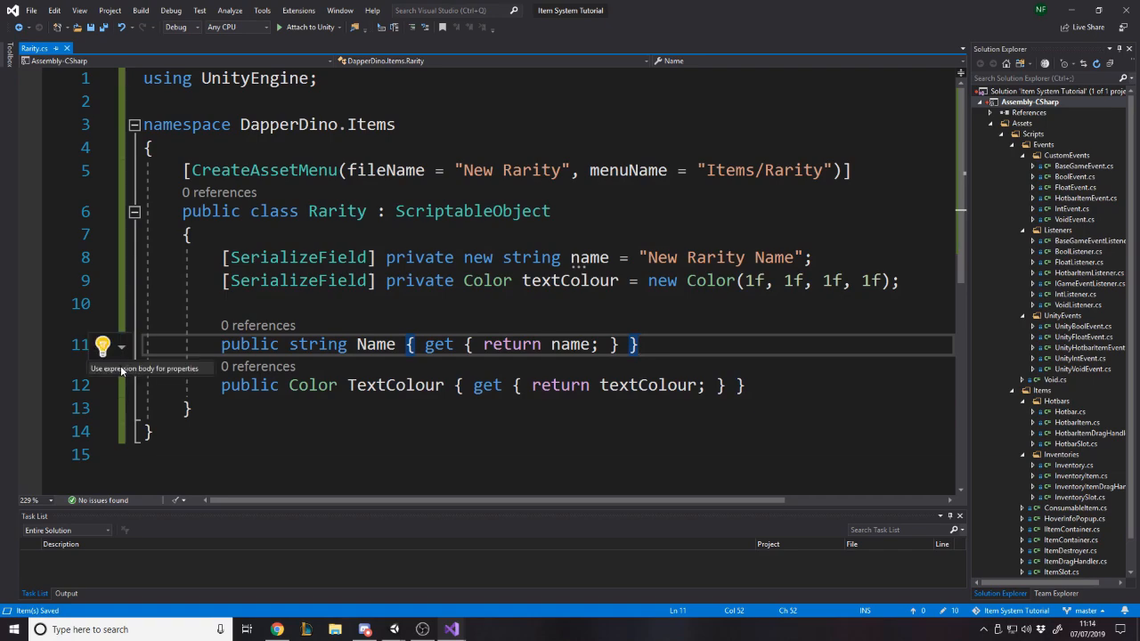
Convert the name and textColour getters to expression-bodied properties
click(103, 344)
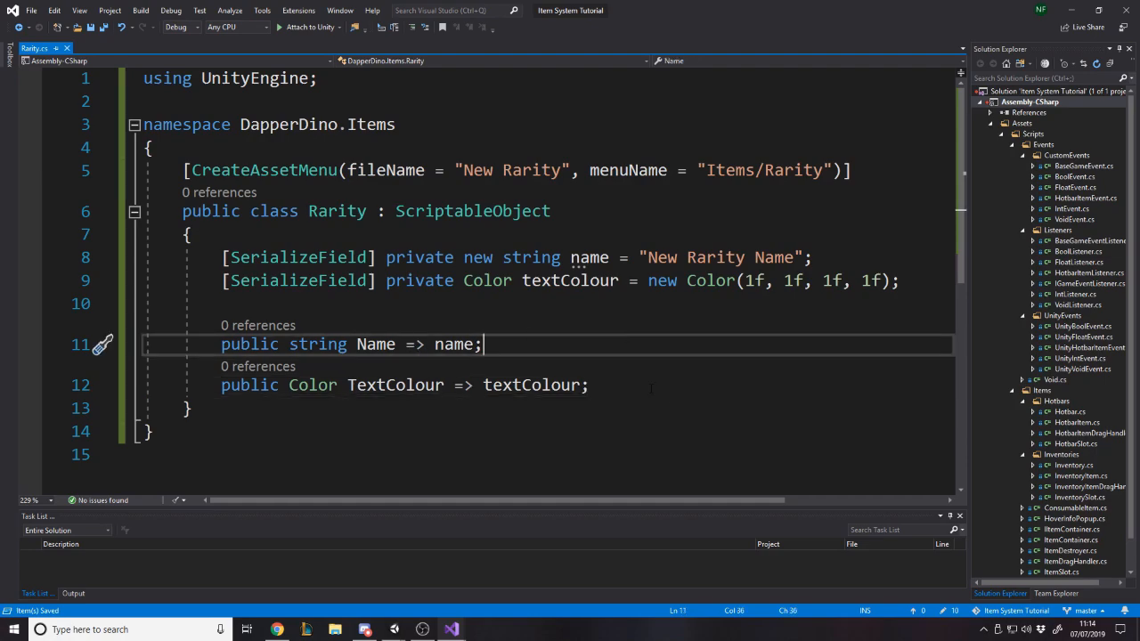
double_click(375, 344)
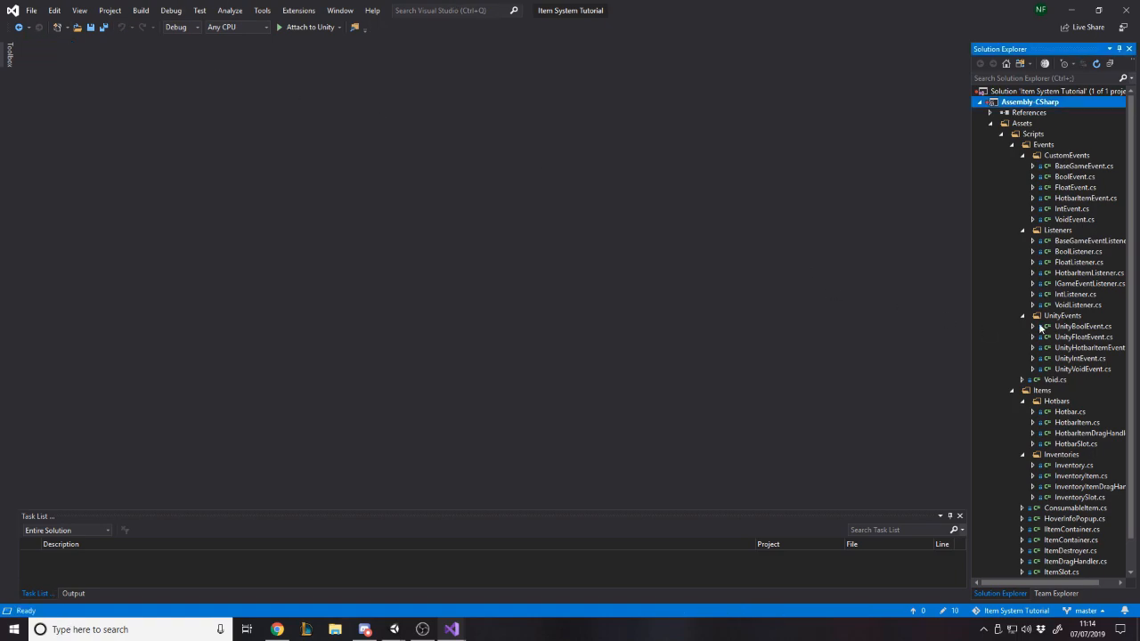
Switch from the Rarity script to InventoryItem.cs via Solution Explorer
scroll(down, 3)
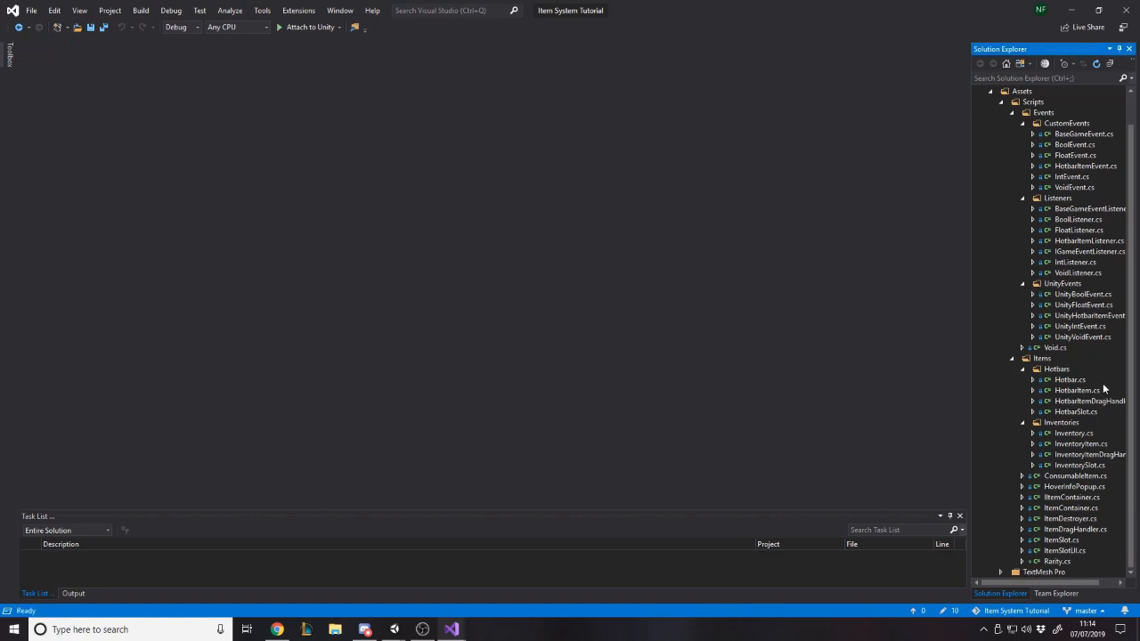
mouse_move(1073, 392)
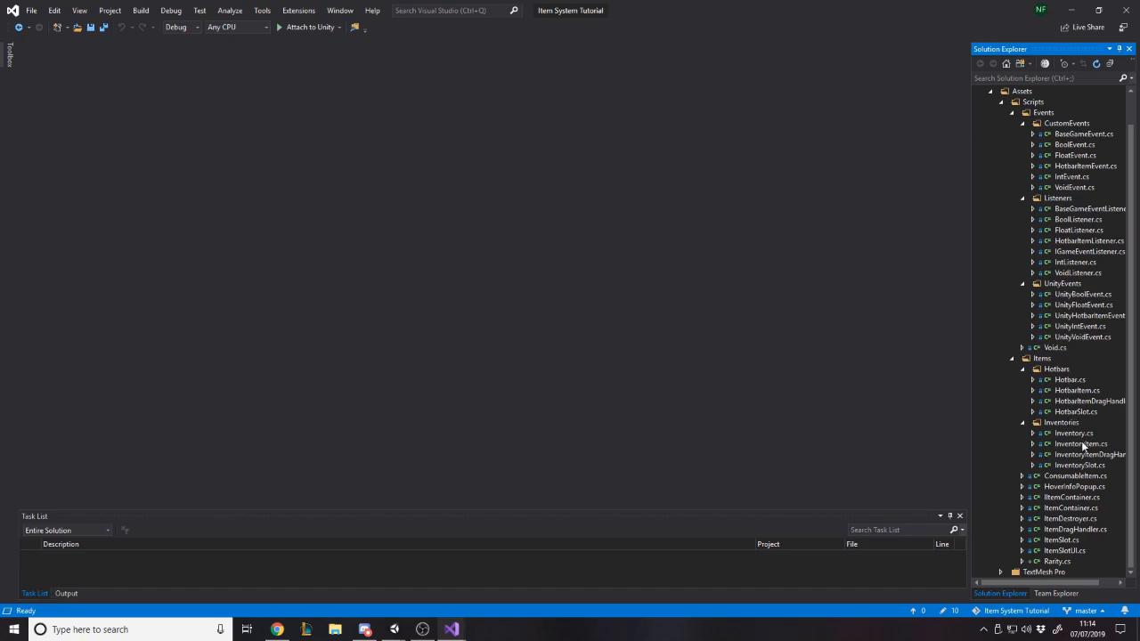
double_click(1080, 444)
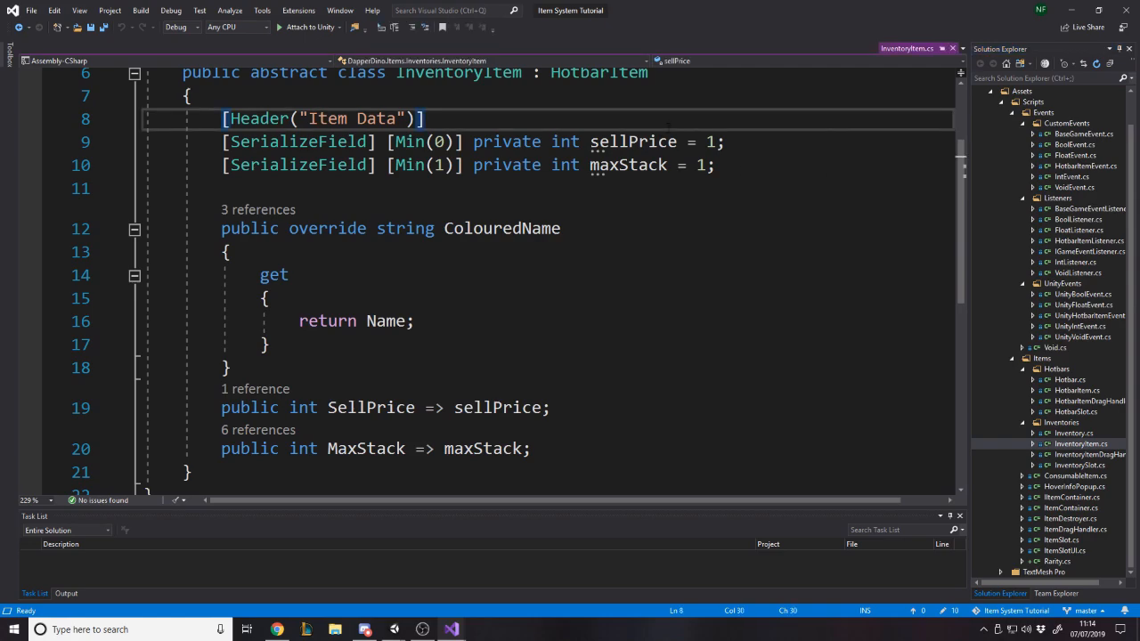
Add a serialized Rarity field and compute hexColour with ColorUtility.ToHtmlStringRGB(rarity.TextColour)
text([ser)
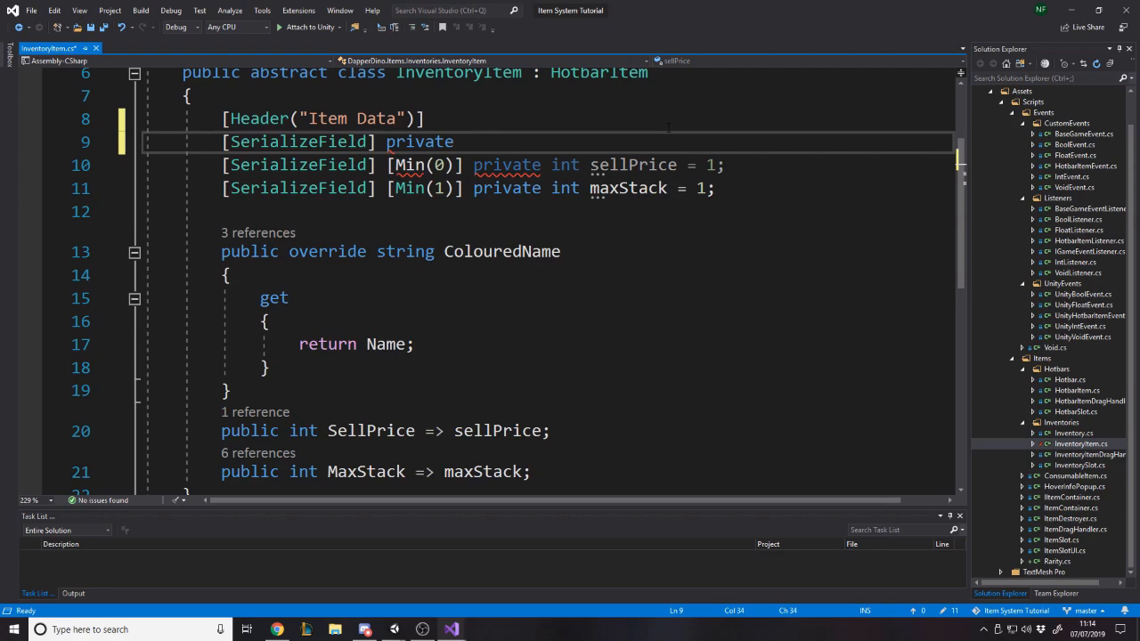
text(Rarity r)
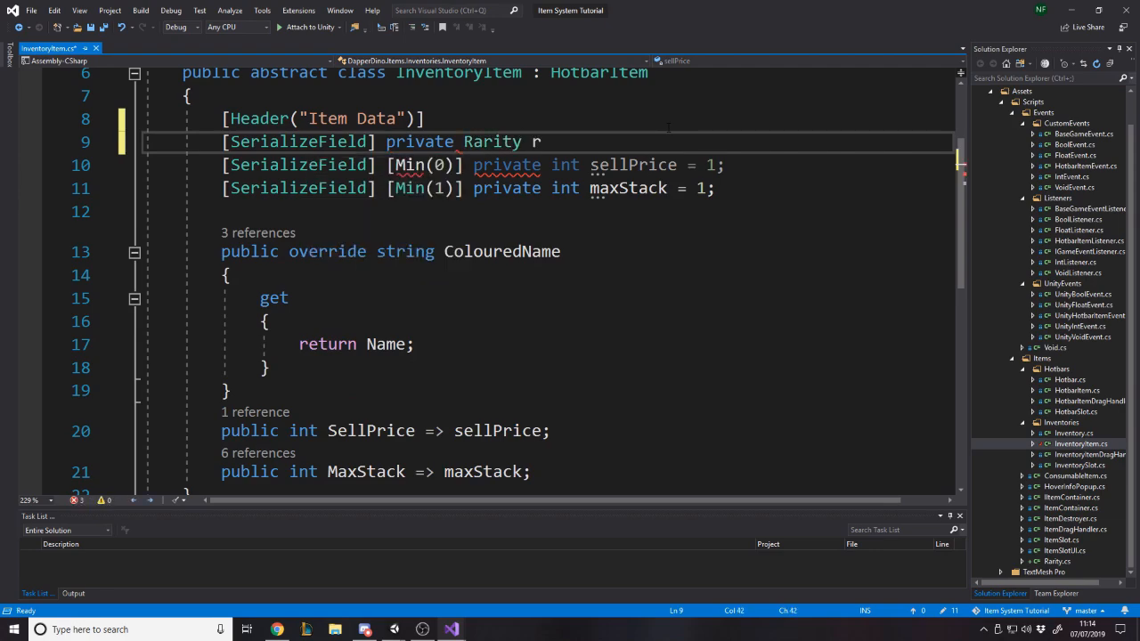
text(arity = null;)
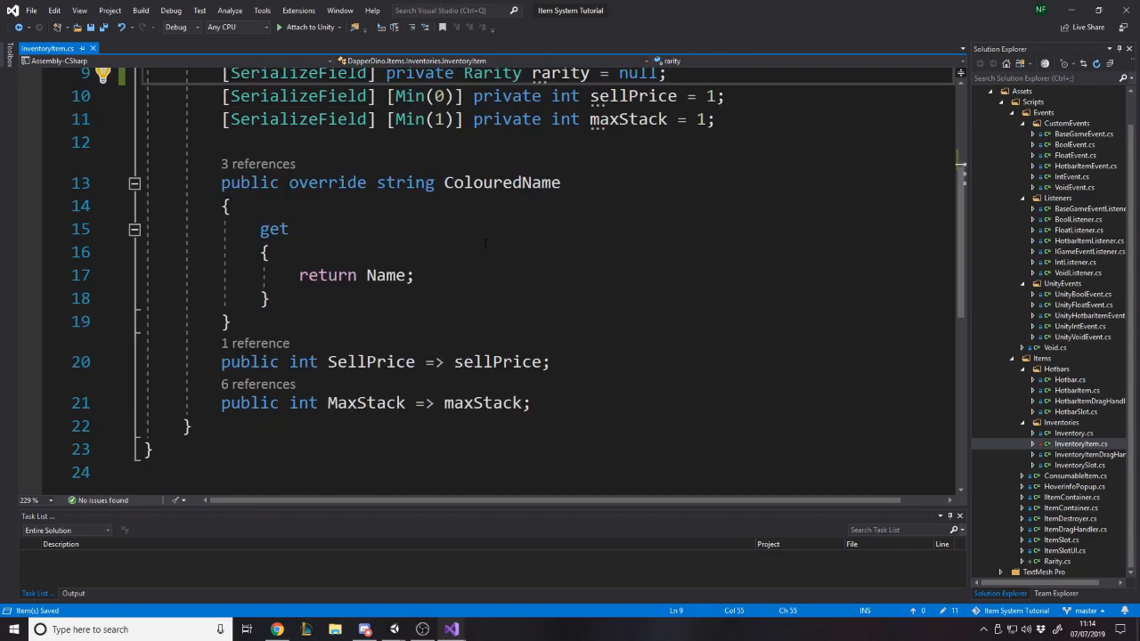
text(st)
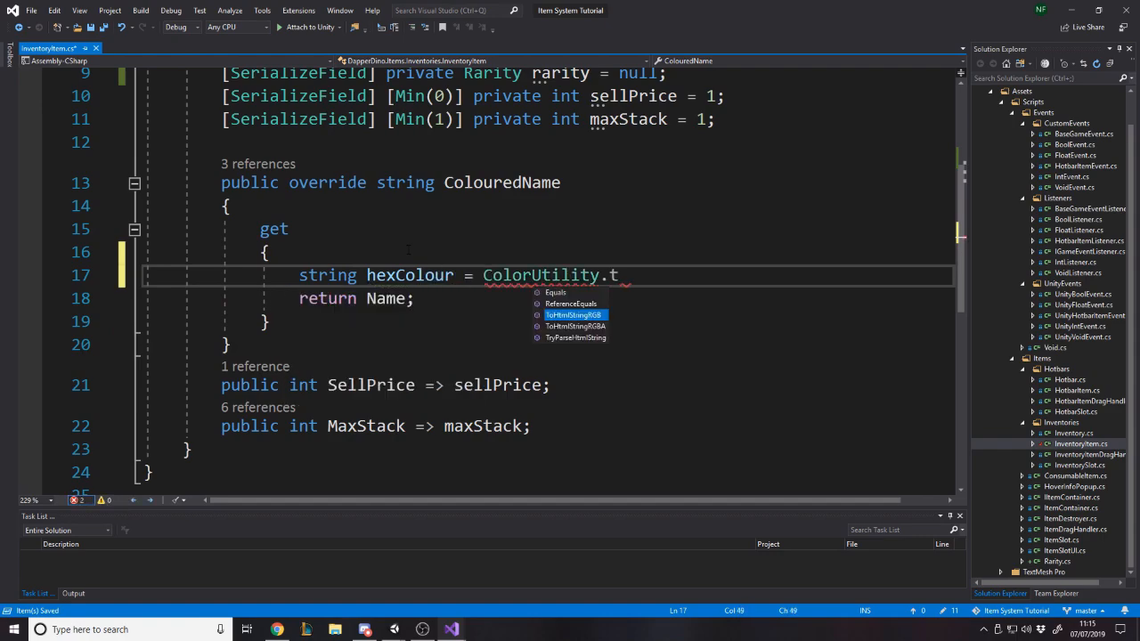
text(oHtmlStringRGB(raa)
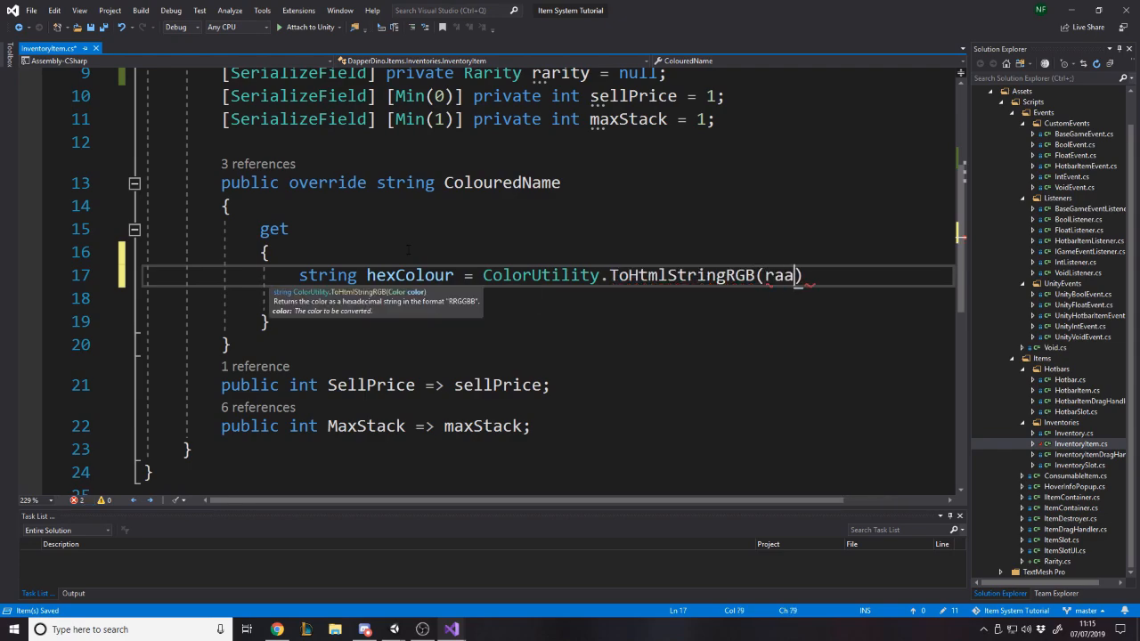
key(Backspace)
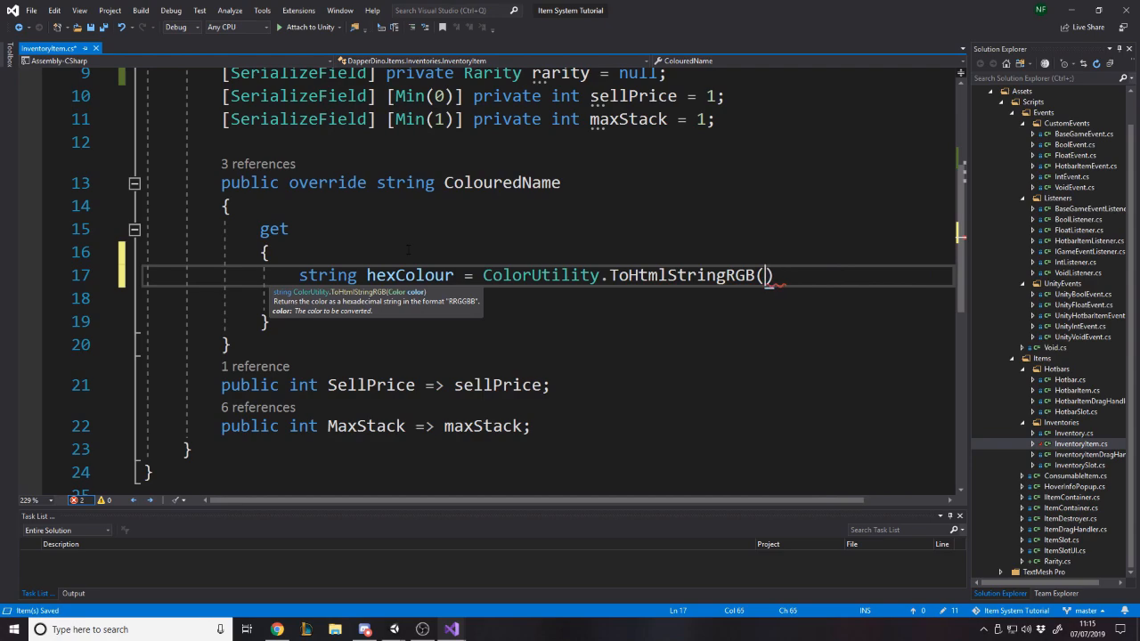
text(rarity.TextColour)
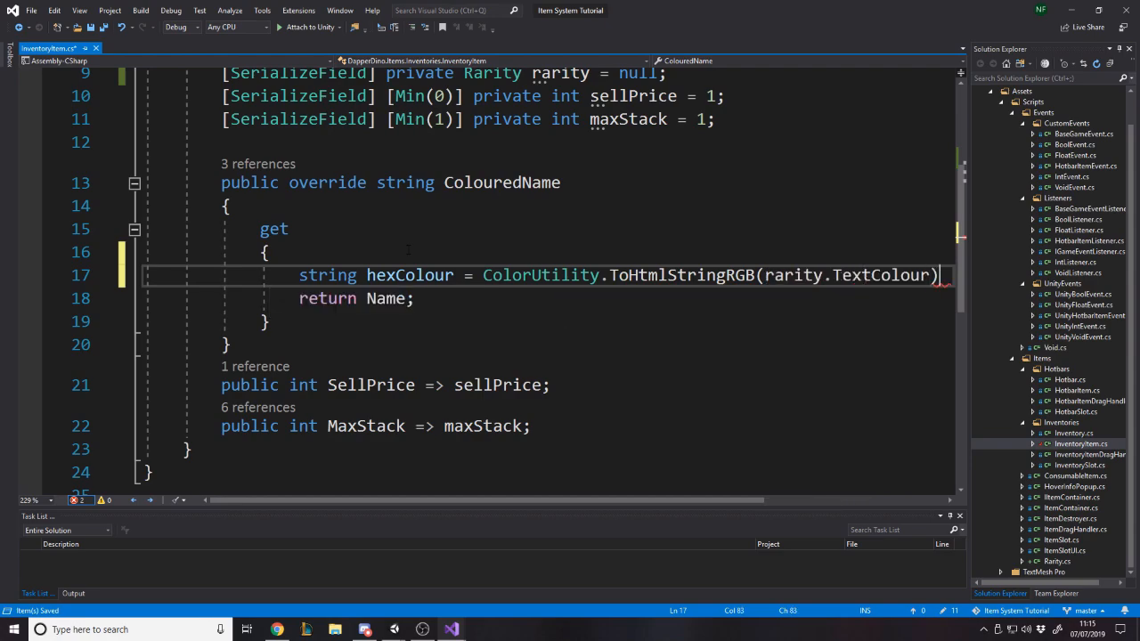
text(;)
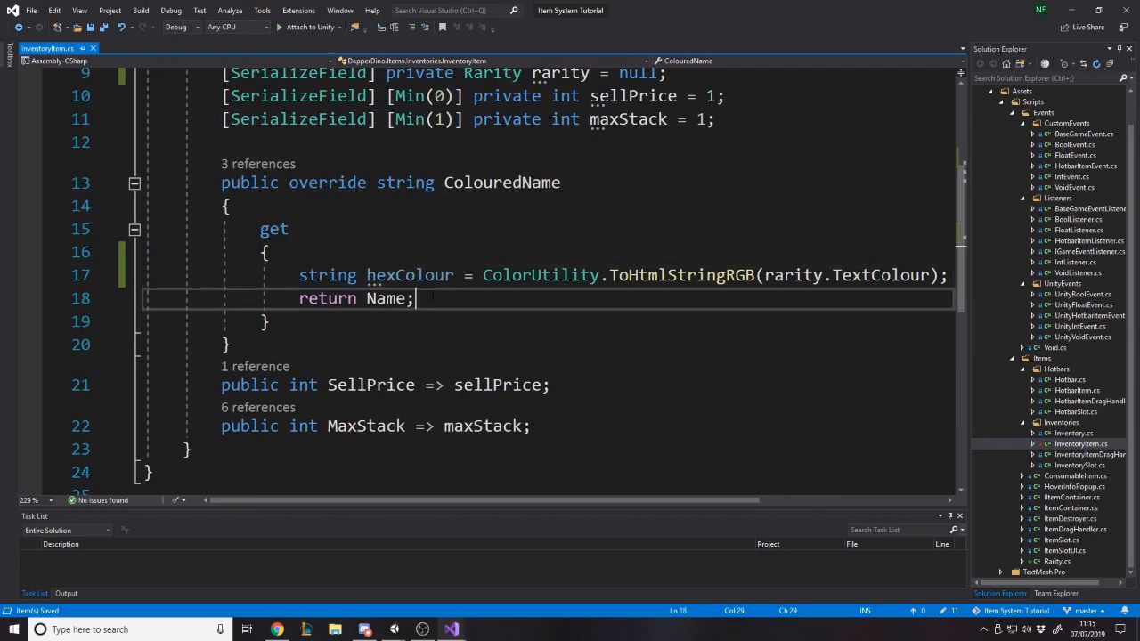
Make ColouredName return $"<color=#{hexColour}>{Name}</color>"
double_click(327, 298)
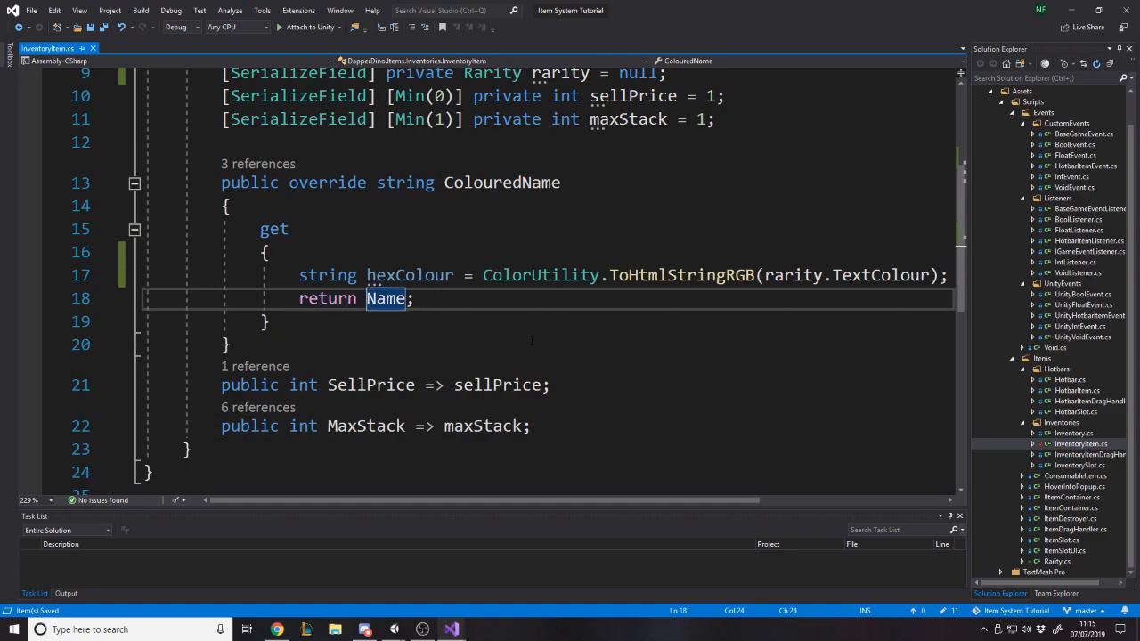
text($"<co)
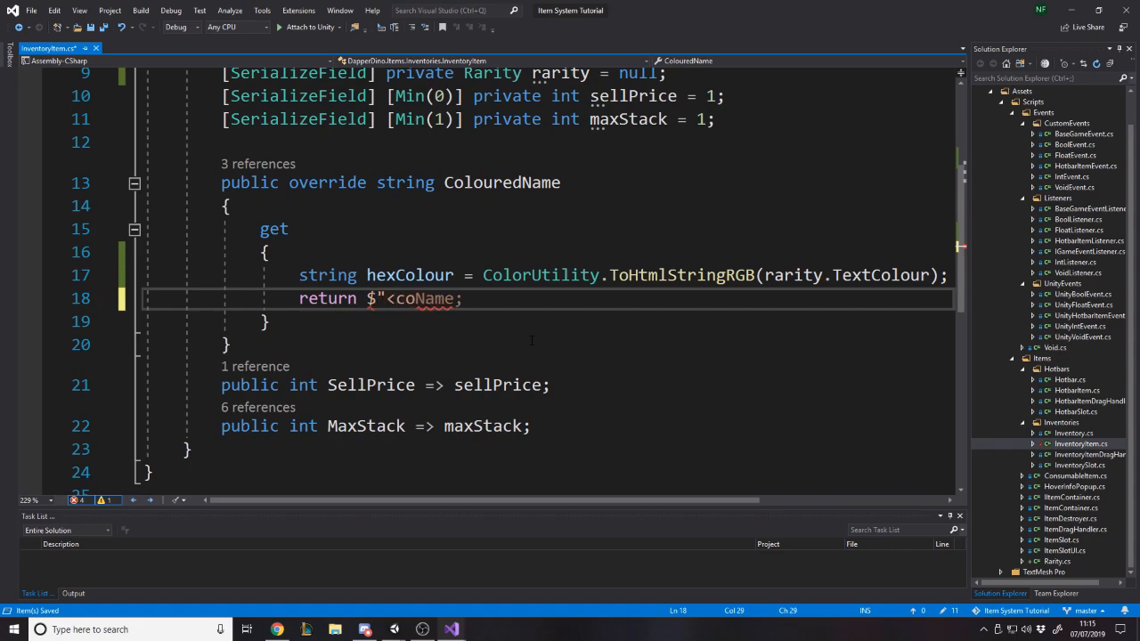
text(olor=#)
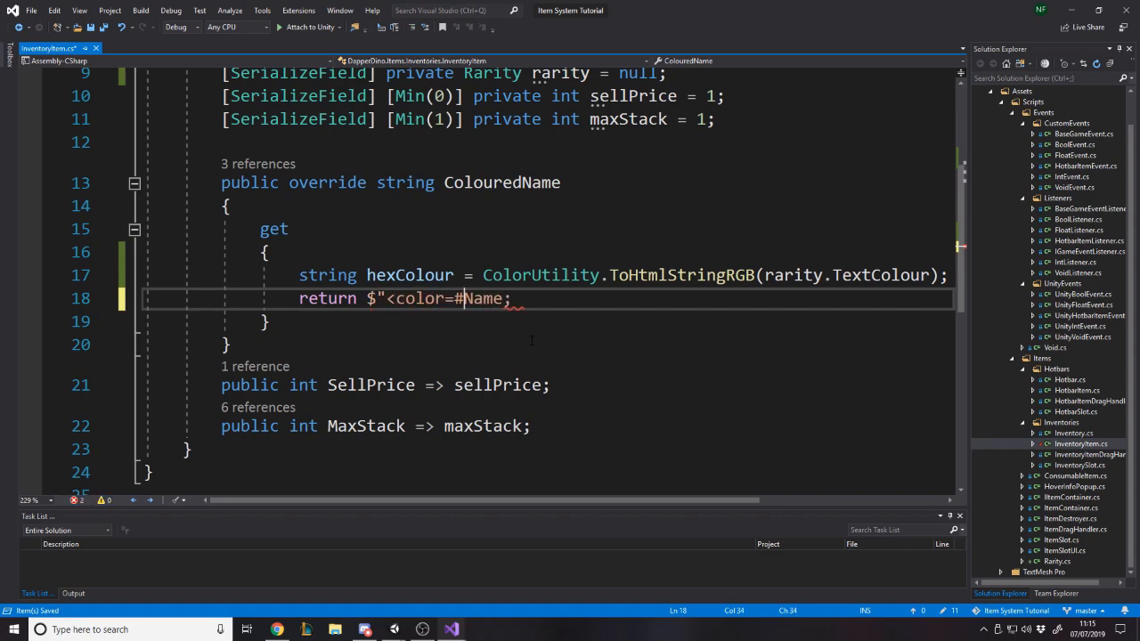
text({hexColour}>)
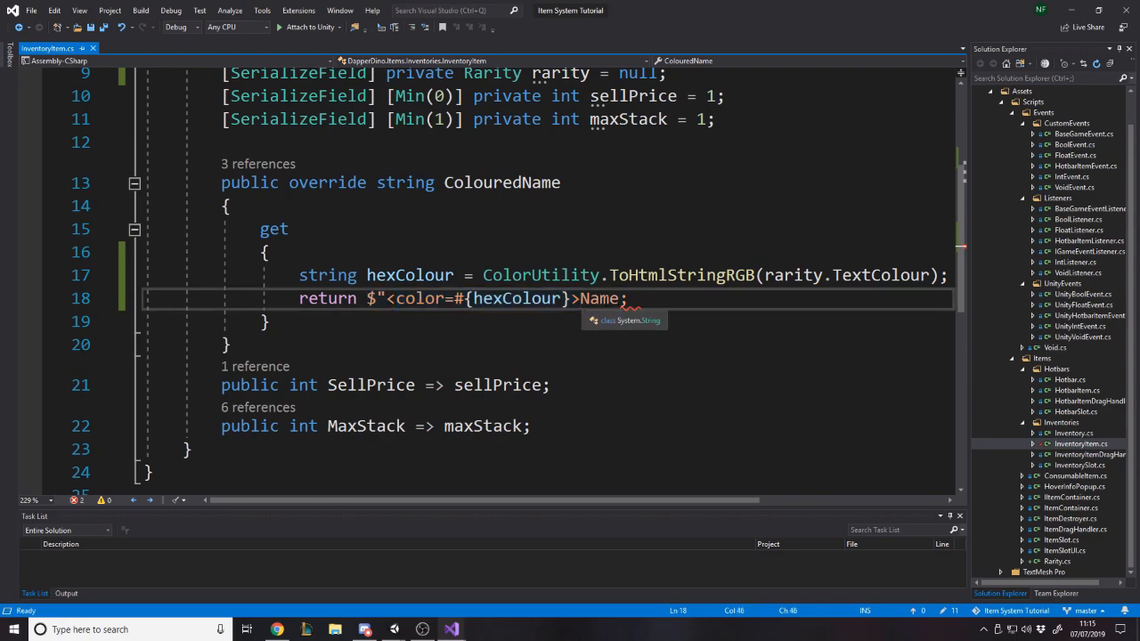
text({Name})
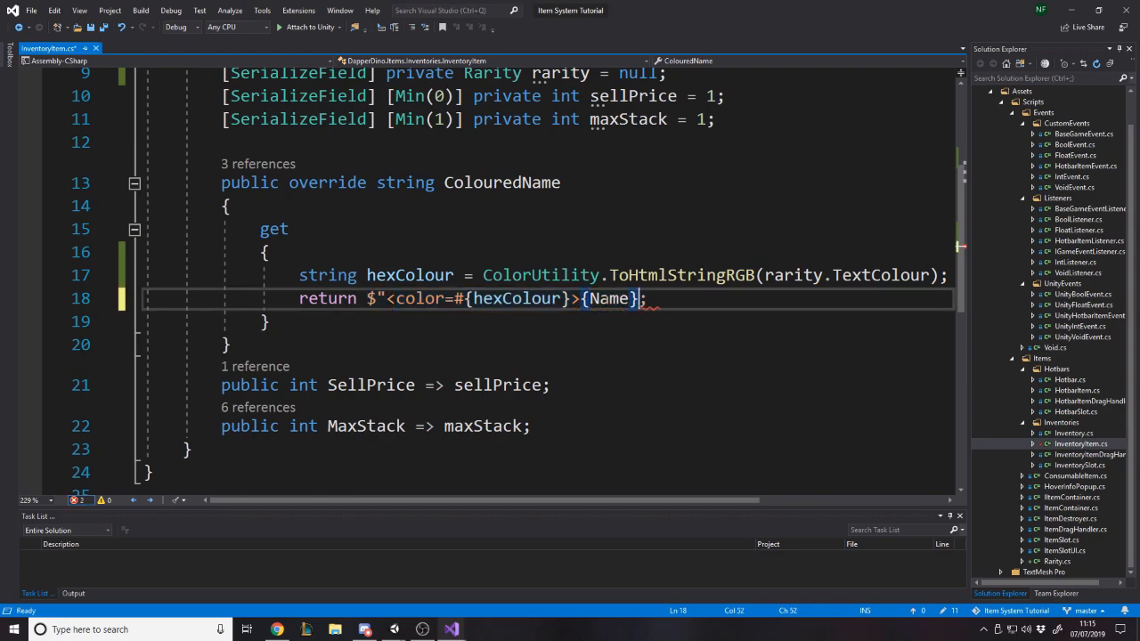
text(</col)
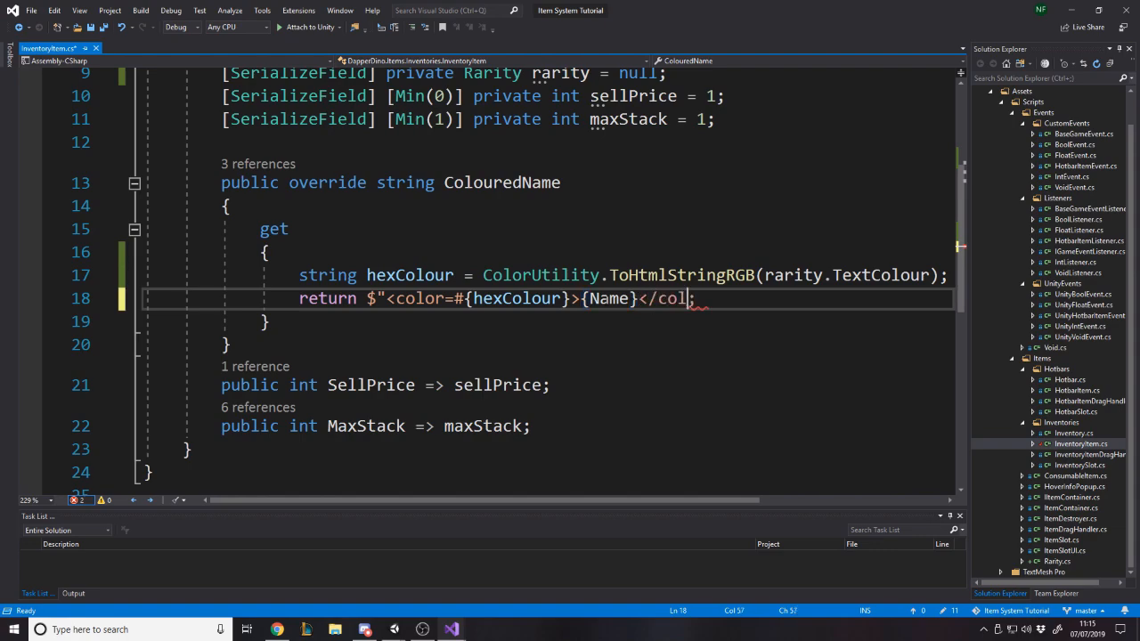
text(or>";)
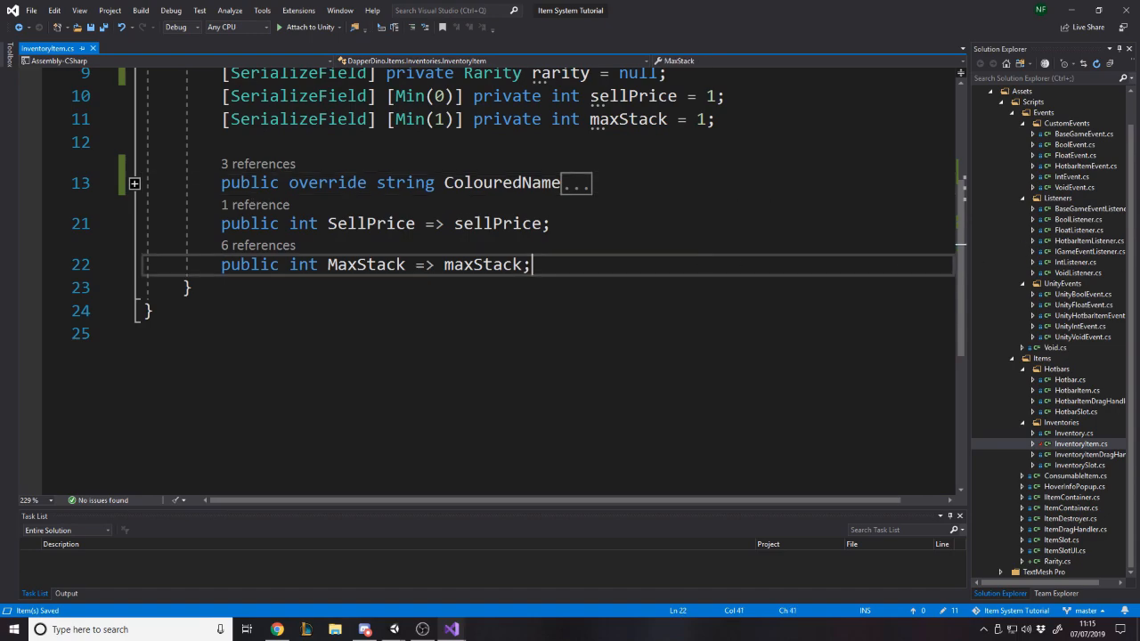
Expose the rarity through a public Rarity => rarity property
text(public Rarity Rarity =)
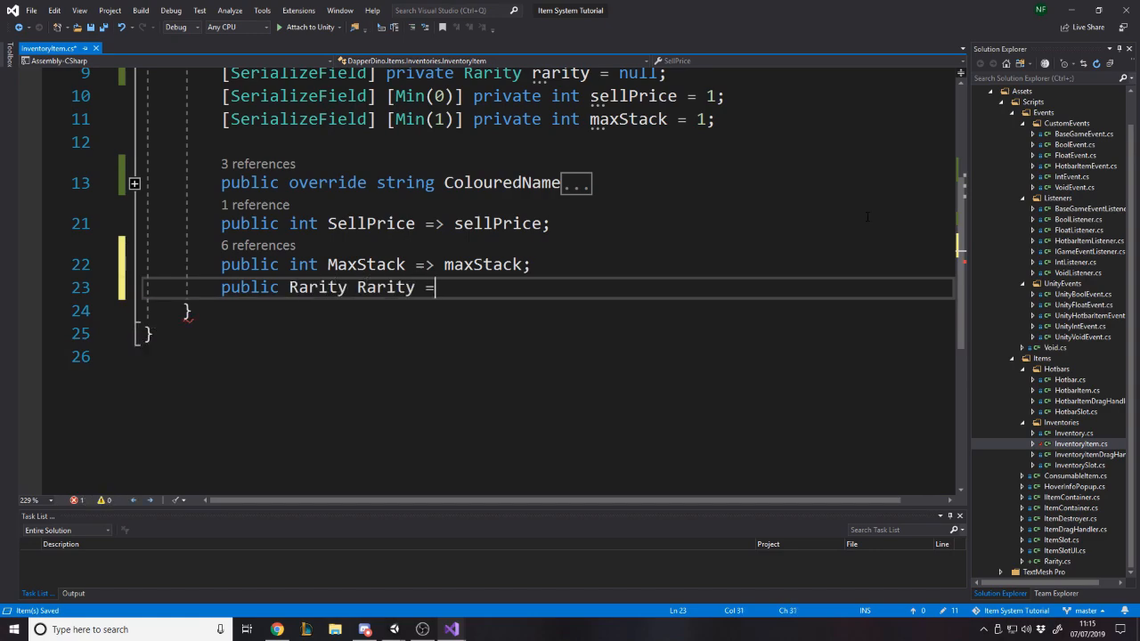
text(> rarity;)
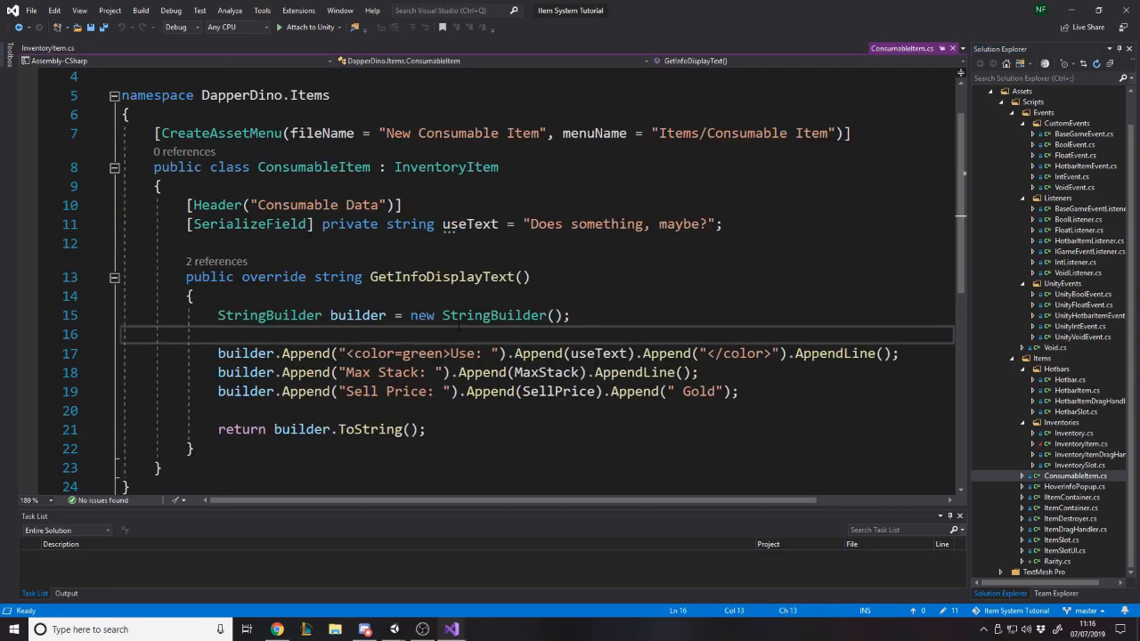
Add builder.Append(Rarity.Name).AppendLine() to ConsumableItem's GetInfoDisplayText
text(builder.Append()
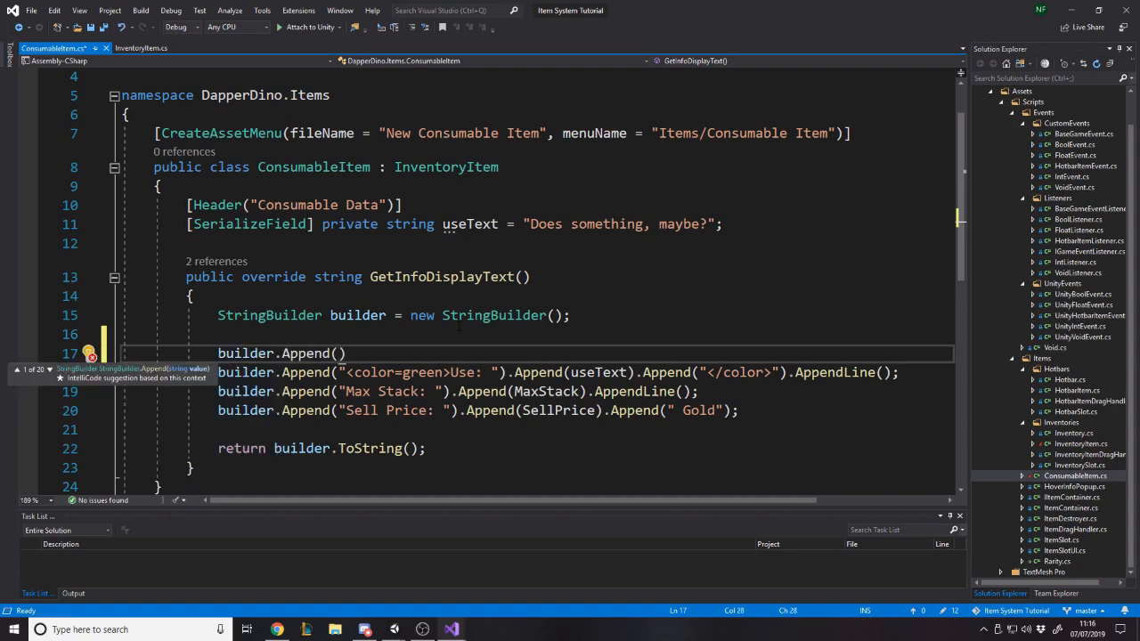
text(Rarity.n)
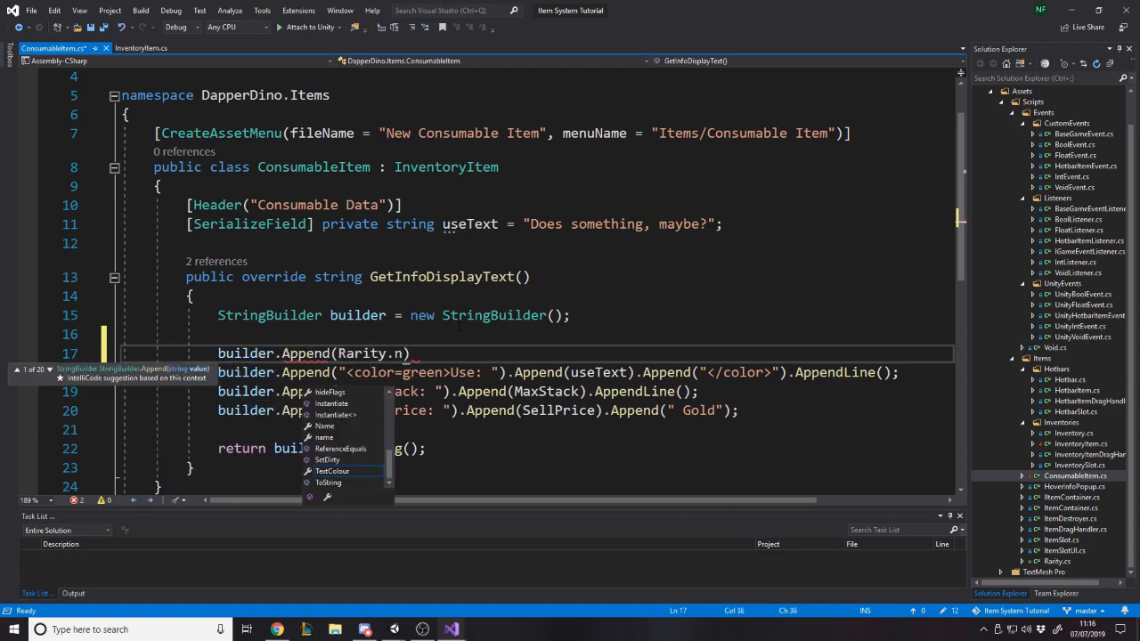
text(Name).ap)
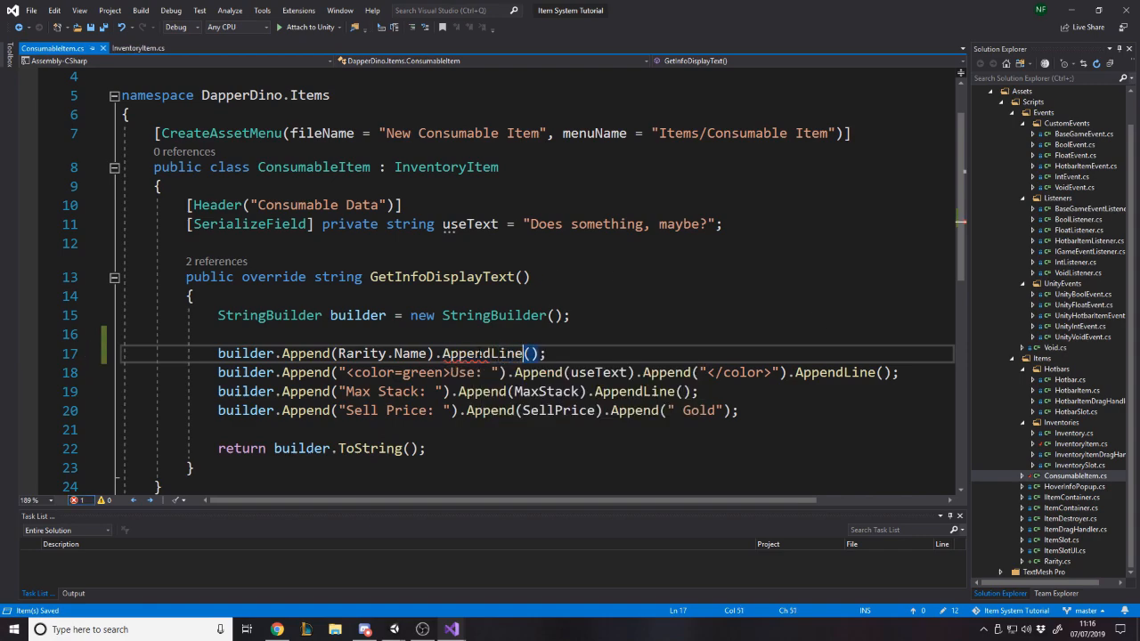
double_click(481, 354)
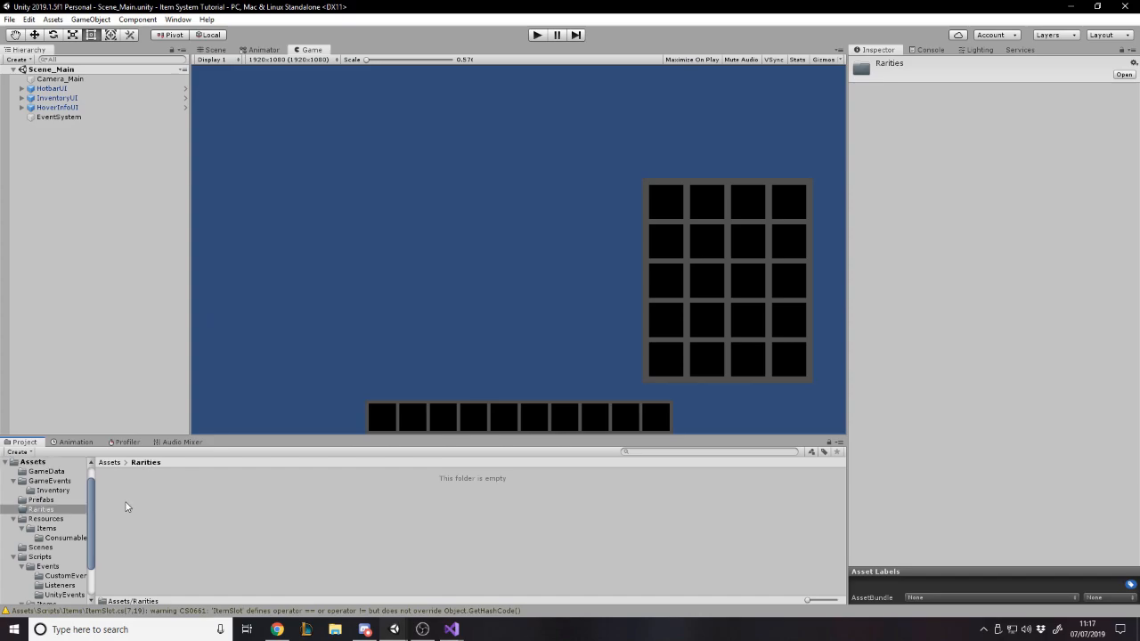
Create Rarity assets named Rarity_Common and Rarity_Uncommon (plus Rare, Epic, Legendary) in Rarities
right_click(127, 506)
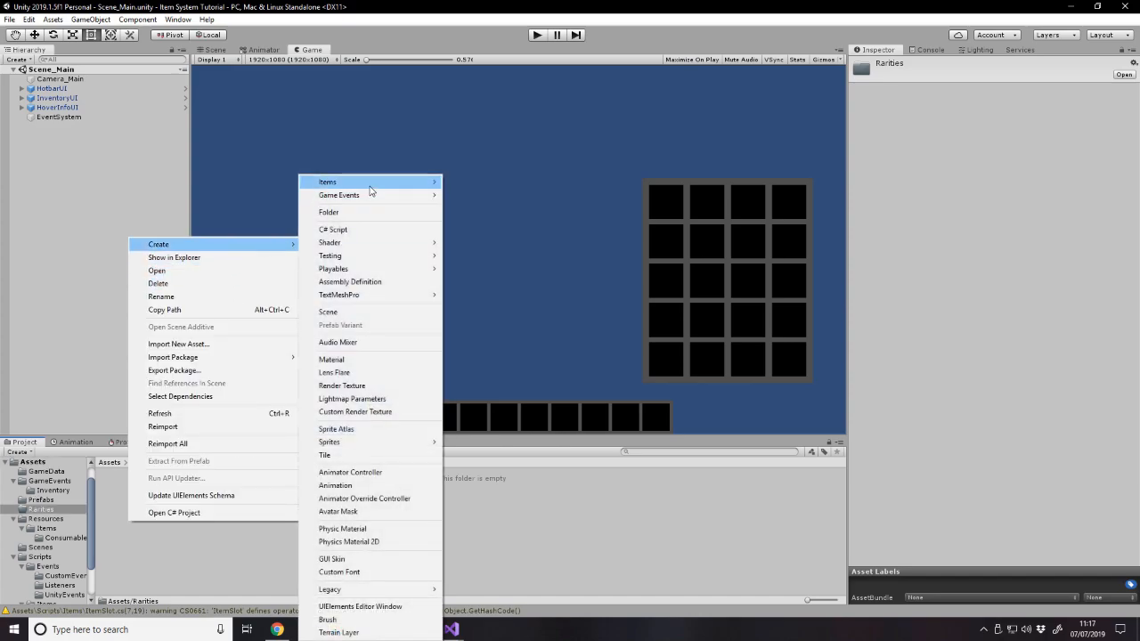
click(327, 181)
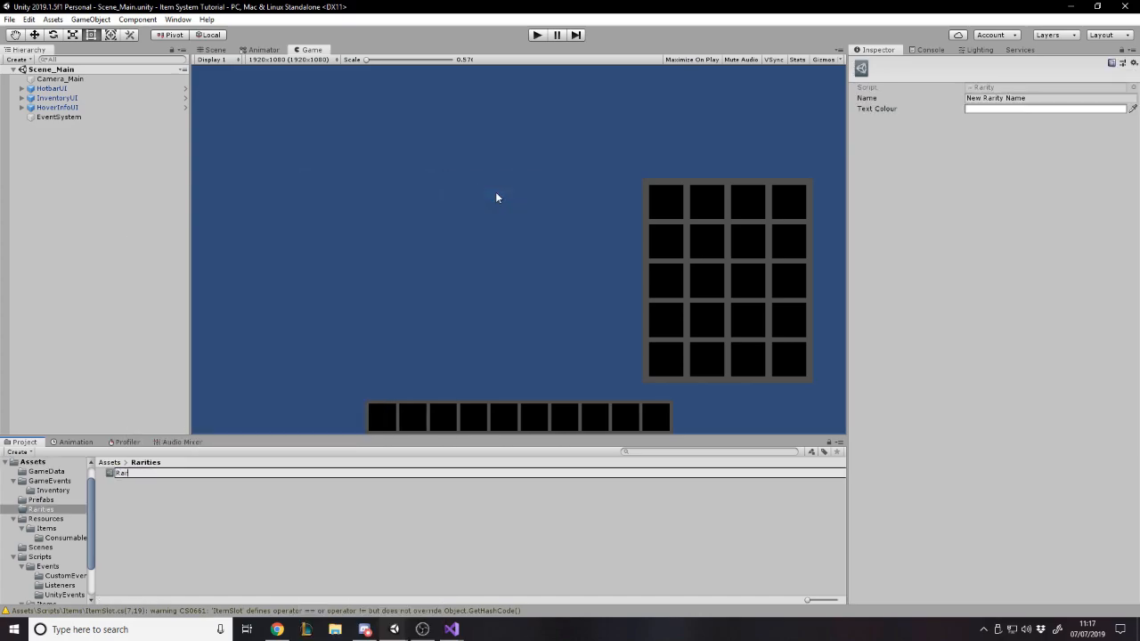
text(Rarity_Common)
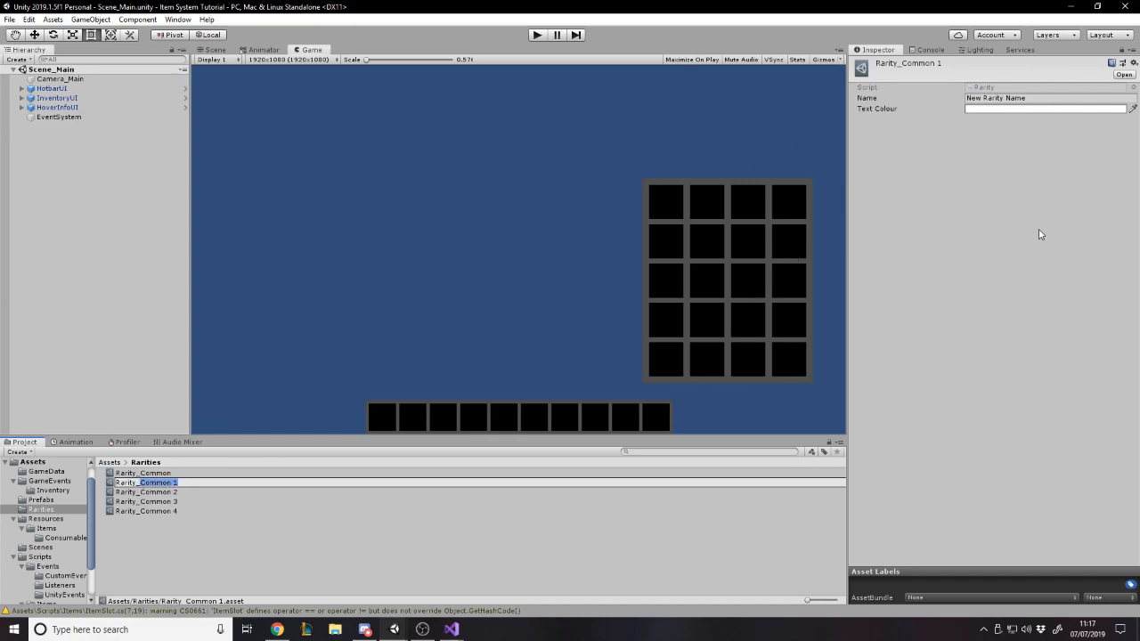
text(Rarity_Uncommon)
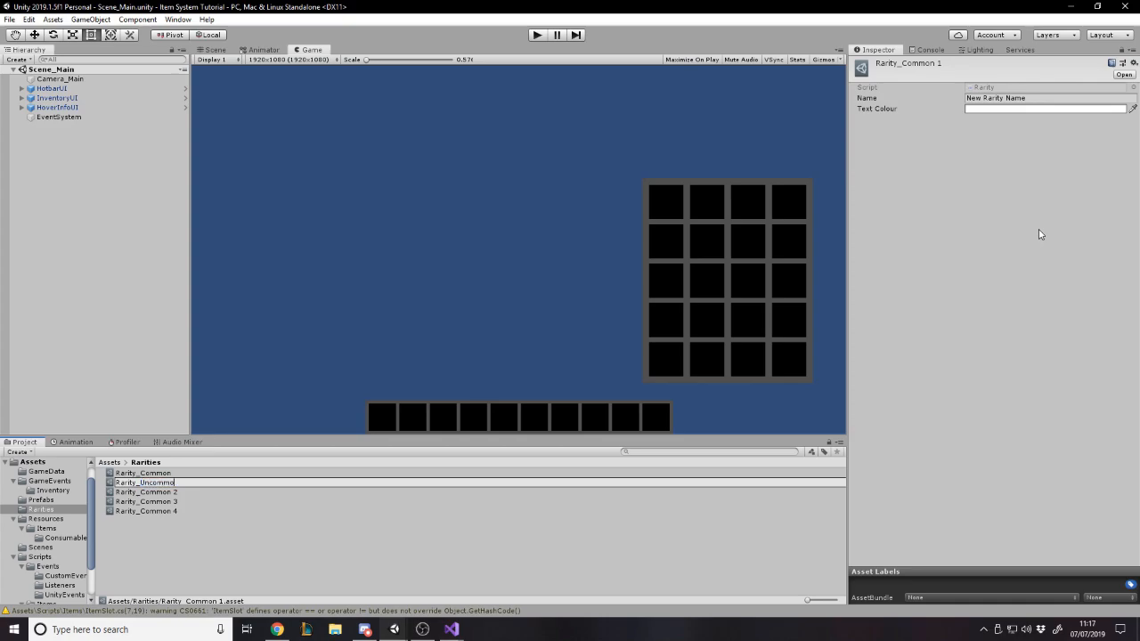
Fill in the Name fields of the Common, Epic, Rare and Uncommon rarity assets
click(147, 482)
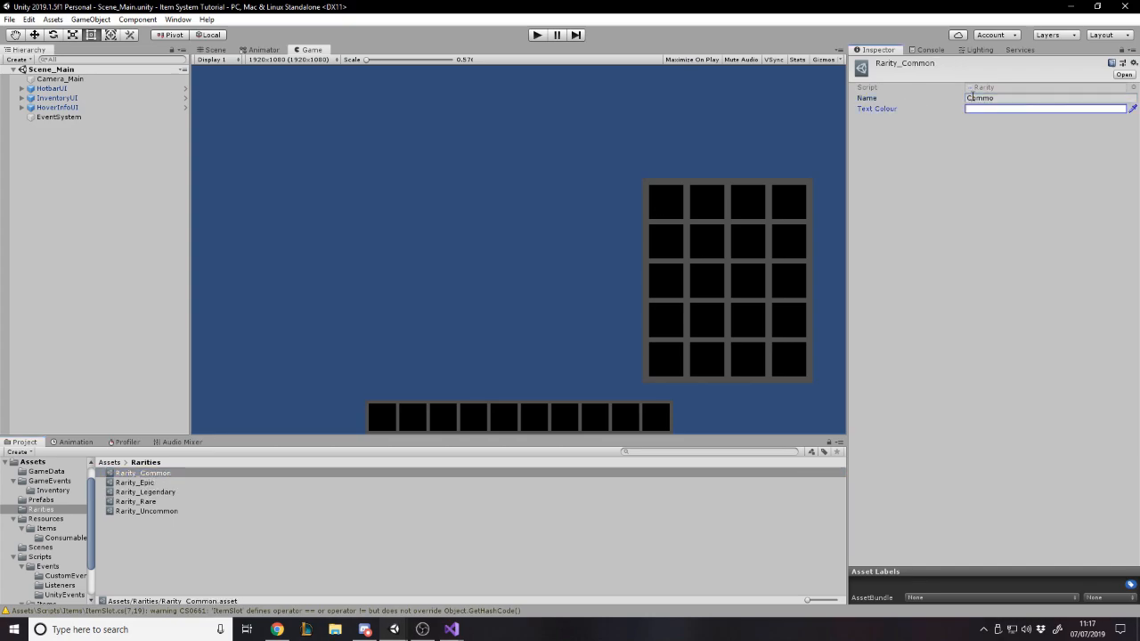
click(135, 482)
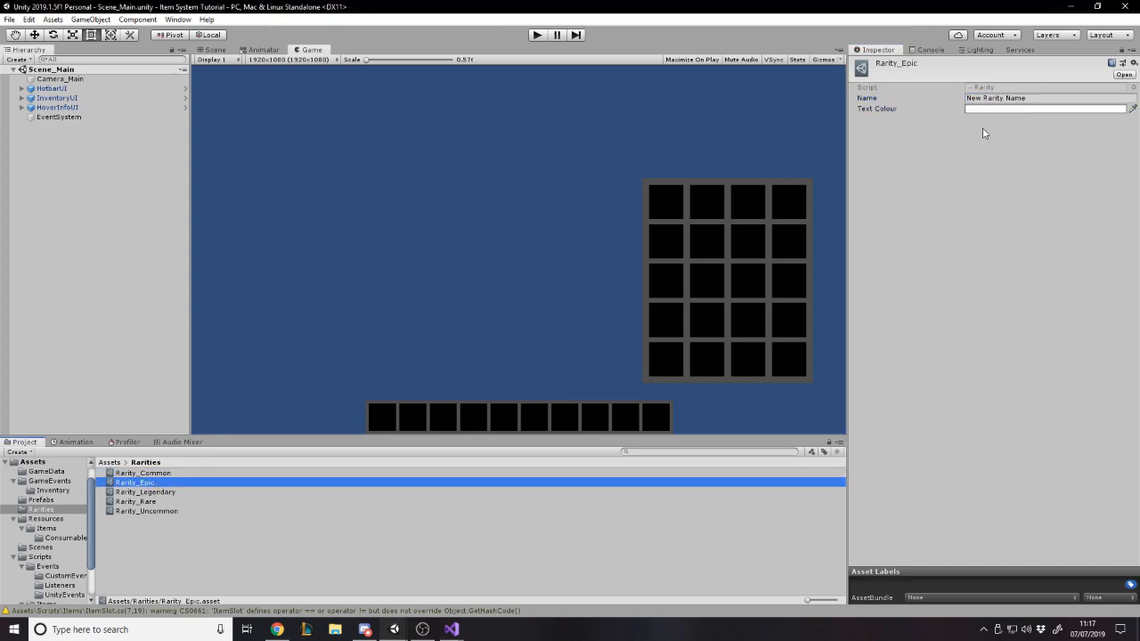
click(1044, 108)
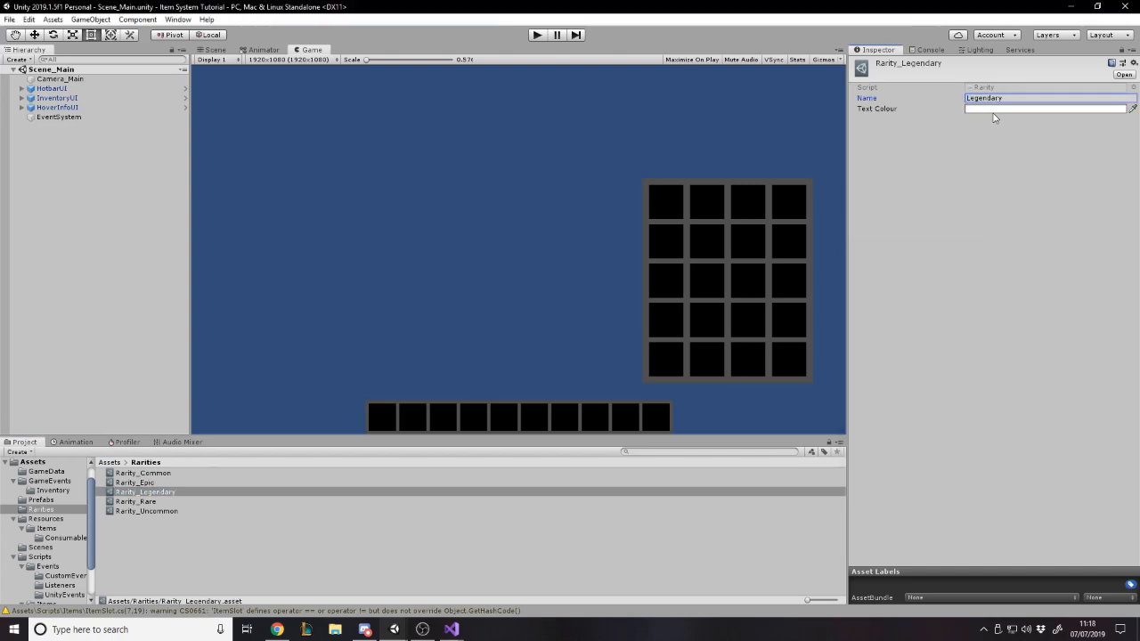
click(1046, 108)
text(Rare)
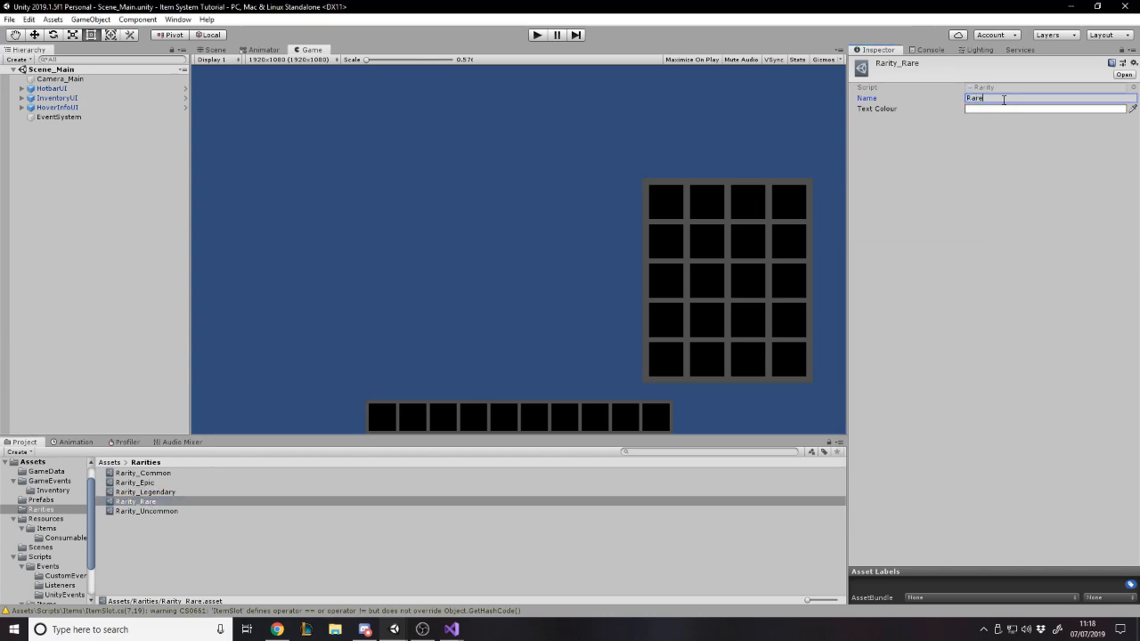
click(1048, 108)
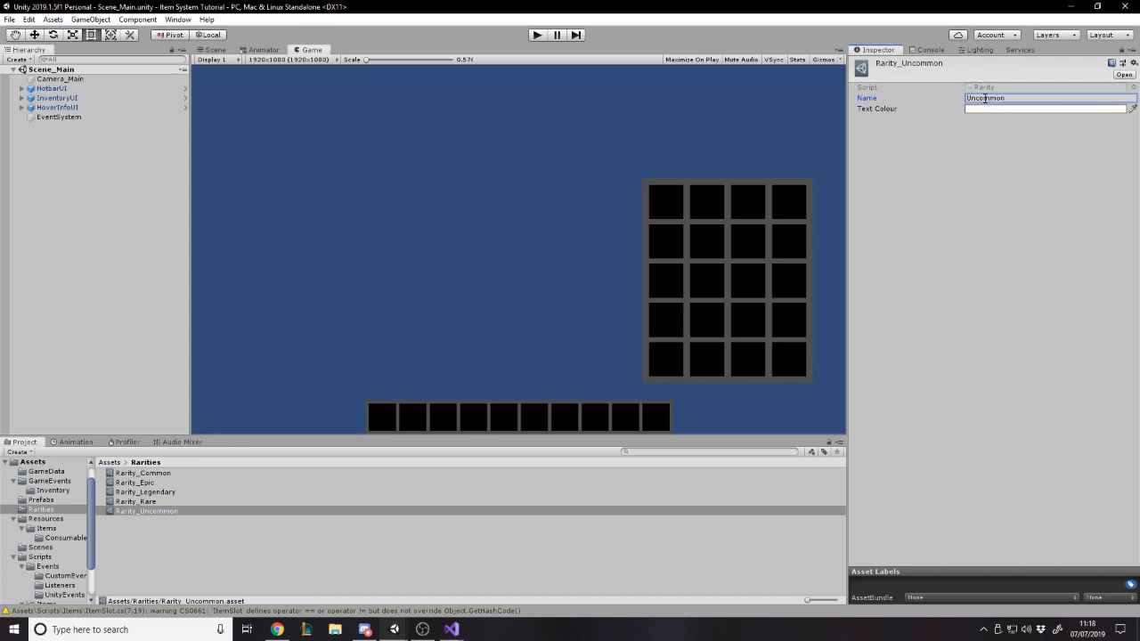
click(147, 510)
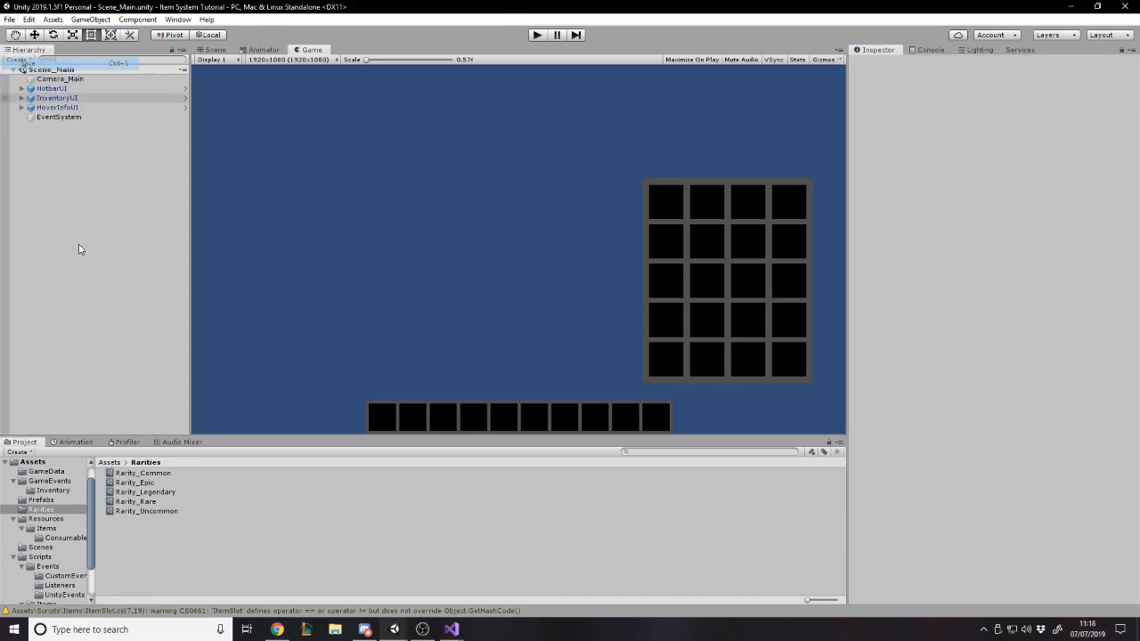
Assign Rarity_Common to Item_Consumables_Test in Resources/Items/Consumables and start Play mode
click(33, 461)
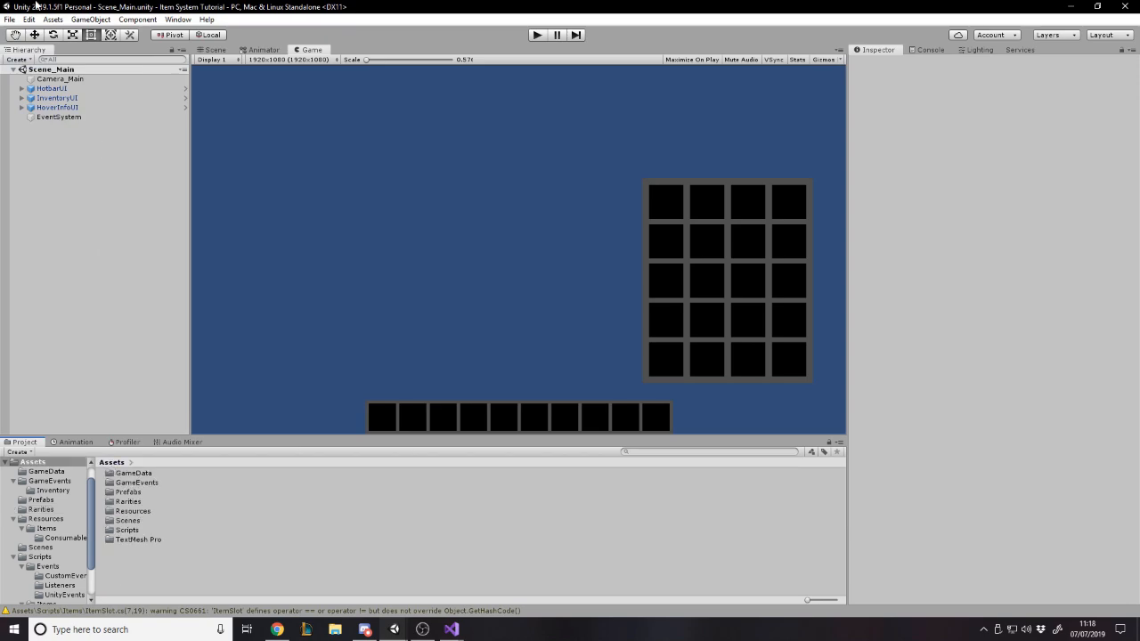
mouse_move(175, 530)
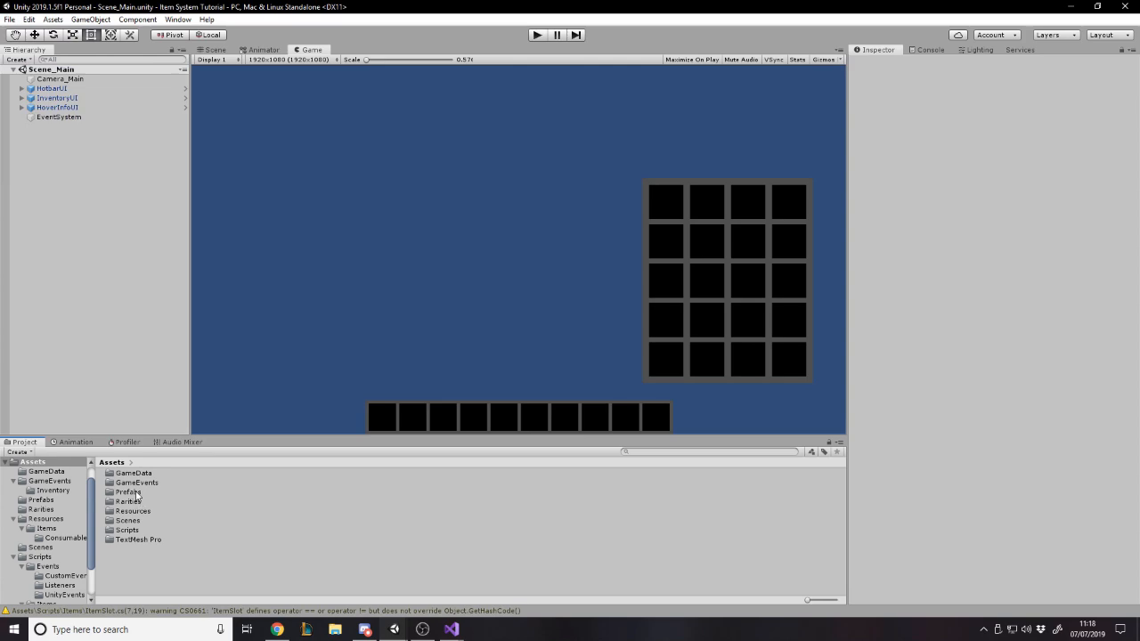
click(134, 473)
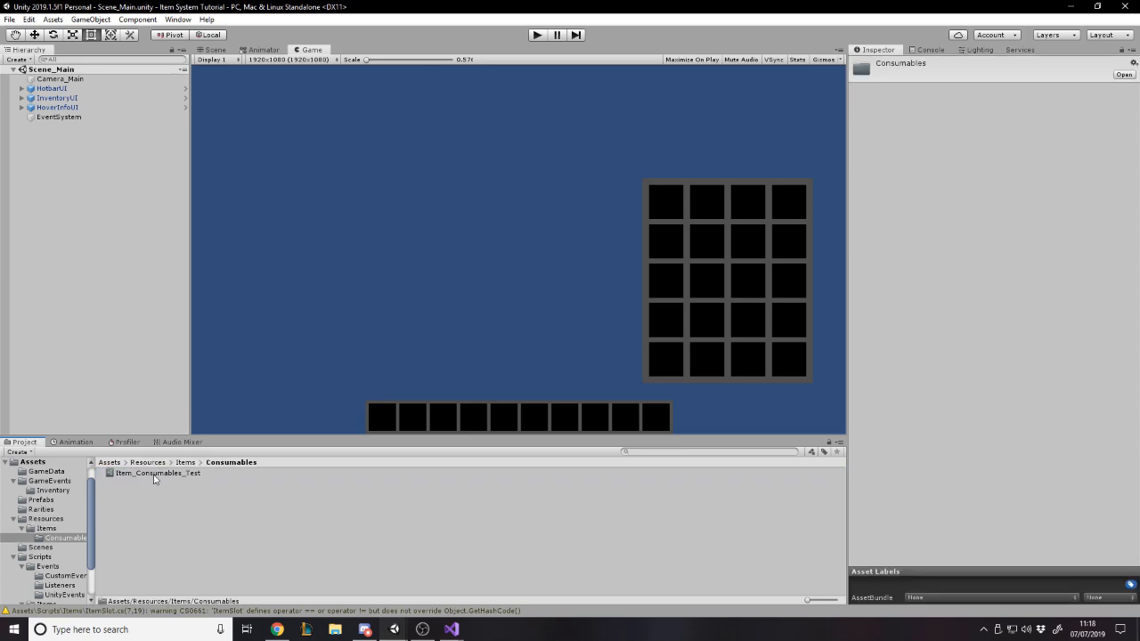
click(156, 473)
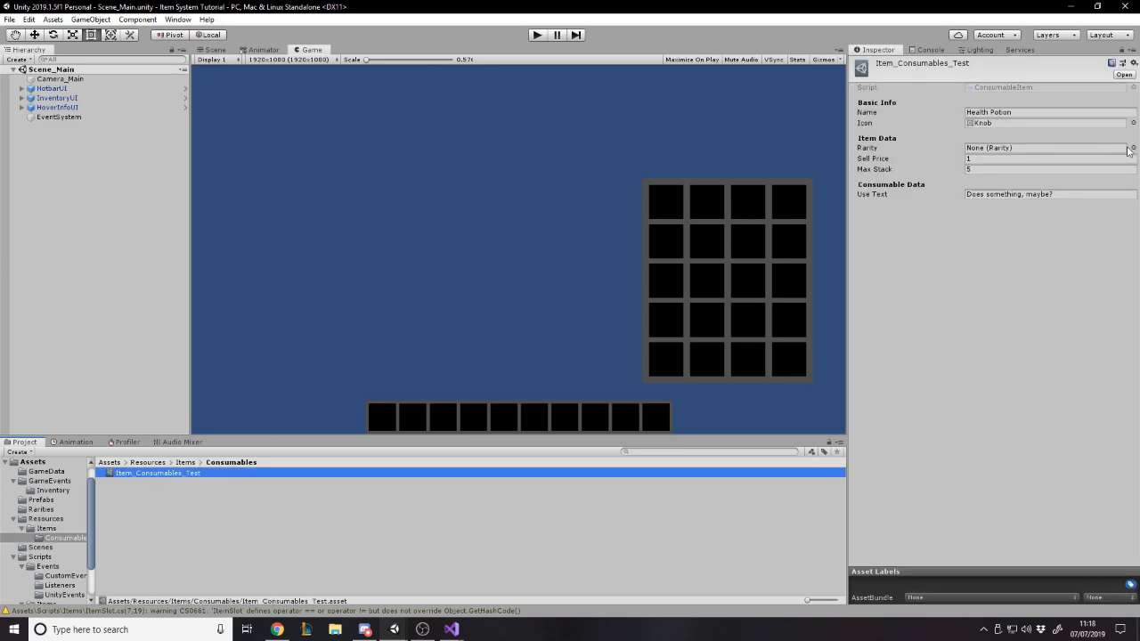
click(1132, 148)
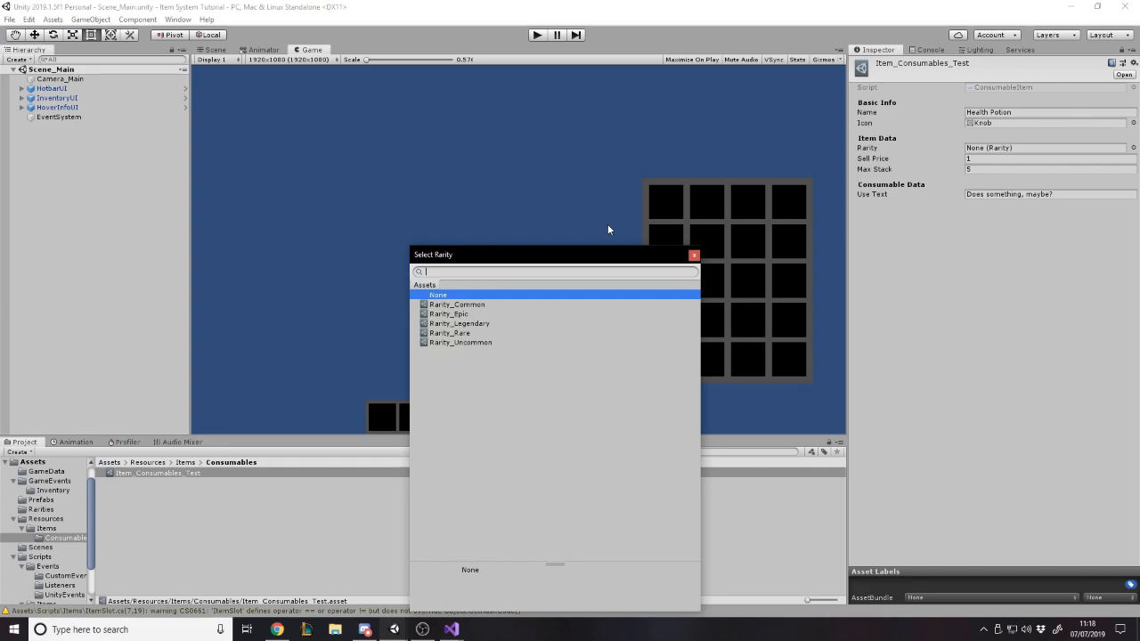
mouse_move(1007, 100)
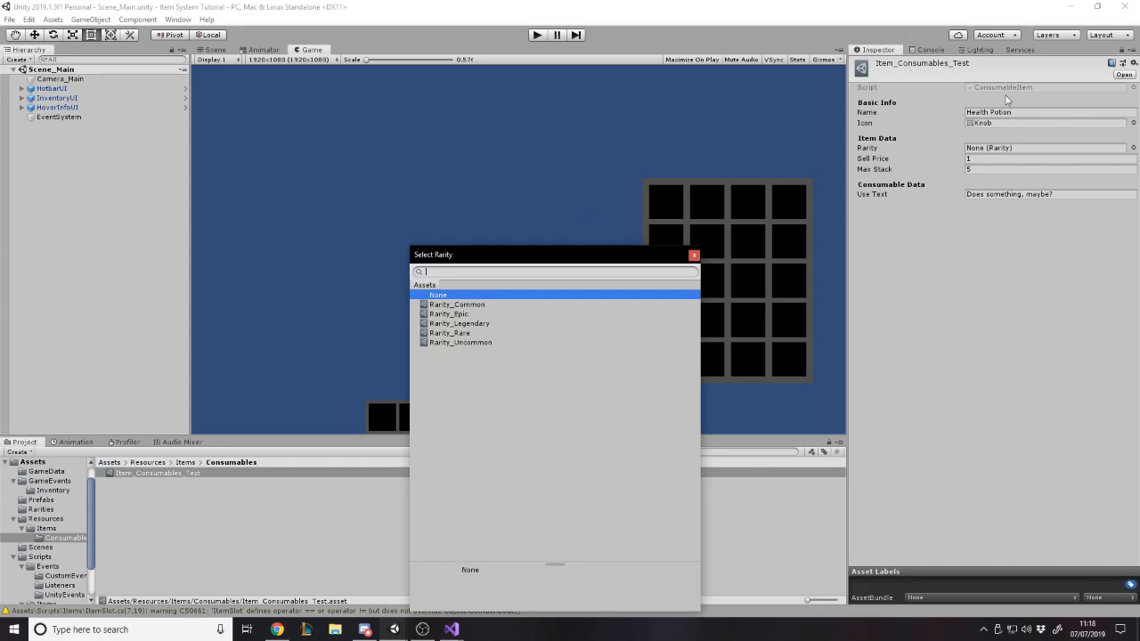
click(457, 304)
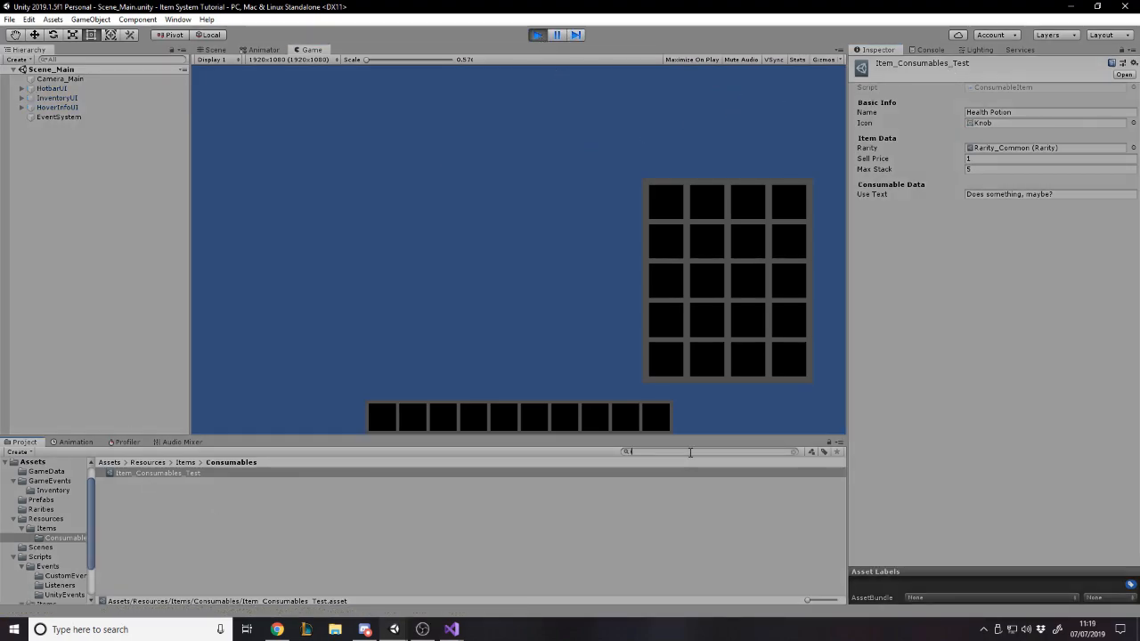
Find Inventory_Player and Test Add the potion to the running inventory
text(inven)
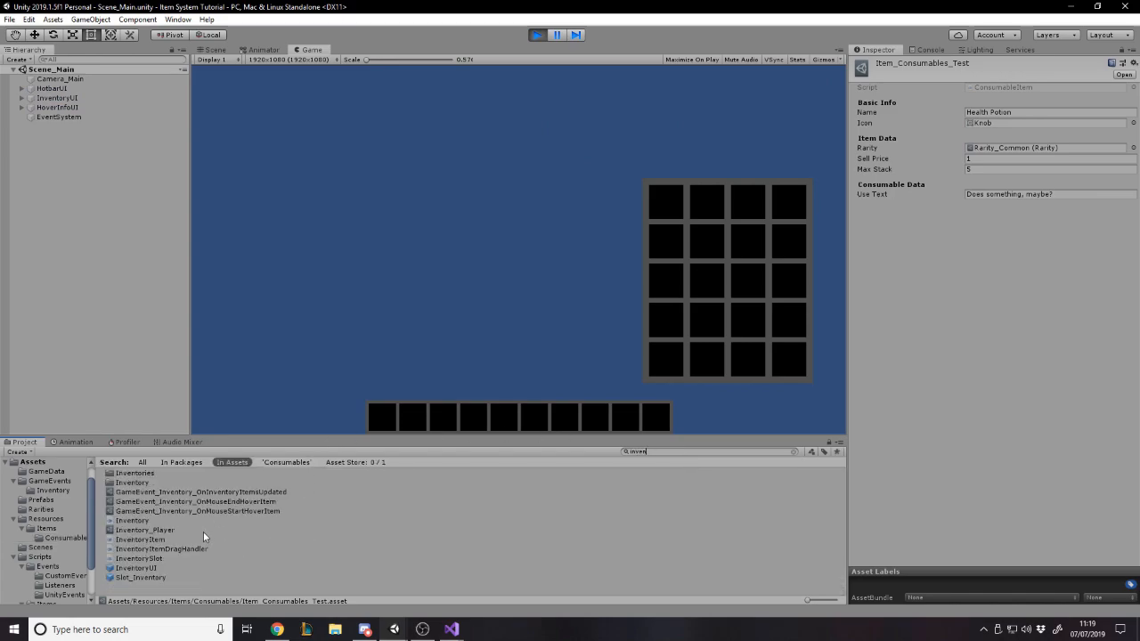
click(145, 529)
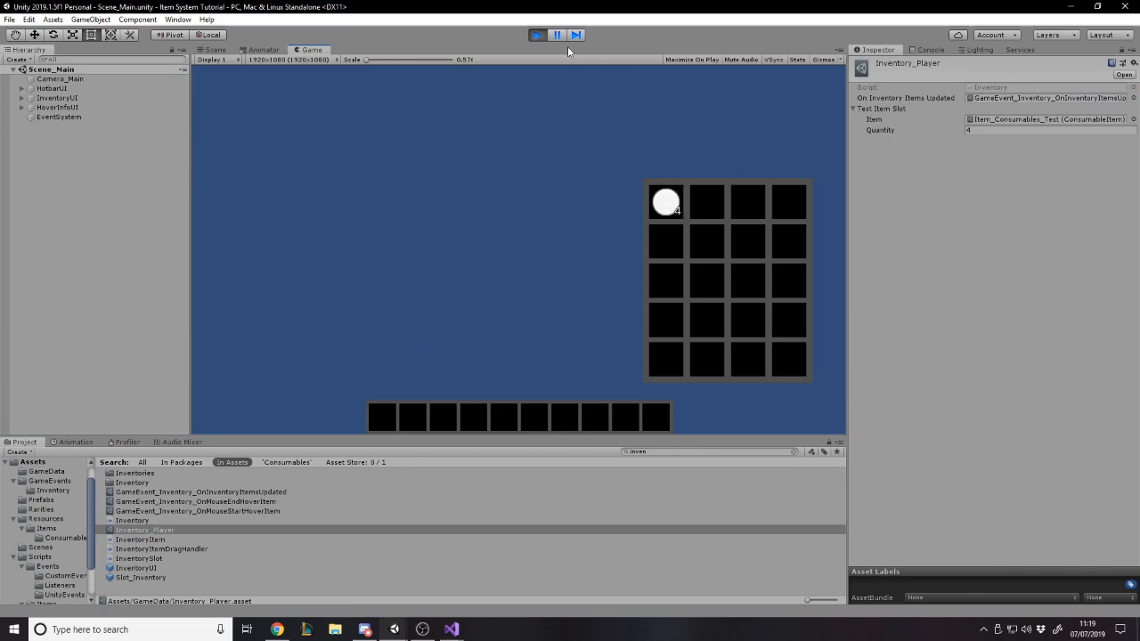
click(537, 35)
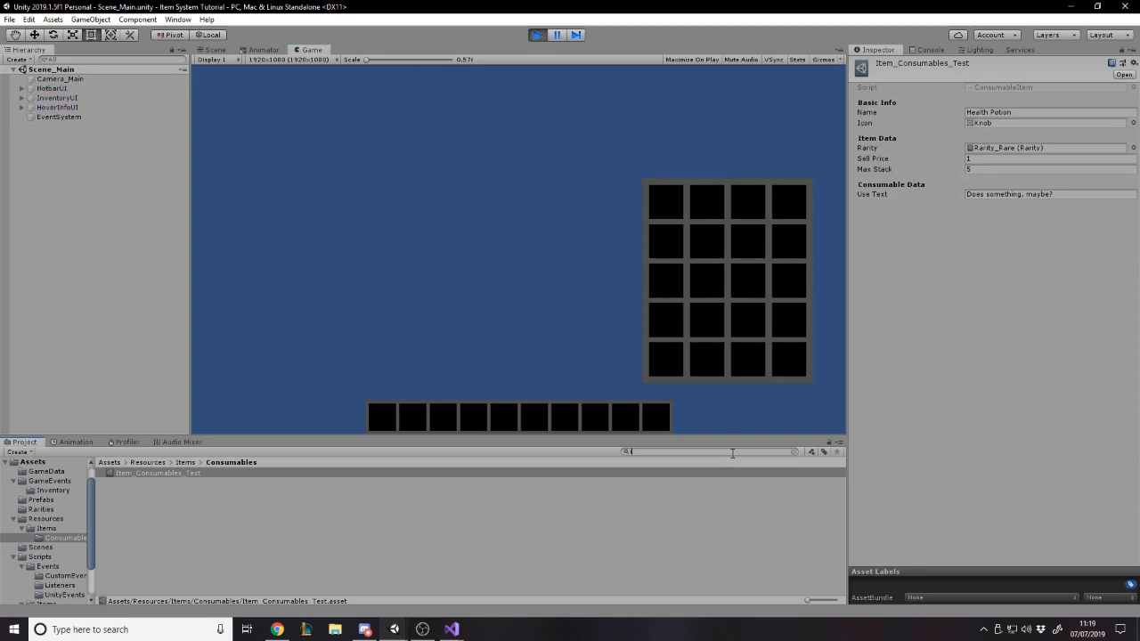
text(inven)
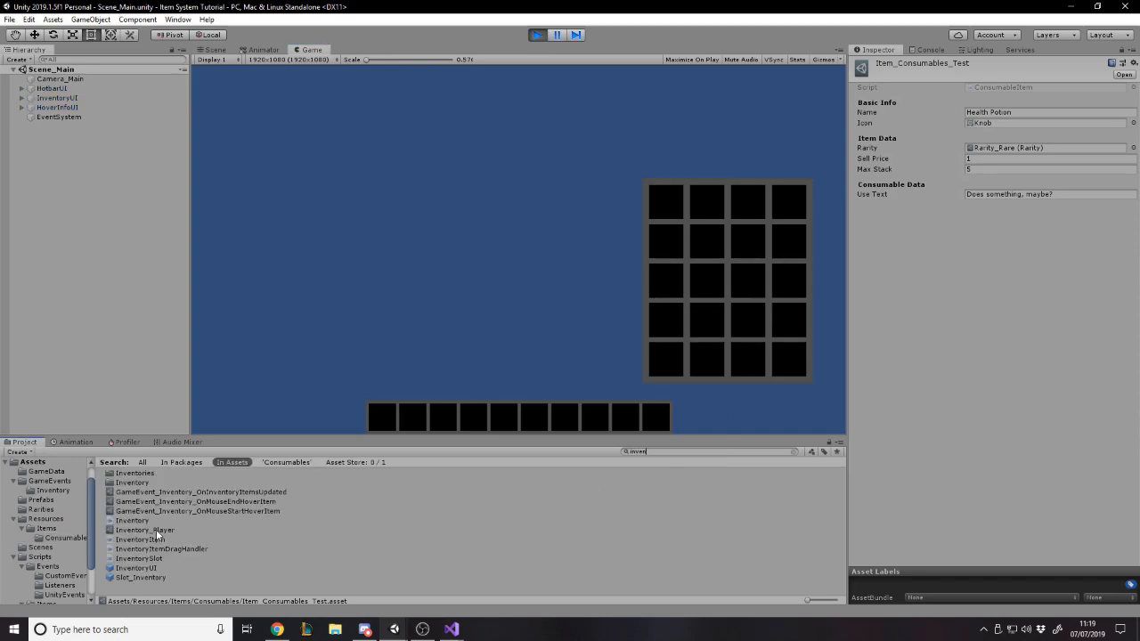
click(145, 530)
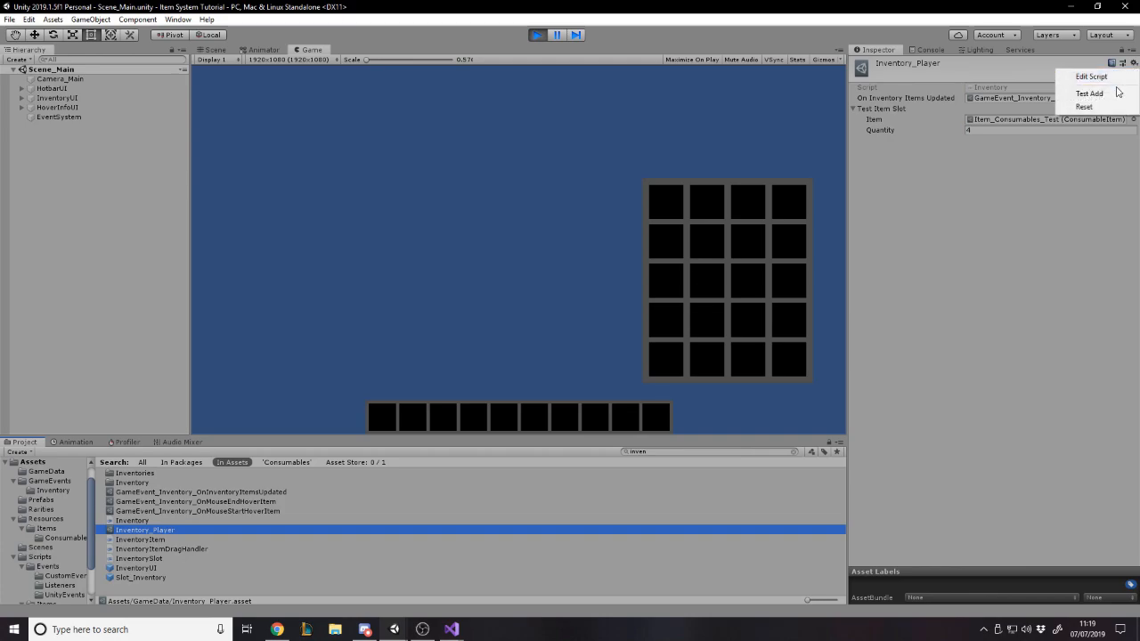
mouse_move(1090, 93)
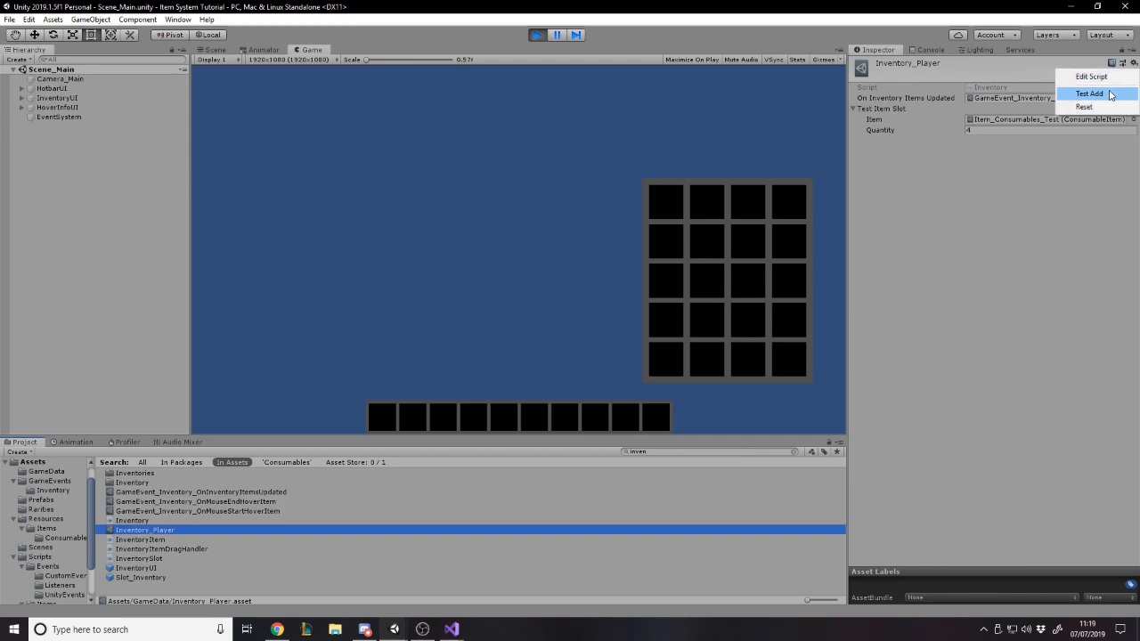
click(1089, 94)
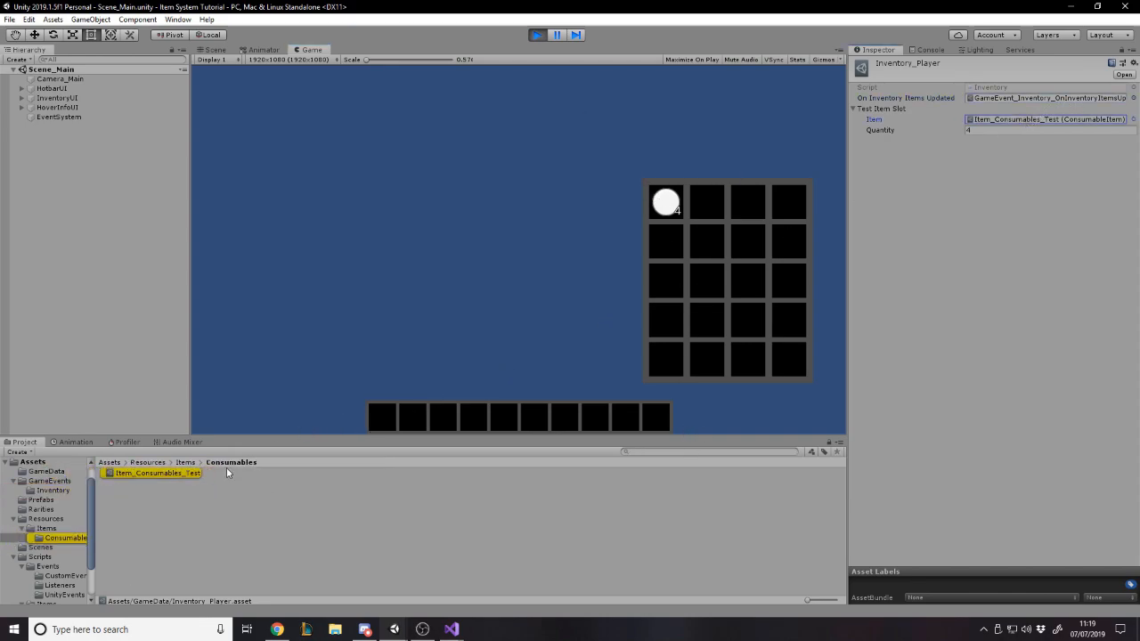
Set the Health Potion to Uncommon and check its tooltip shows the rarity in green
click(156, 473)
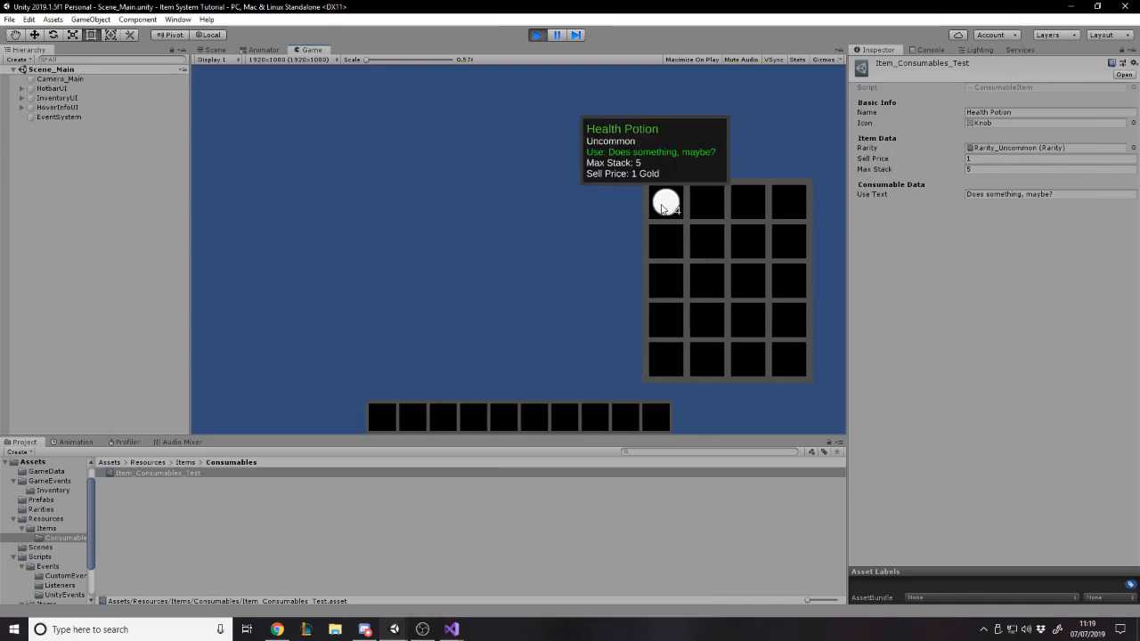
mouse_move(666, 211)
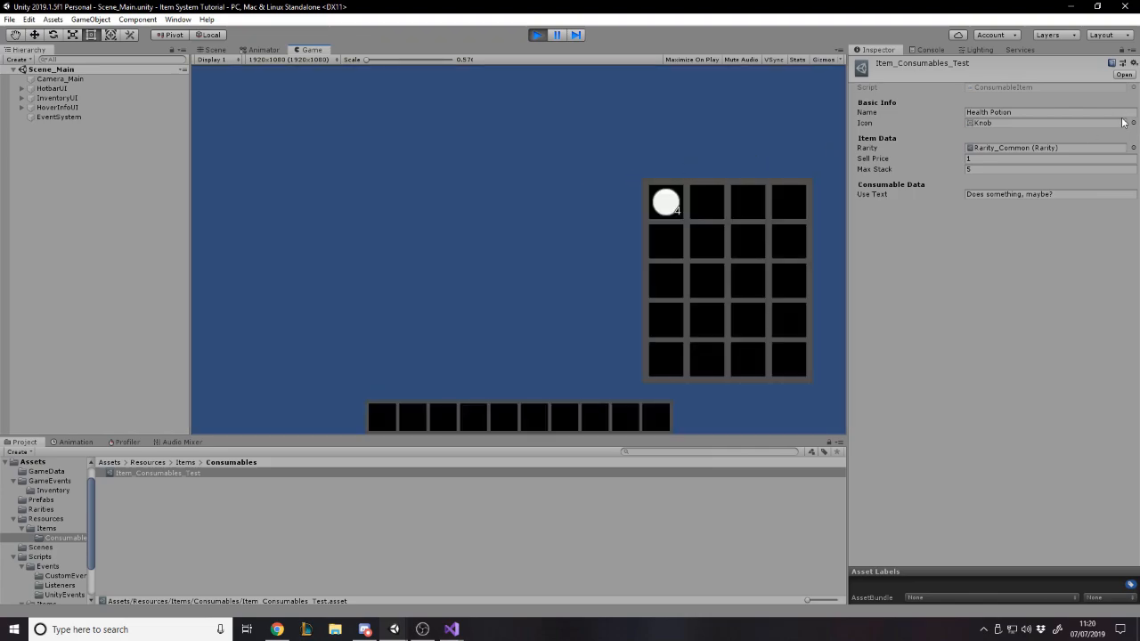
Change the Health Potion's rarity to Rarity_Legendary and exit Play mode
click(1046, 123)
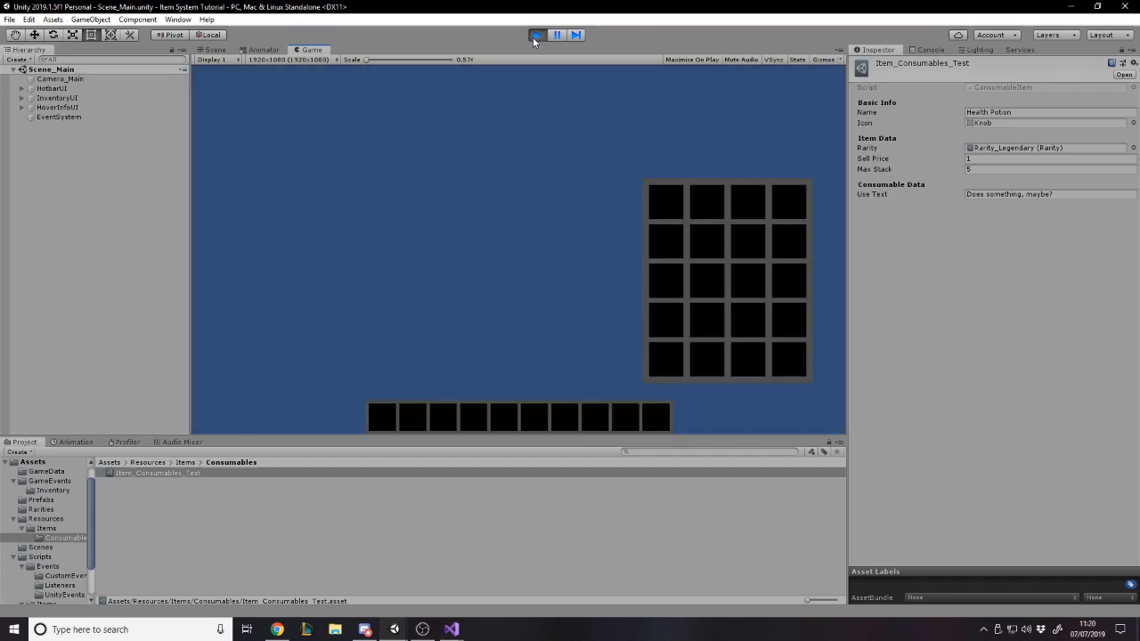
click(537, 35)
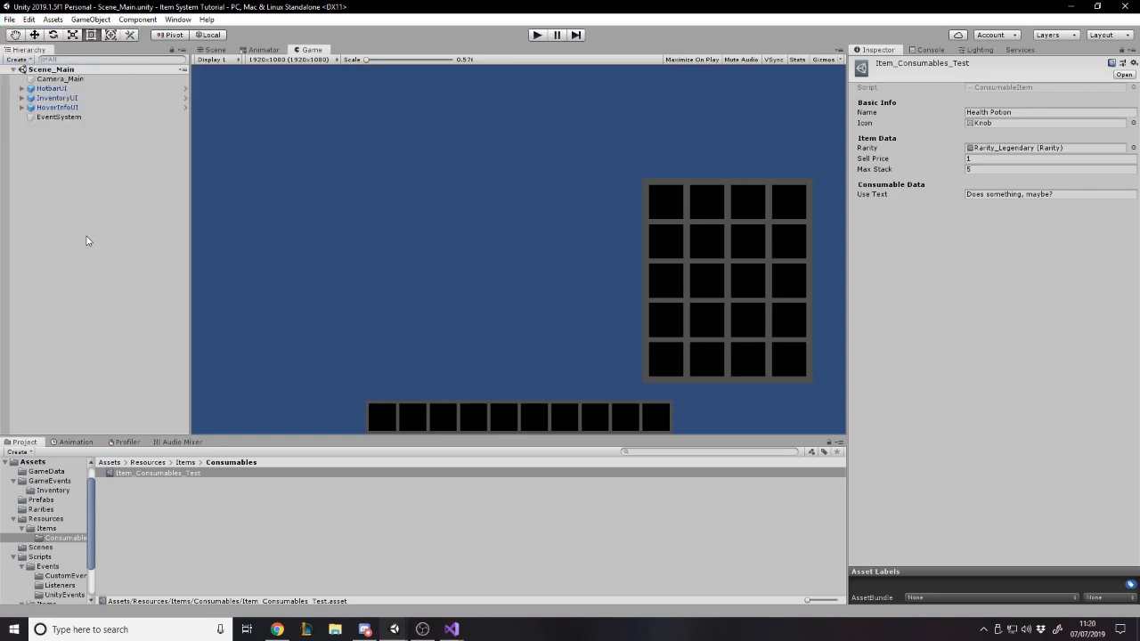